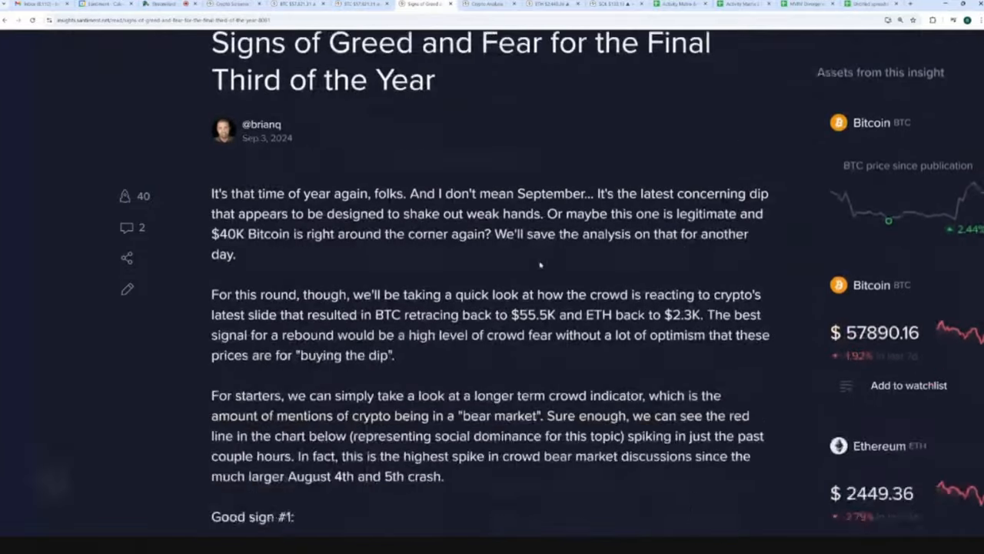
- Scroll down the 'Signs of Greed and Fear' article toward its bear-market social dominance chart
{"action": "scroll", "scroll_direction": "down", "scroll_amount": 3}
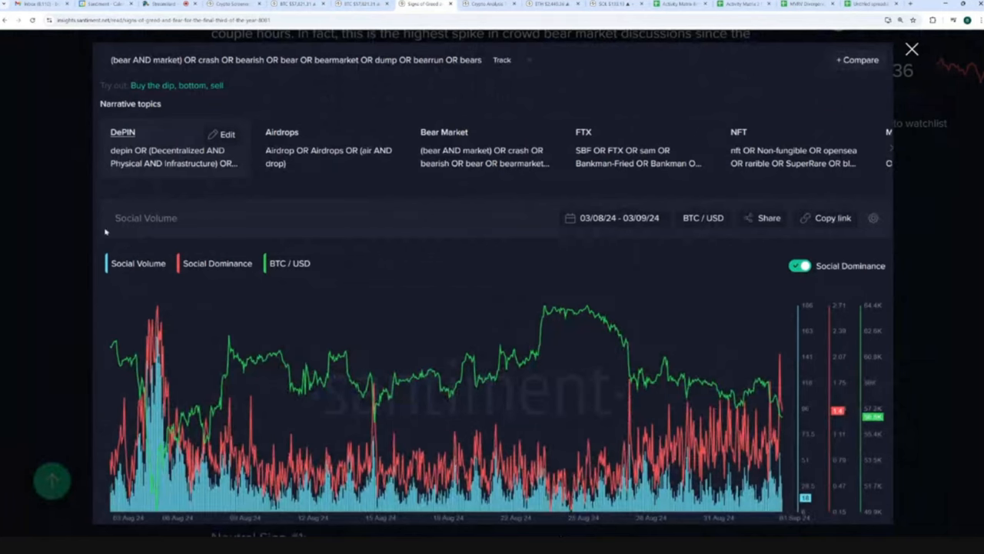
{"action": "mouse_move", "coordinate": [68, 216]}
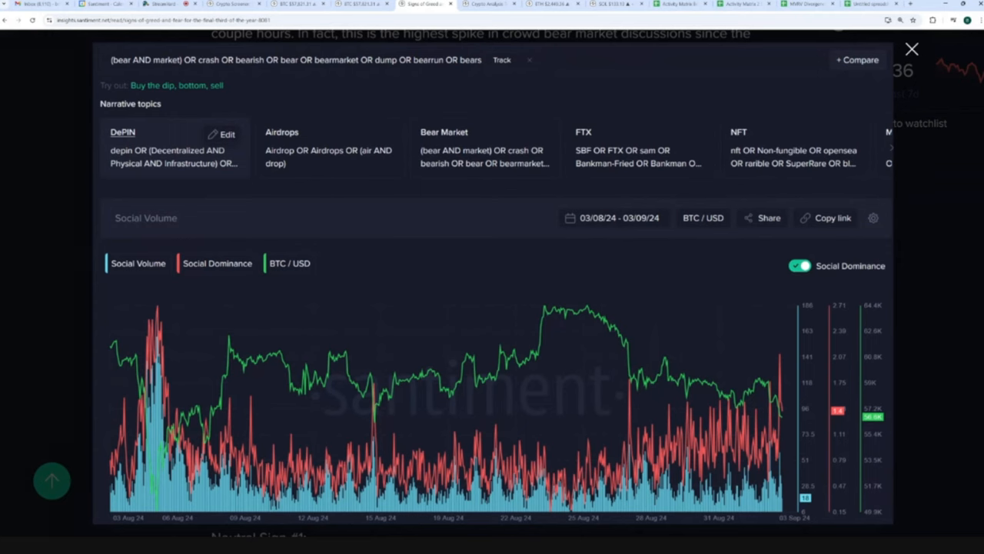
{"action": "mouse_move", "coordinate": [158, 72]}
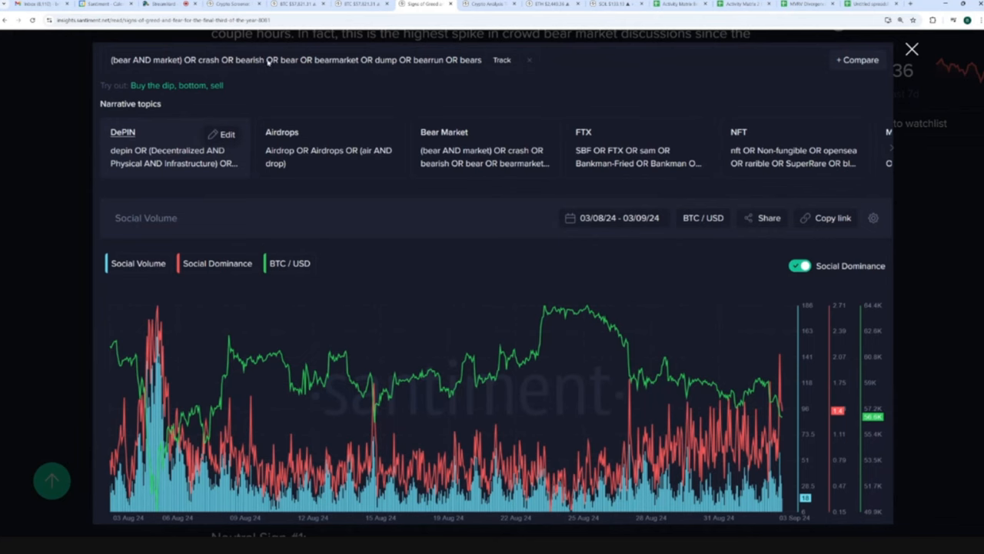
{"action": "mouse_move", "coordinate": [398, 65]}
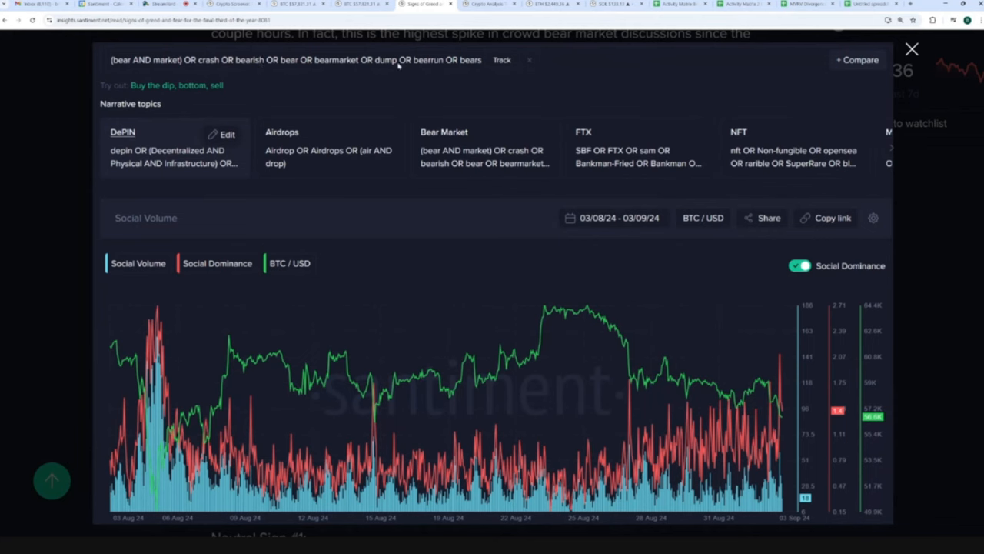
{"action": "mouse_move", "coordinate": [696, 268]}
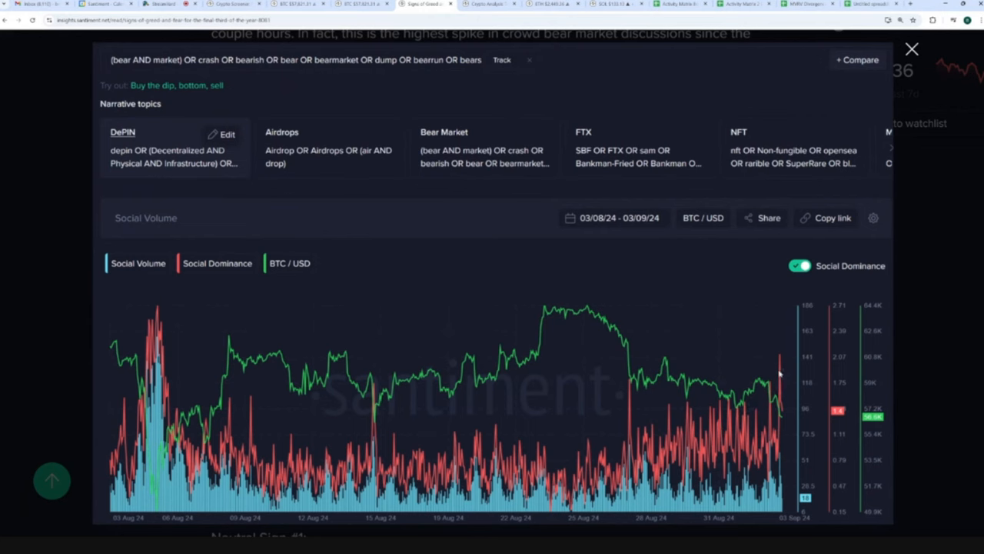
{"action": "mouse_move", "coordinate": [851, 436]}
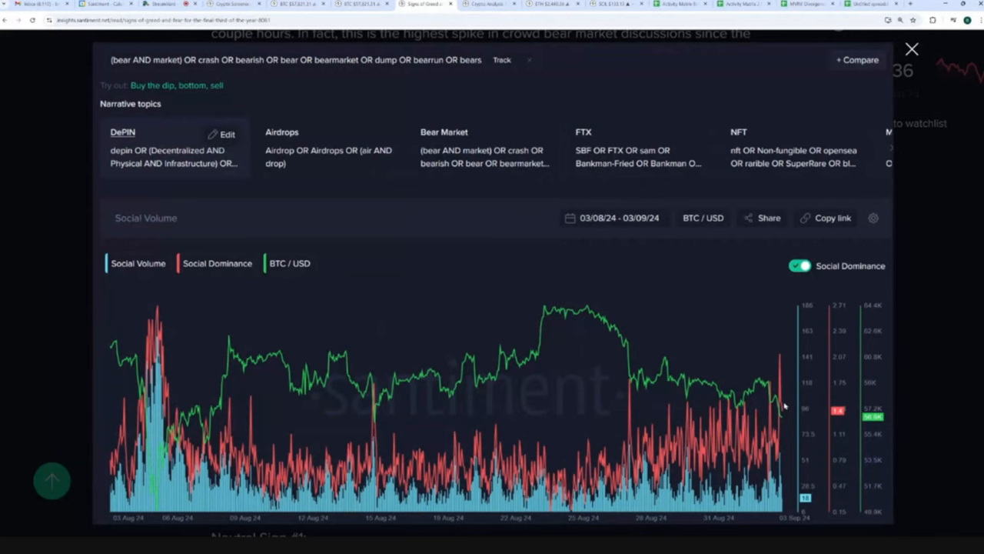
{"action": "mouse_move", "coordinate": [781, 359]}
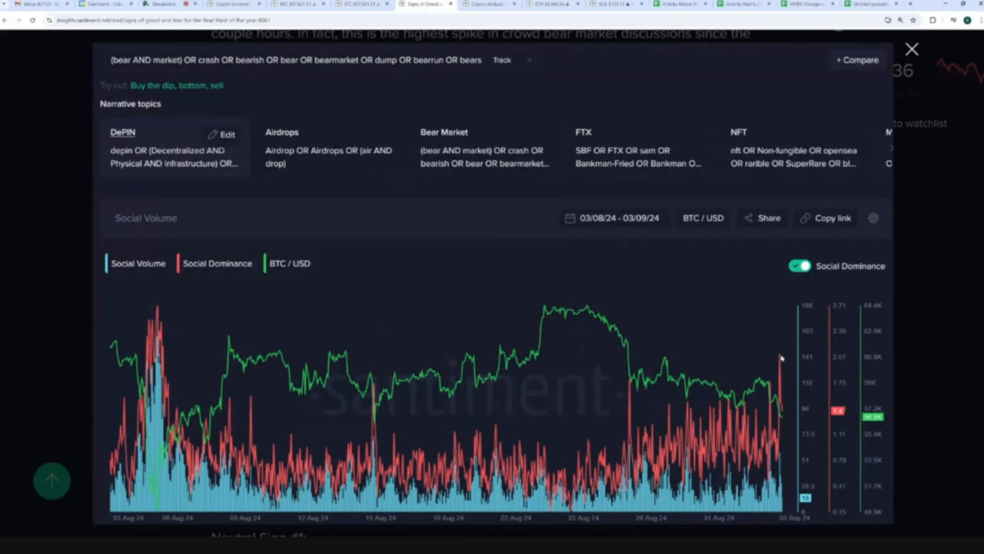
{"action": "mouse_move", "coordinate": [287, 88]}
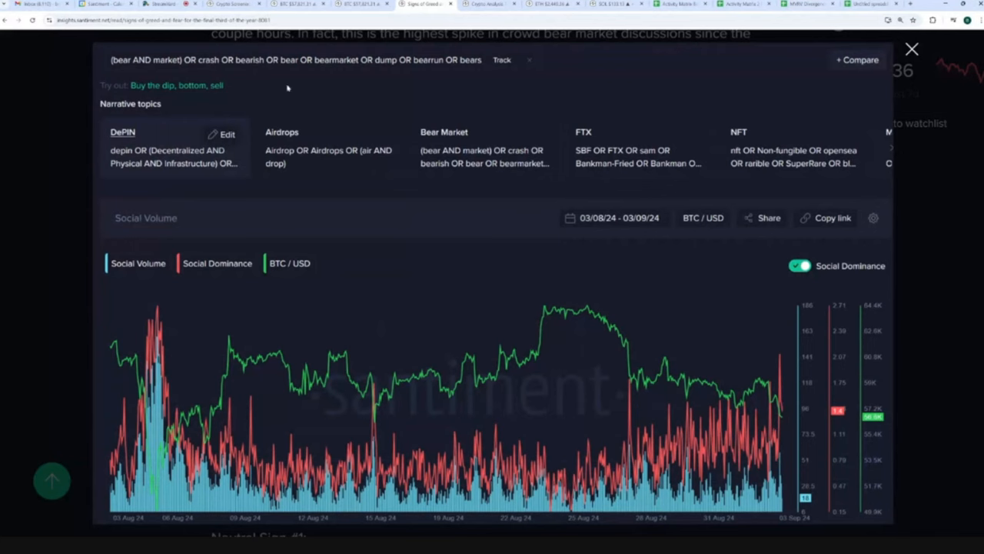
{"action": "mouse_move", "coordinate": [162, 351]}
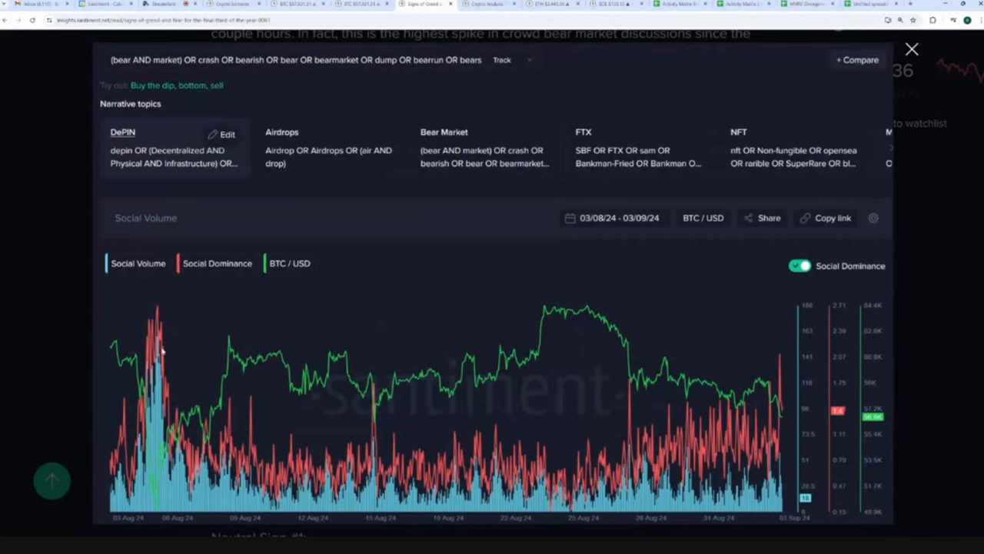
{"action": "mouse_move", "coordinate": [161, 361]}
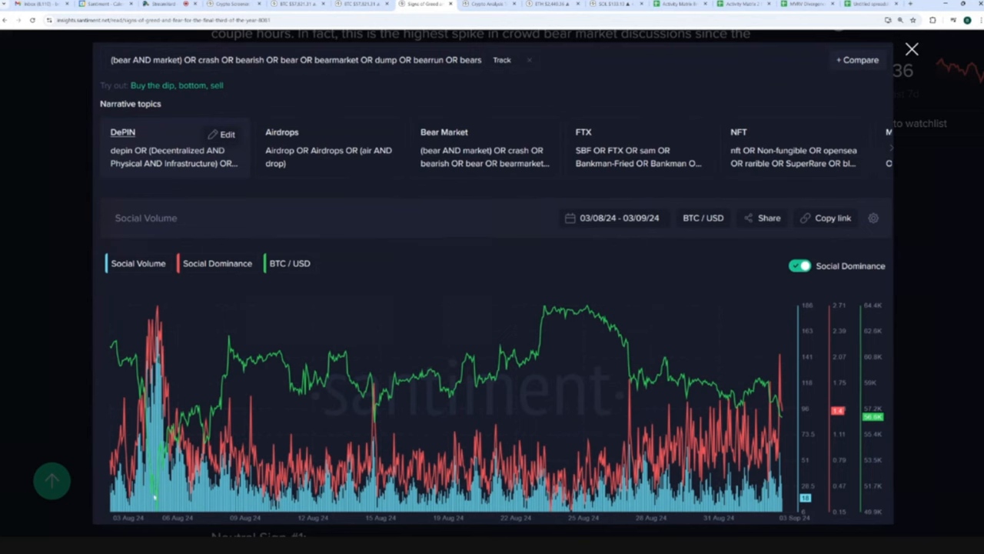
{"action": "mouse_move", "coordinate": [178, 524]}
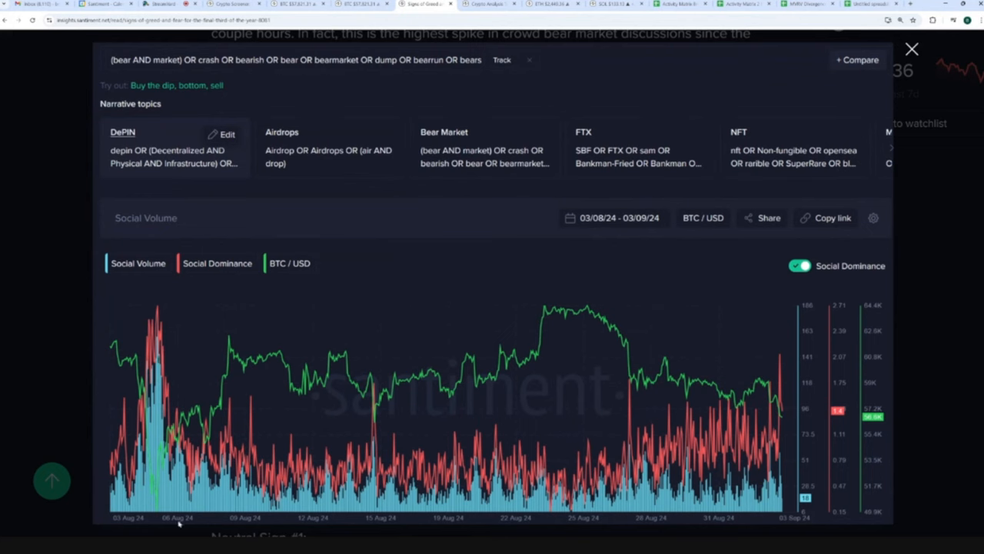
{"action": "mouse_move", "coordinate": [162, 515]}
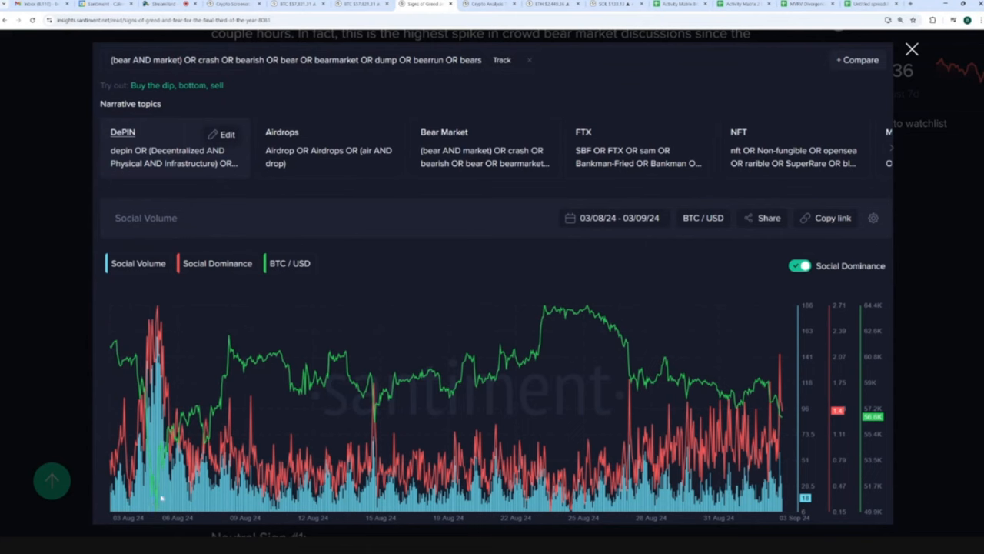
{"action": "mouse_move", "coordinate": [632, 383]}
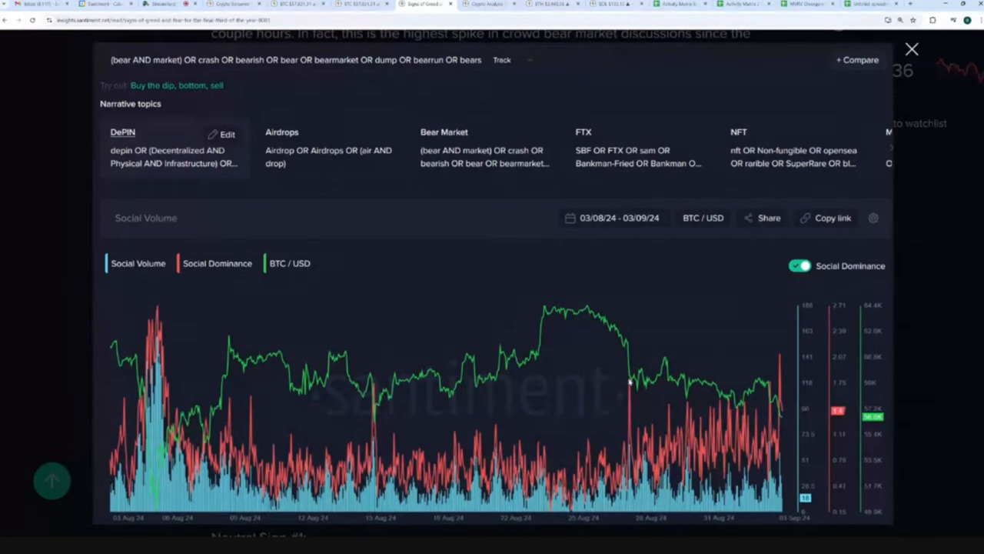
{"action": "mouse_move", "coordinate": [669, 366]}
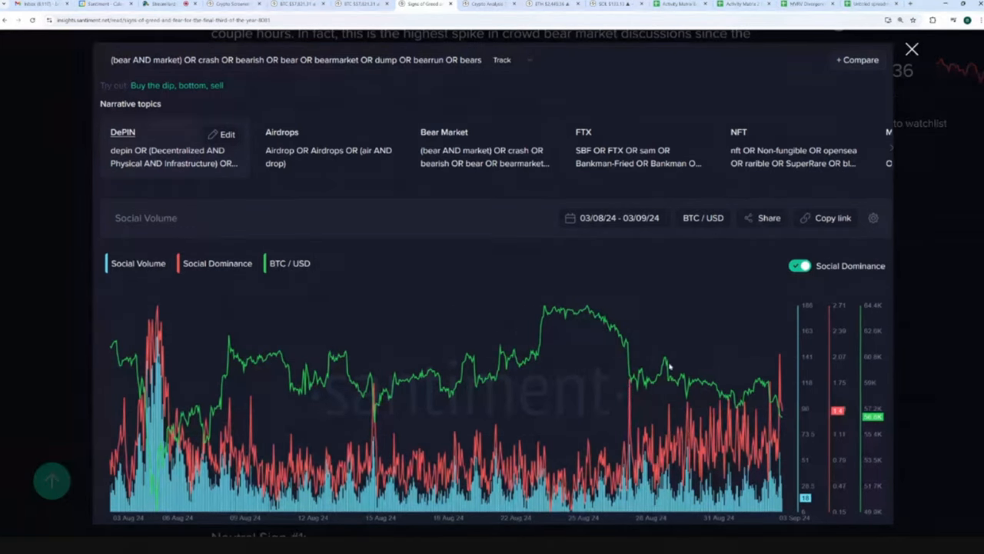
{"action": "mouse_move", "coordinate": [744, 409]}
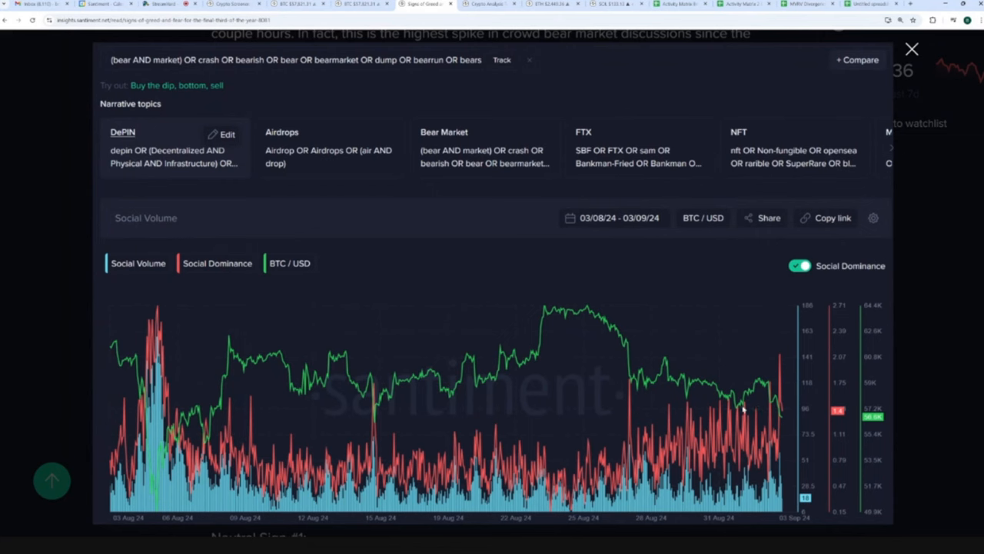
{"action": "mouse_move", "coordinate": [782, 361]}
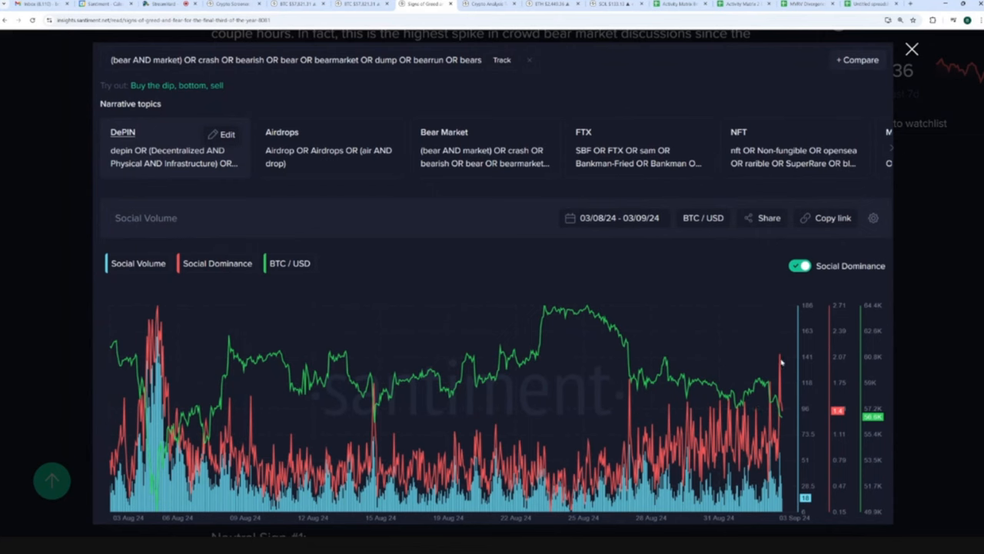
{"action": "mouse_move", "coordinate": [792, 368]}
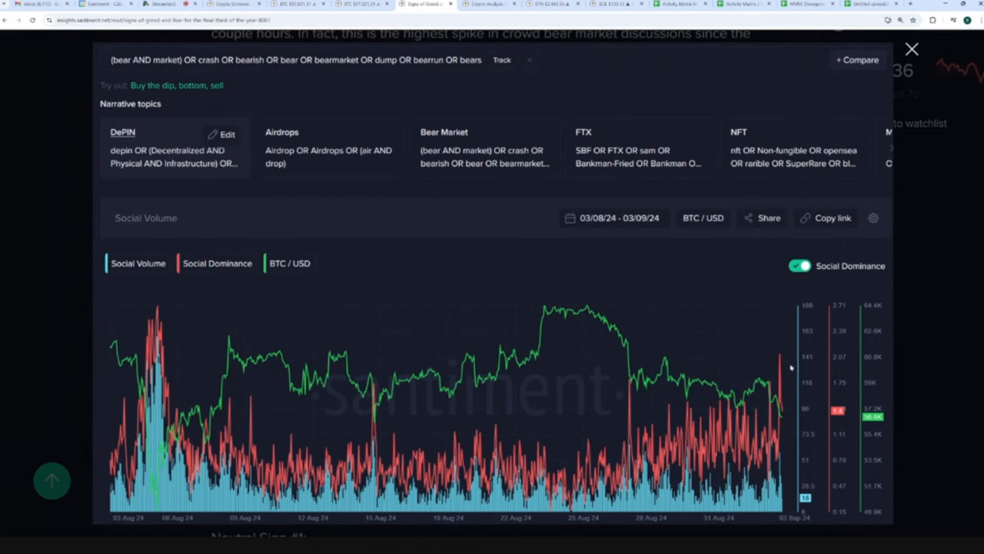
{"action": "mouse_move", "coordinate": [777, 367]}
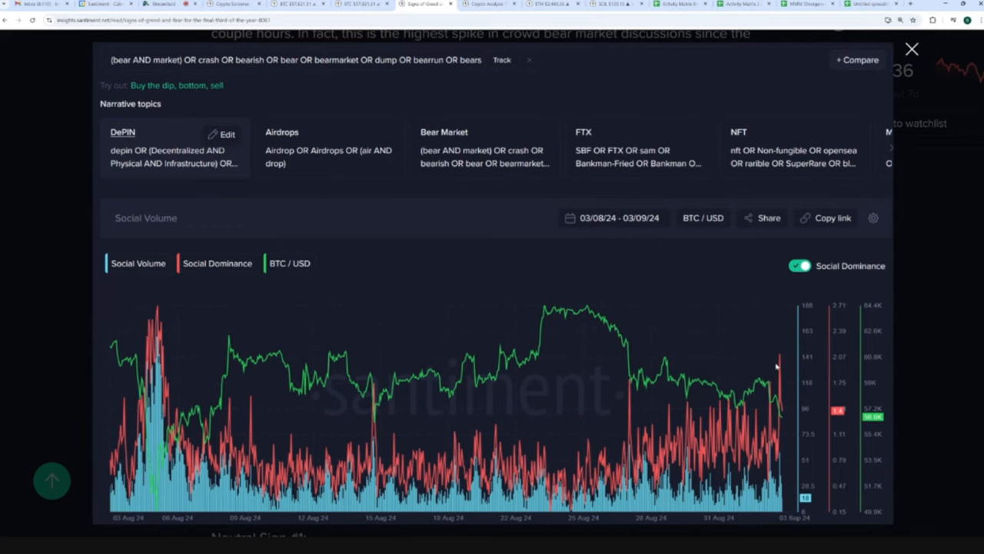
{"action": "mouse_move", "coordinate": [775, 365]}
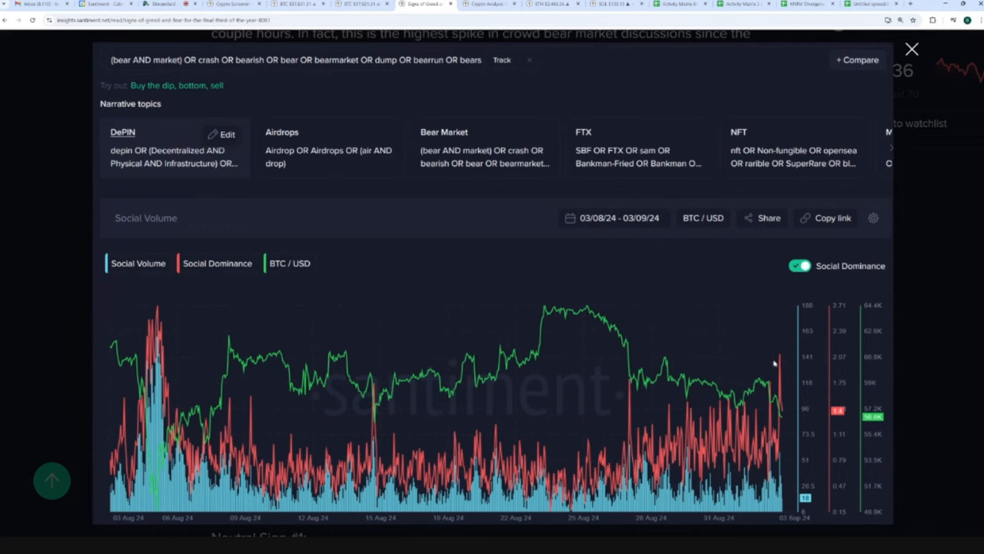
{"action": "mouse_move", "coordinate": [775, 364]}
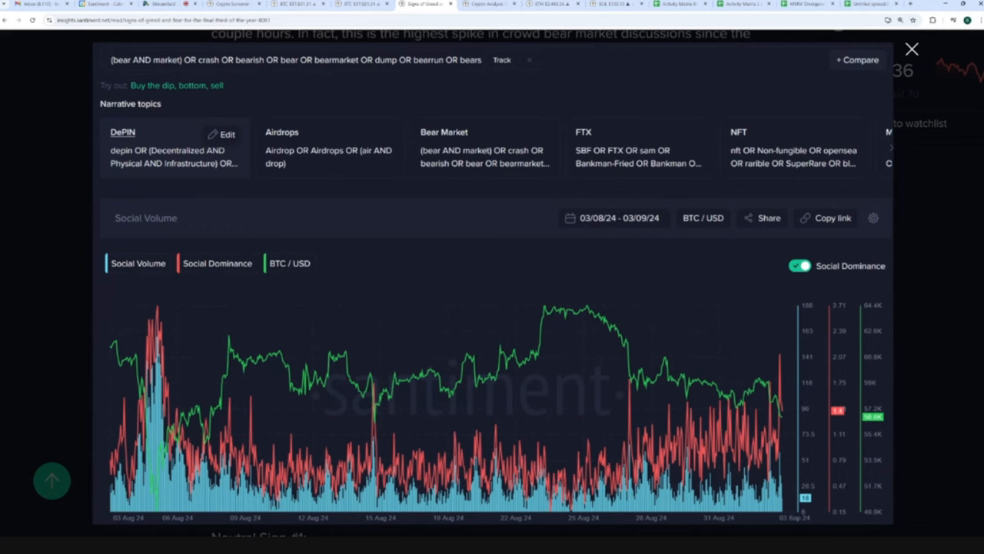
{"action": "mouse_move", "coordinate": [772, 370]}
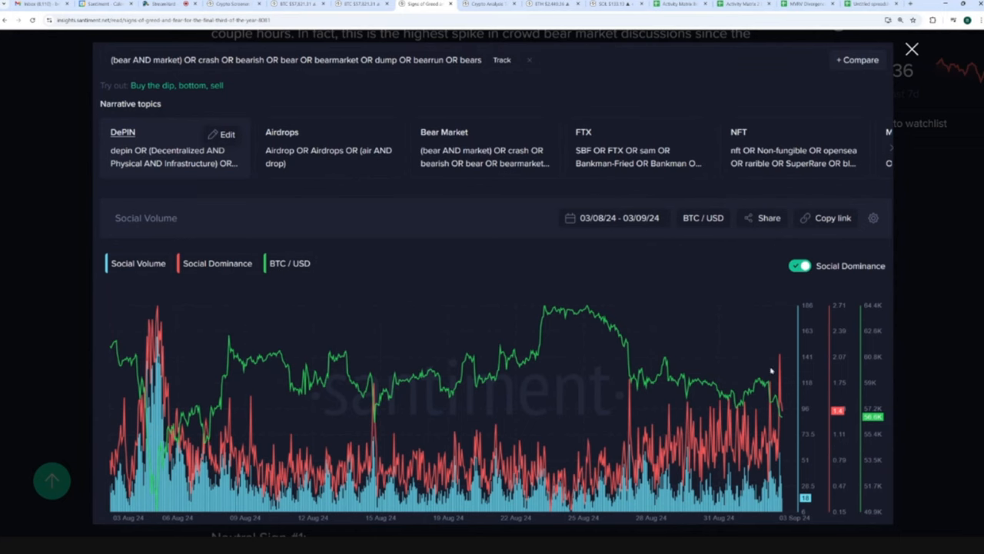
{"action": "mouse_move", "coordinate": [780, 362]}
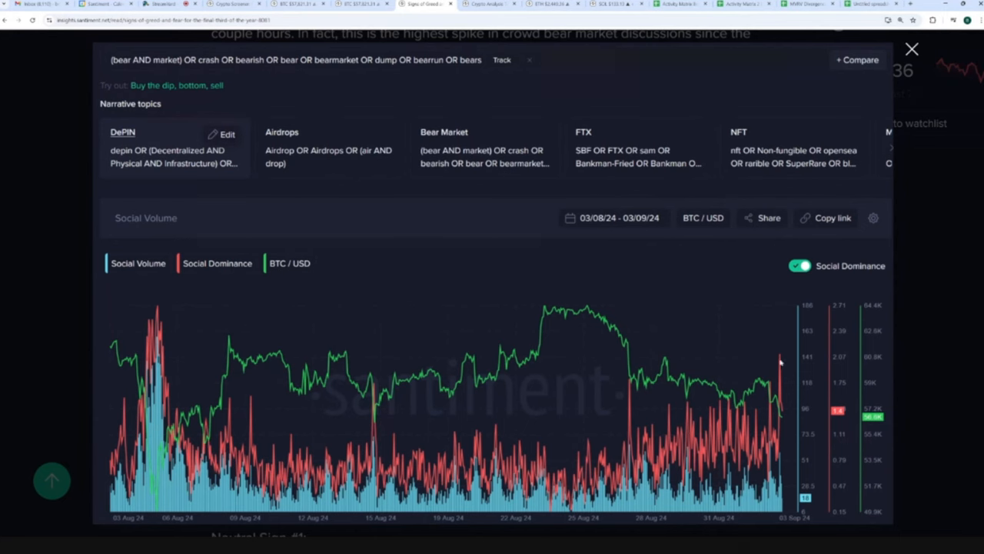
{"action": "mouse_move", "coordinate": [783, 363]}
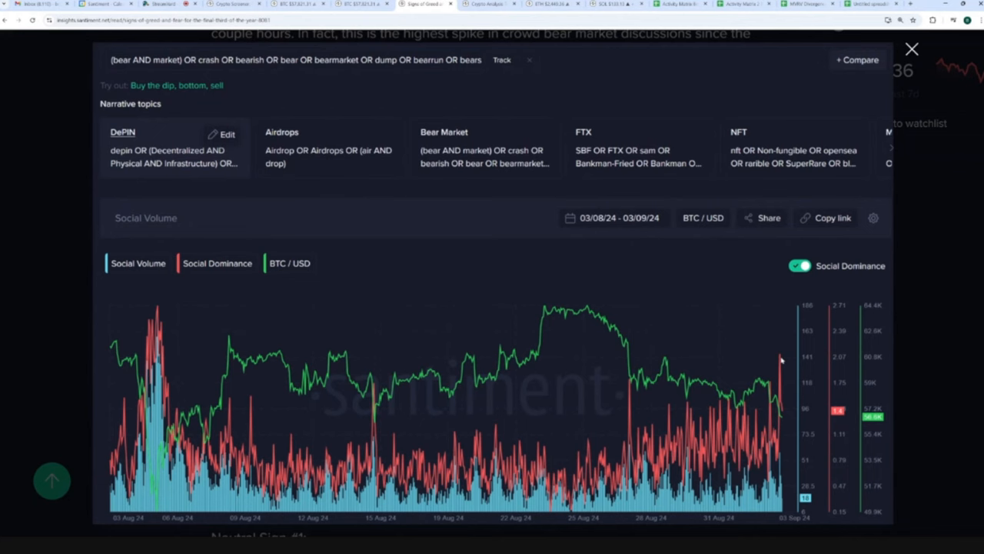
{"action": "mouse_move", "coordinate": [792, 363]}
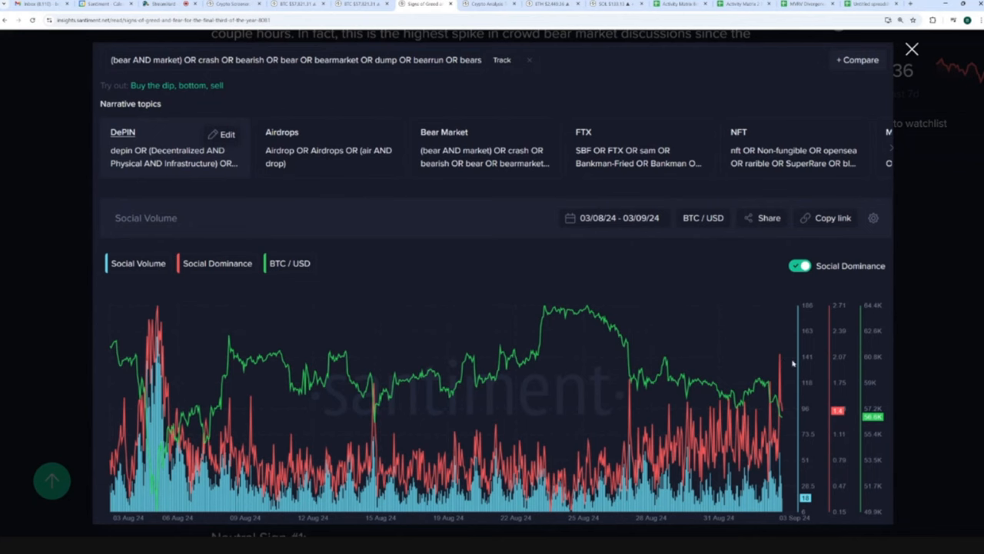
{"action": "mouse_move", "coordinate": [781, 366]}
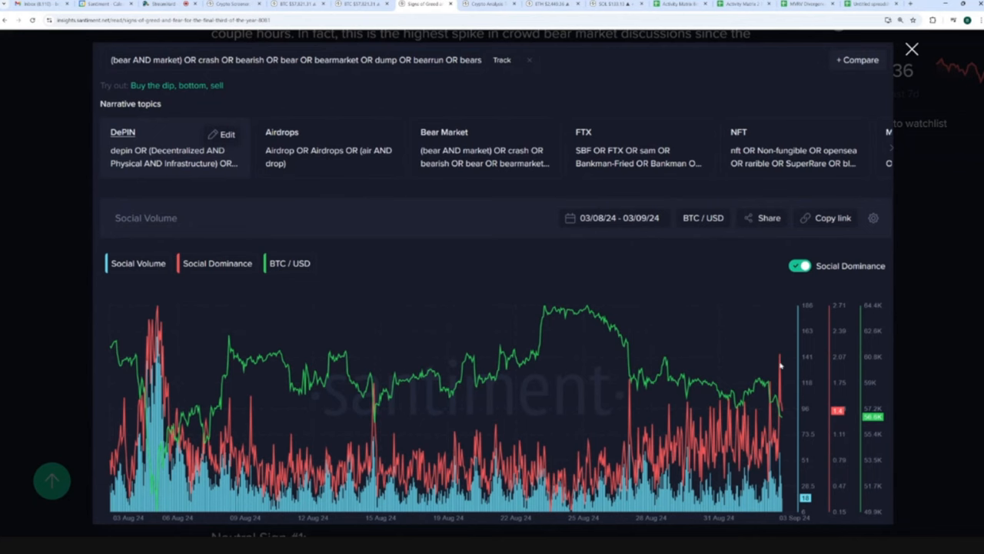
{"action": "mouse_move", "coordinate": [790, 363]}
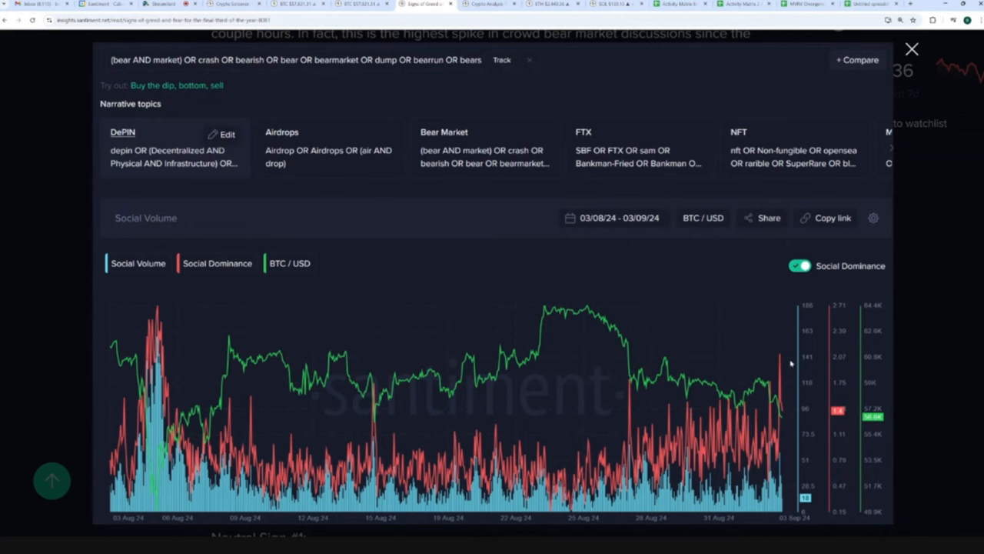
{"action": "mouse_move", "coordinate": [785, 423]}
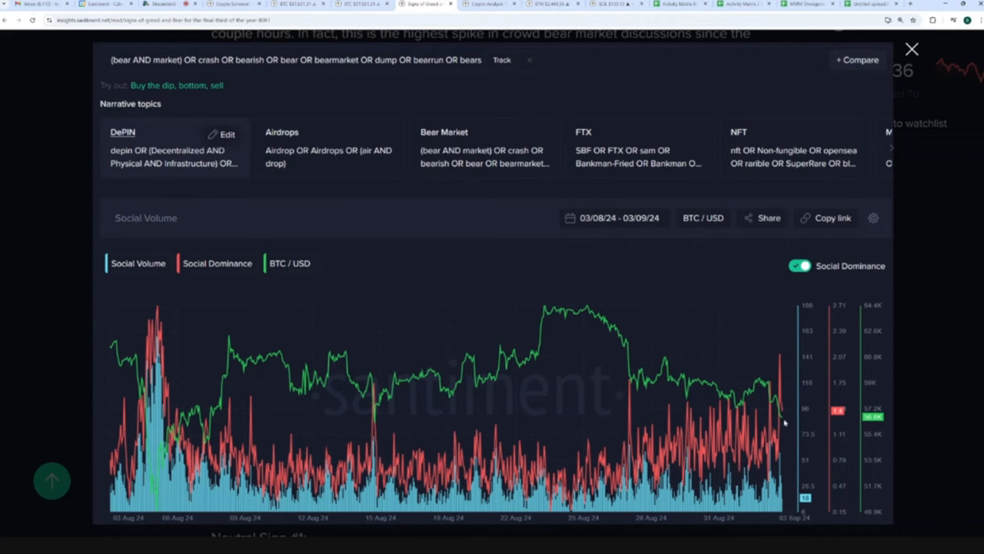
{"action": "mouse_move", "coordinate": [794, 344]}
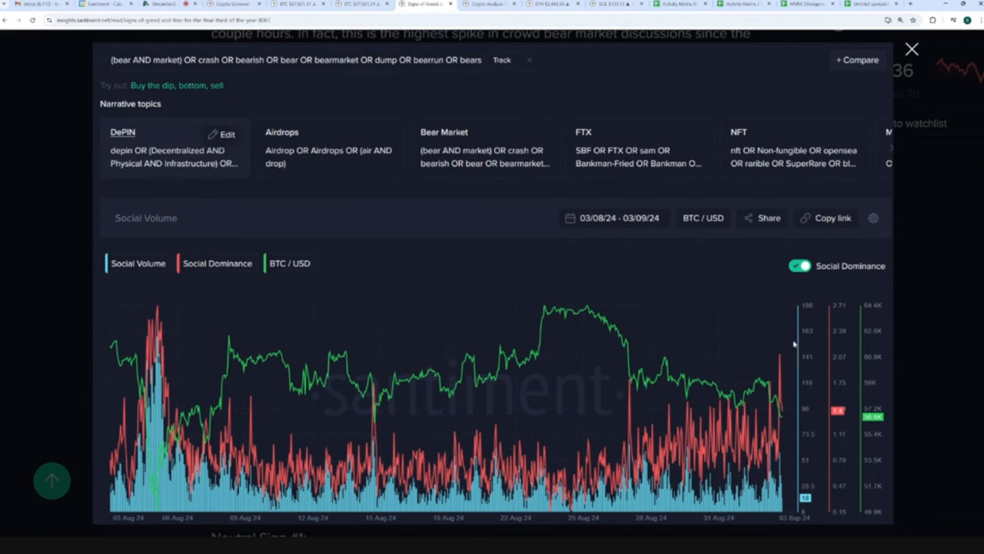
{"action": "mouse_move", "coordinate": [794, 342]}
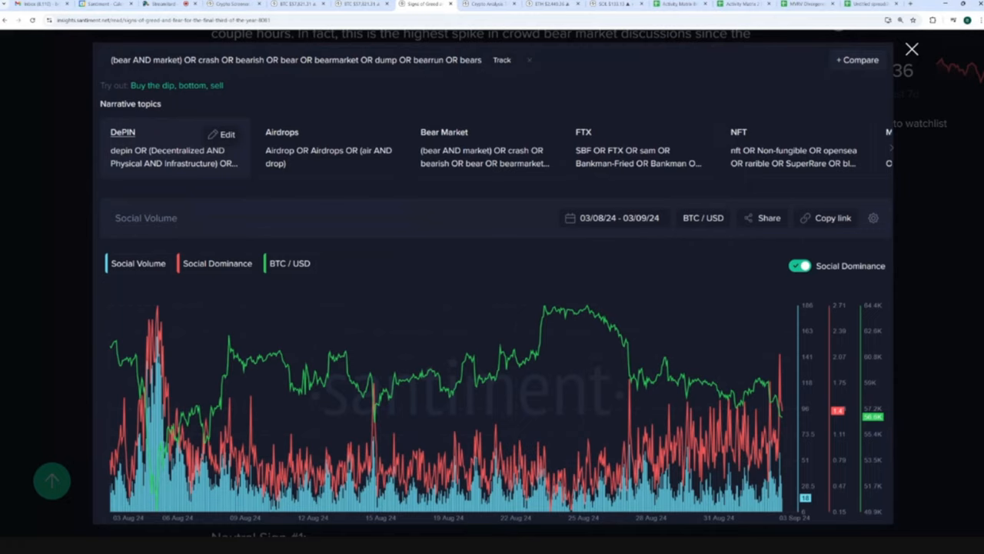
- Close the enlarged chart and scroll the article down to Neutral Sign #1
{"action": "left_click", "coordinate": [912, 49]}
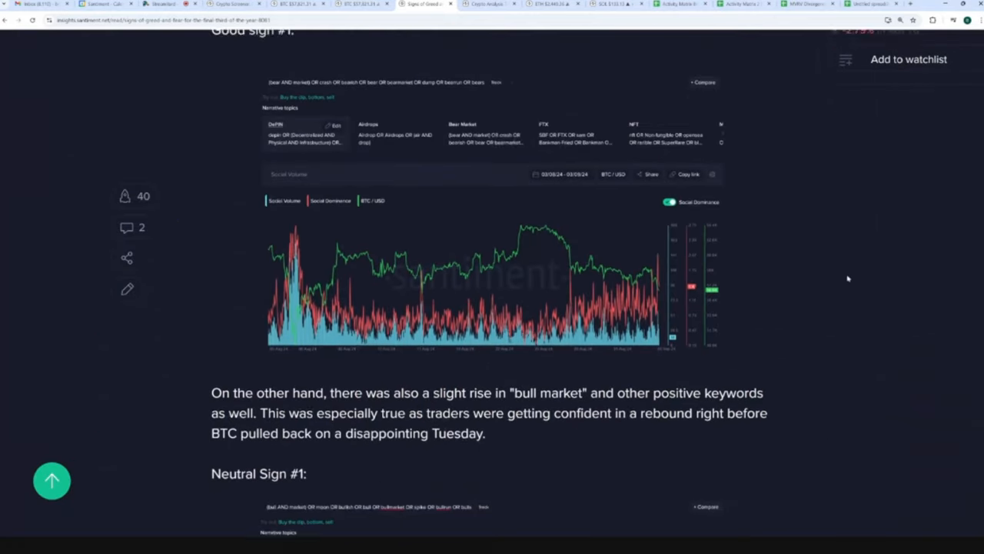
{"action": "scroll", "scroll_direction": "down", "scroll_amount": 3}
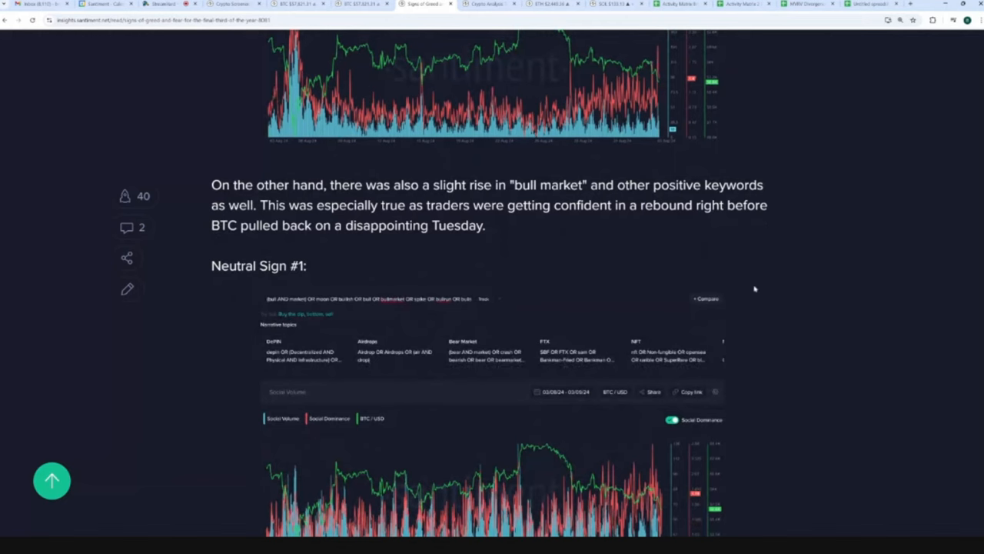
{"action": "mouse_move", "coordinate": [741, 307]}
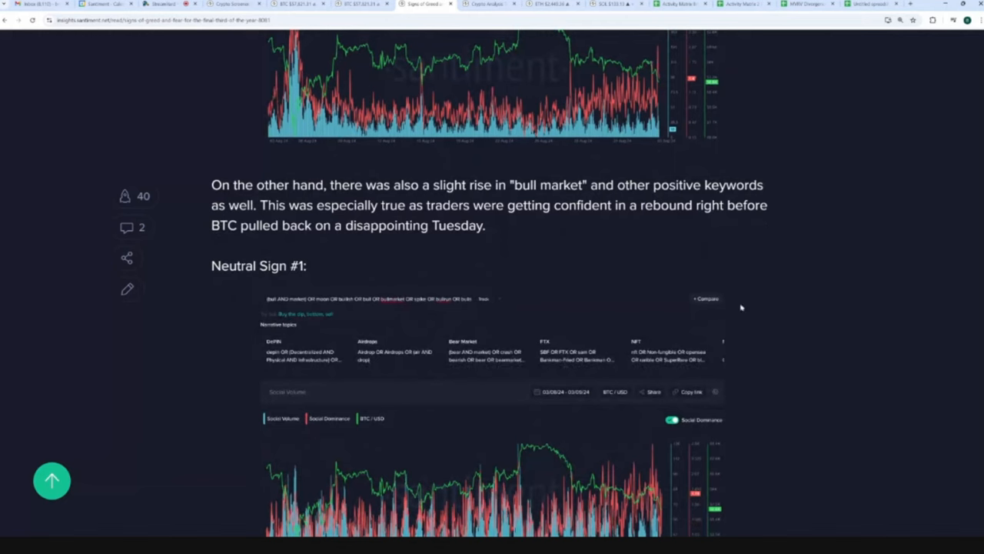
{"action": "mouse_move", "coordinate": [779, 299]}
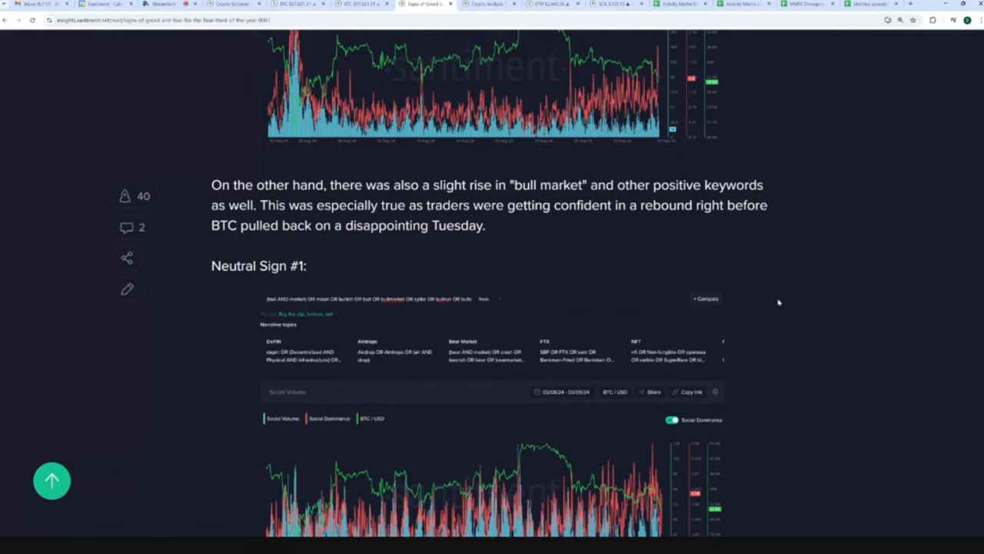
{"action": "mouse_move", "coordinate": [783, 313]}
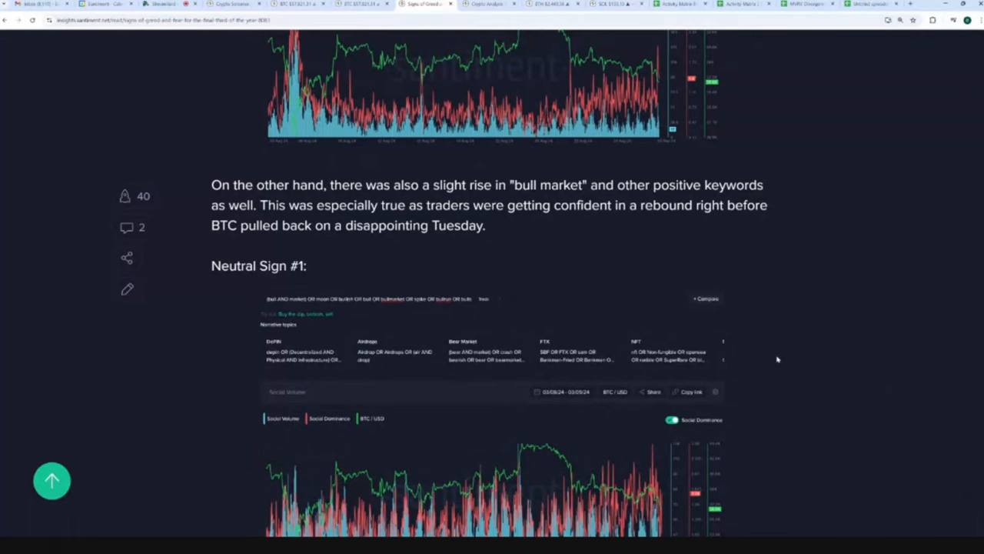
{"action": "scroll", "scroll_direction": "down", "scroll_amount": 3}
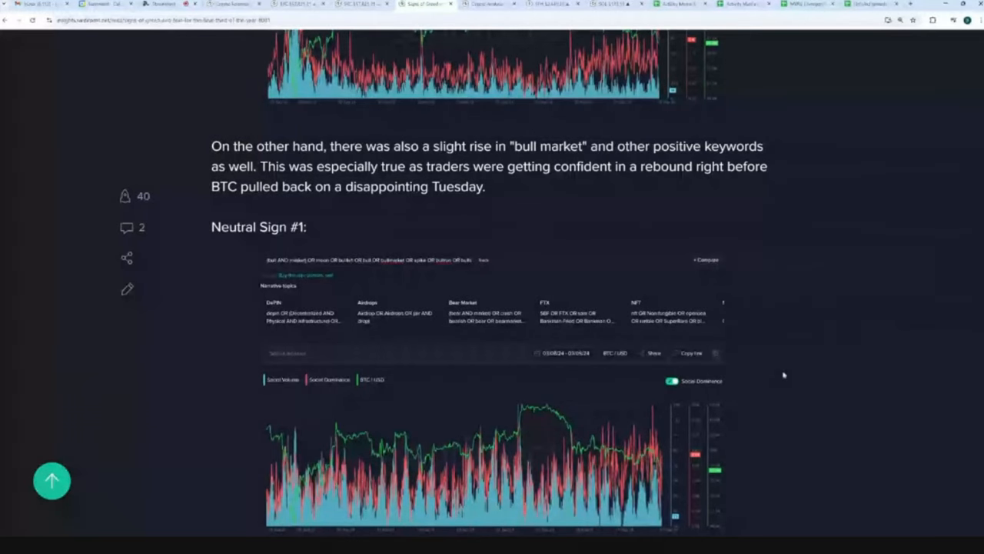
{"action": "scroll", "scroll_direction": "down", "scroll_amount": 3}
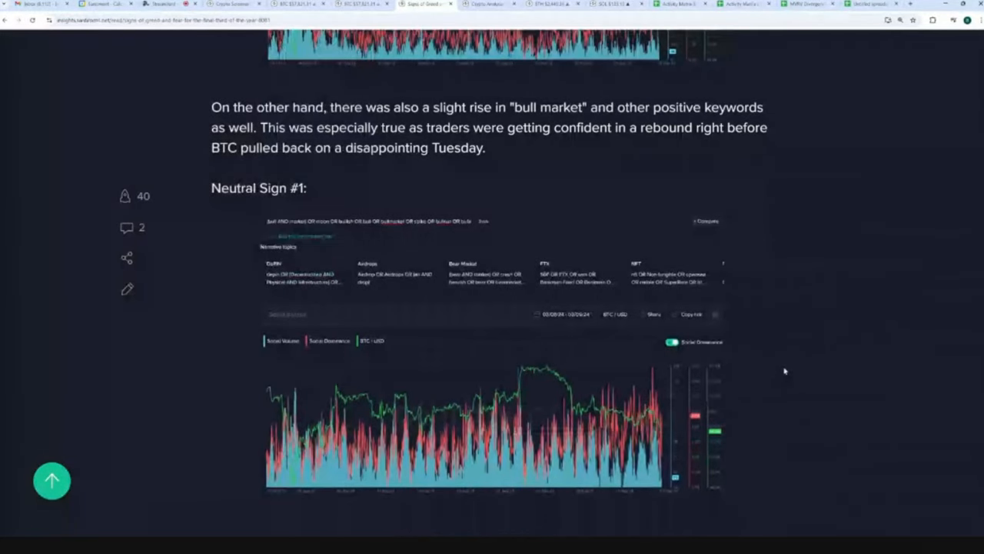
{"action": "mouse_move", "coordinate": [775, 365]}
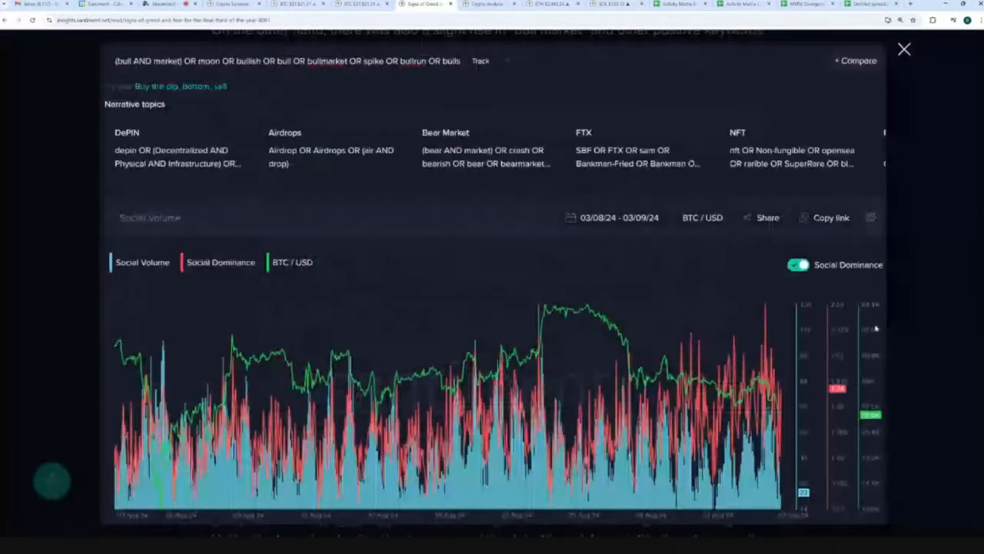
{"action": "left_click", "coordinate": [905, 49]}
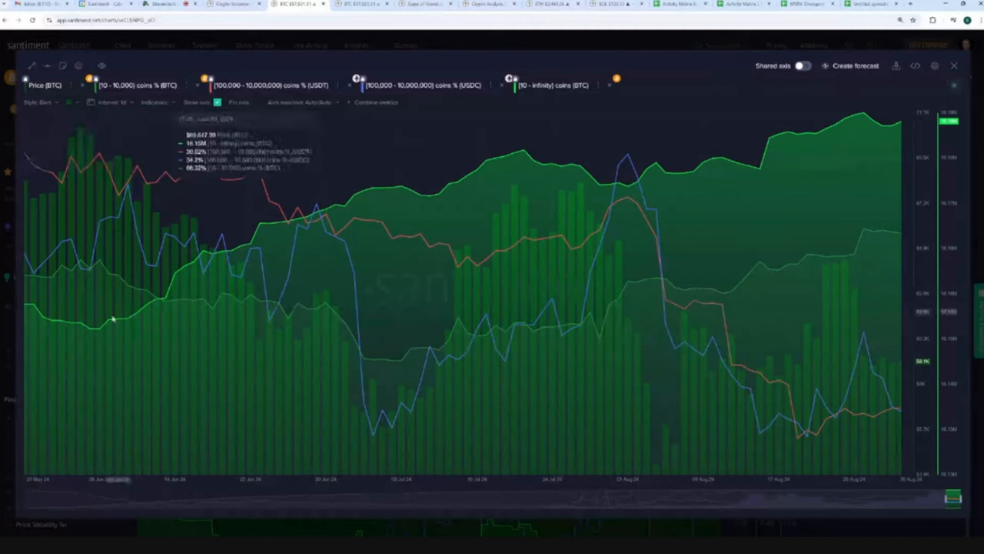
{"action": "mouse_move", "coordinate": [27, 319]}
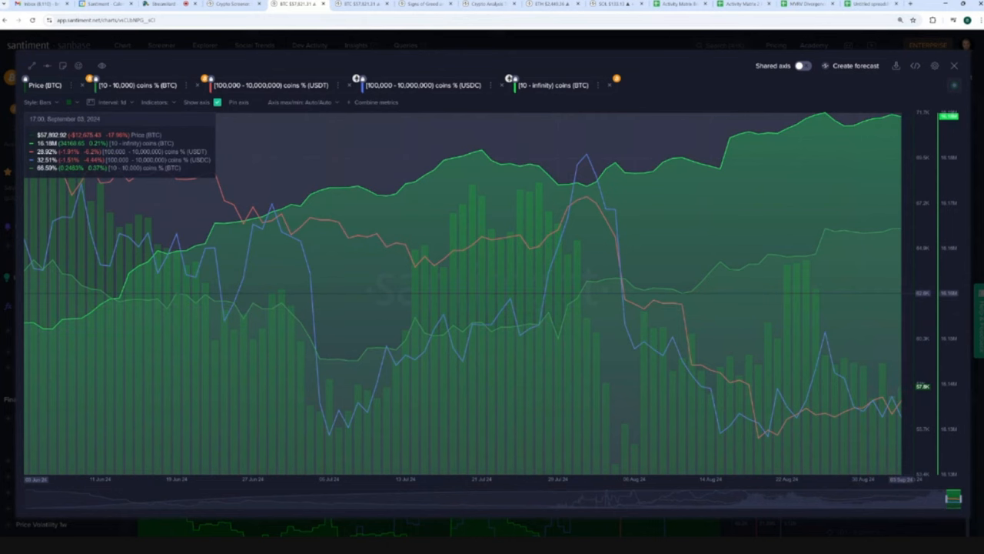
{"action": "mouse_move", "coordinate": [93, 119]}
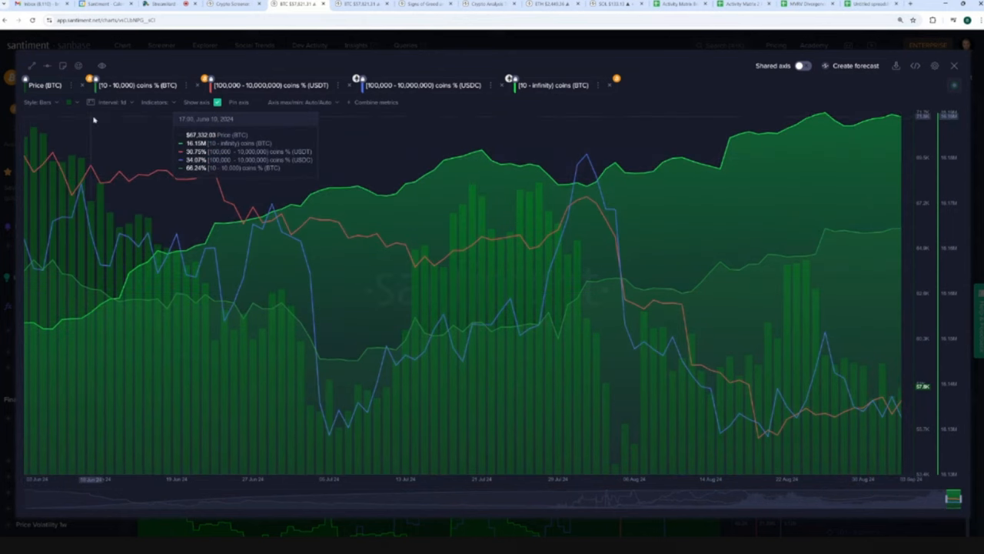
- Isolate the BTC price bars and highlight the 10 to 10,000 coins tier series
{"action": "left_click", "coordinate": [101, 65]}
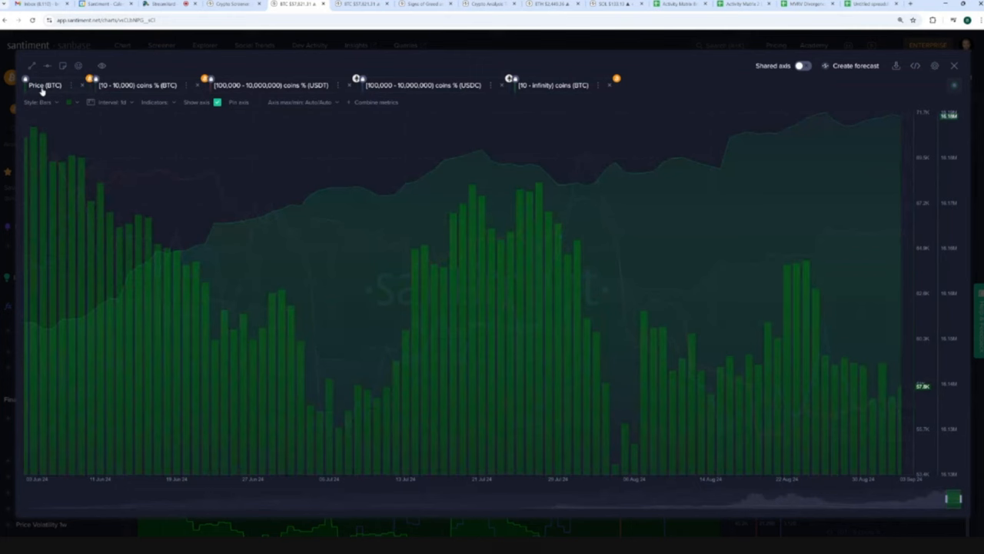
{"action": "mouse_move", "coordinate": [43, 91]}
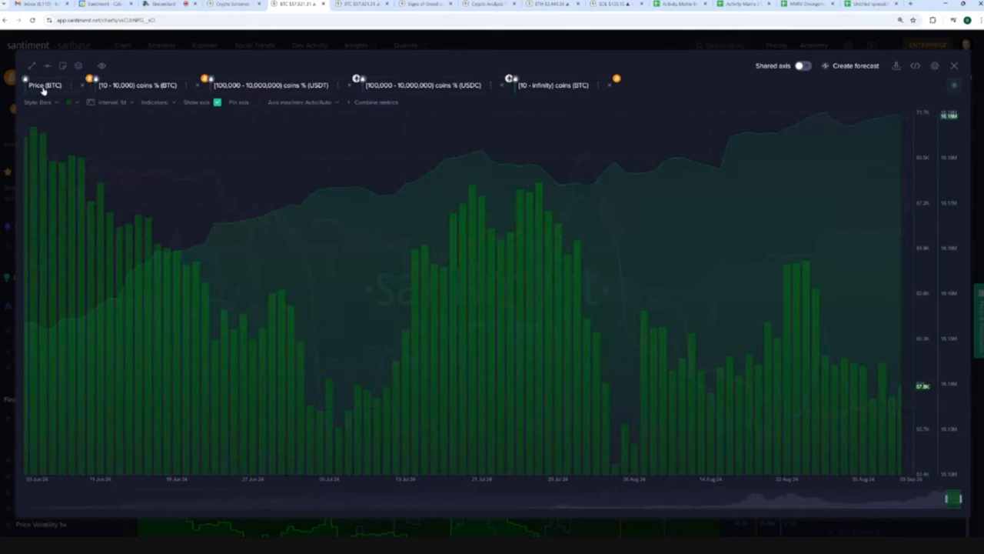
{"action": "mouse_move", "coordinate": [45, 89]}
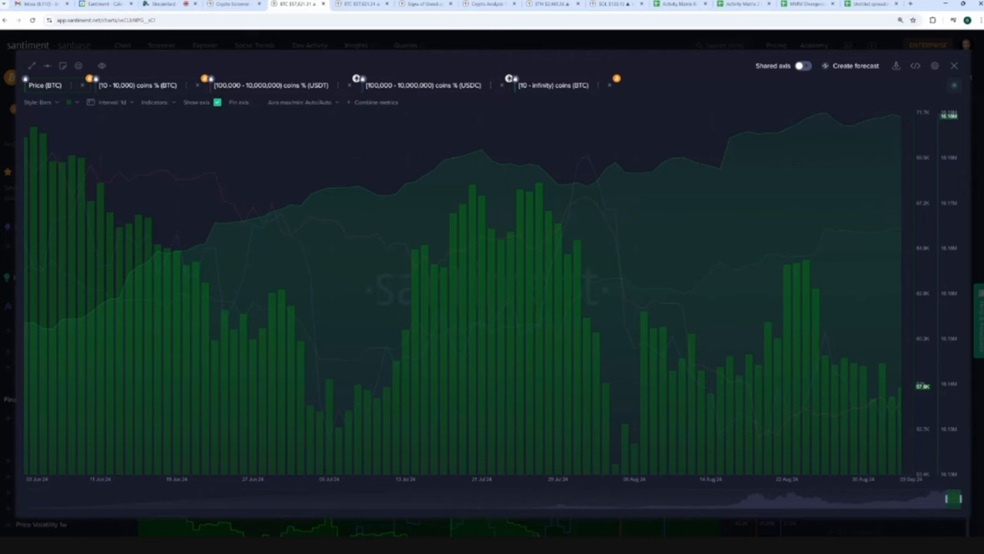
{"action": "mouse_move", "coordinate": [149, 189]}
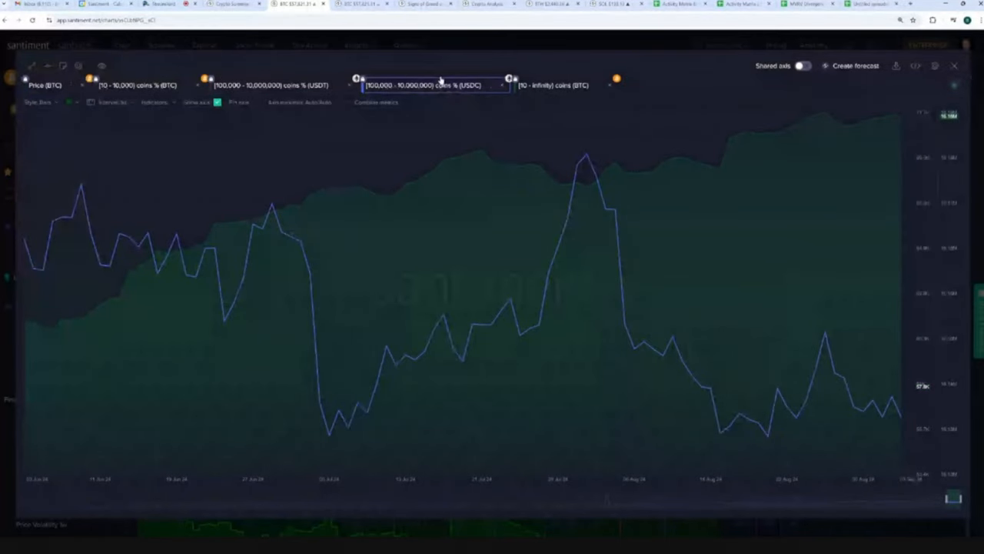
{"action": "left_click", "coordinate": [281, 85]}
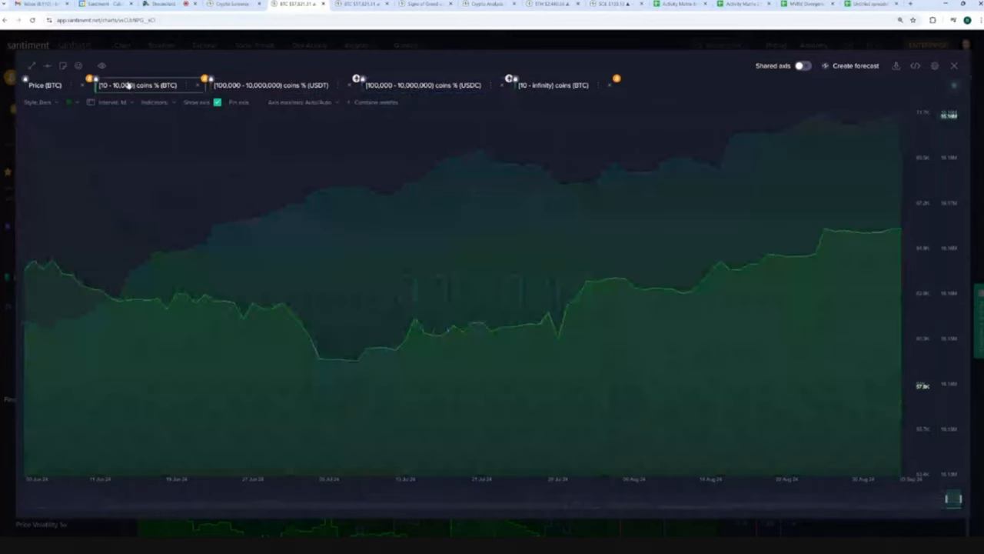
{"action": "left_click", "coordinate": [269, 84]}
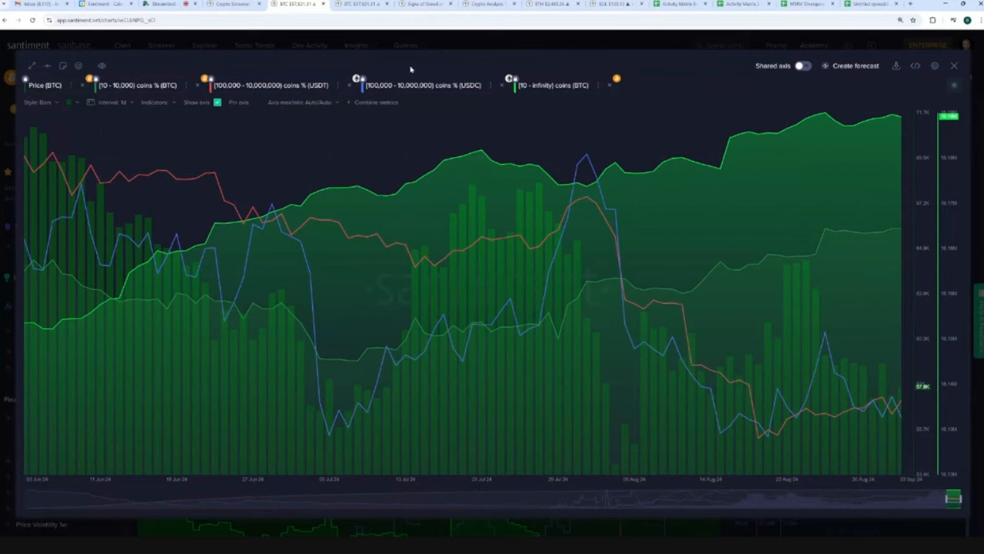
{"action": "mouse_move", "coordinate": [411, 70]}
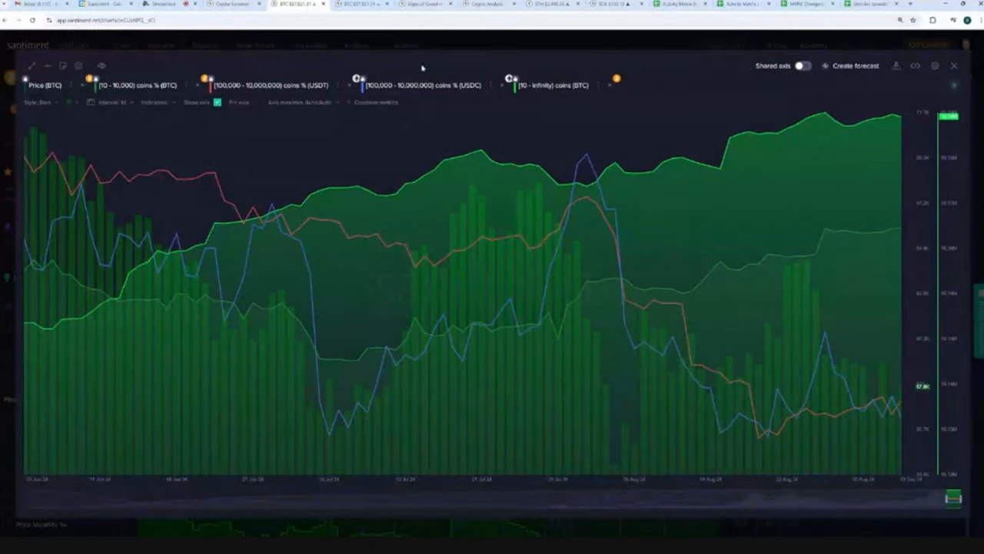
{"action": "mouse_move", "coordinate": [429, 63]}
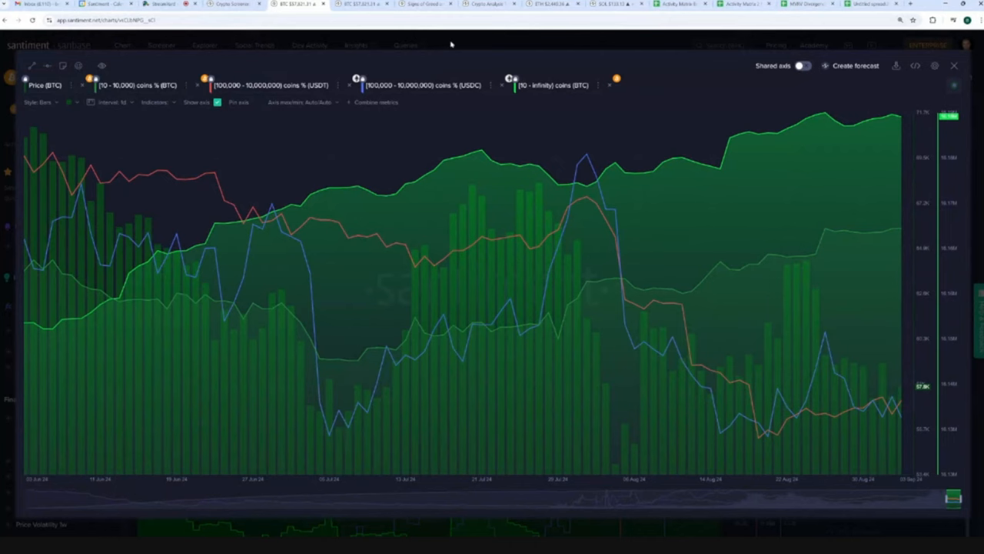
{"action": "mouse_move", "coordinate": [451, 44]}
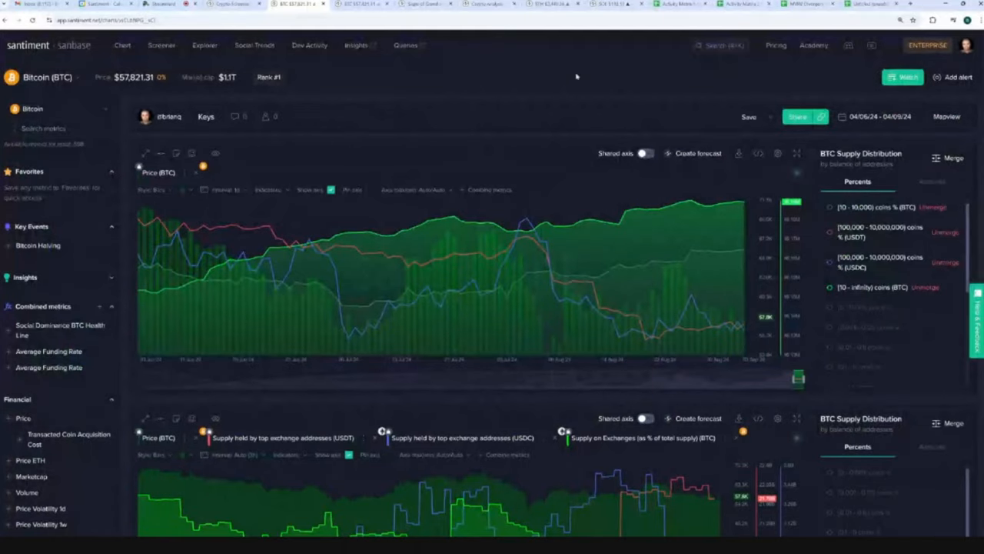
- Scroll to the exchange-supply chart and isolate the Supply on Exchanges series
{"action": "scroll", "scroll_direction": "down", "scroll_amount": 3}
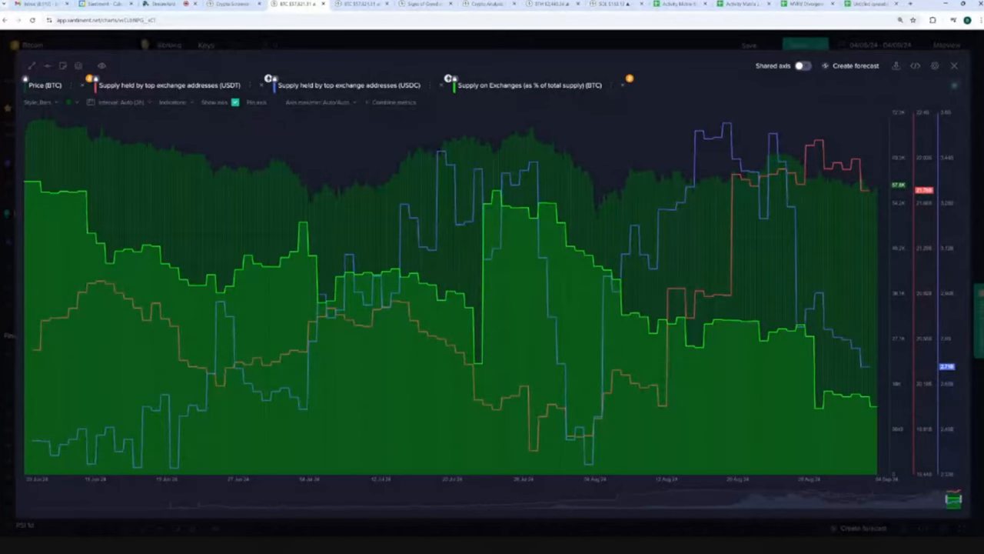
{"action": "left_click", "coordinate": [529, 84]}
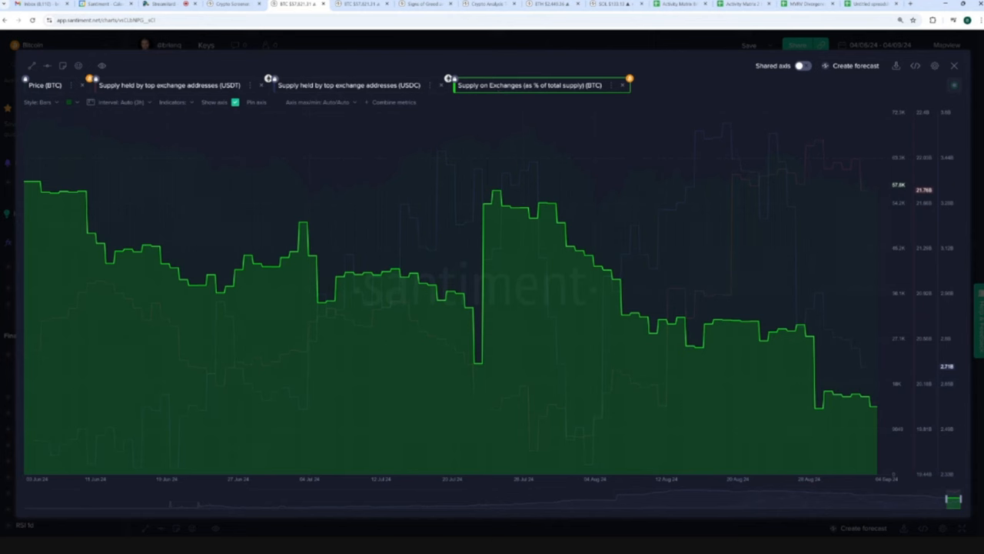
{"action": "mouse_move", "coordinate": [501, 83]}
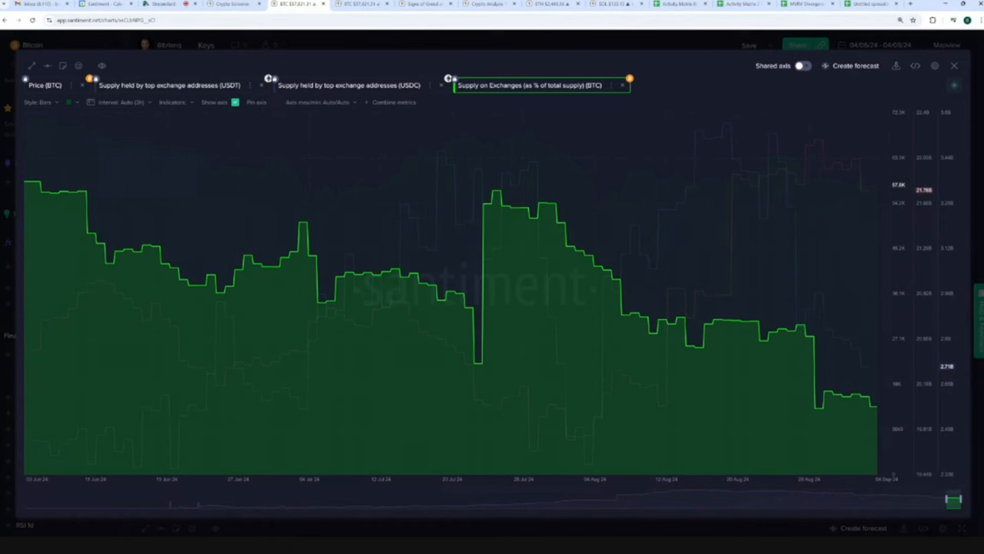
{"action": "mouse_move", "coordinate": [509, 87]}
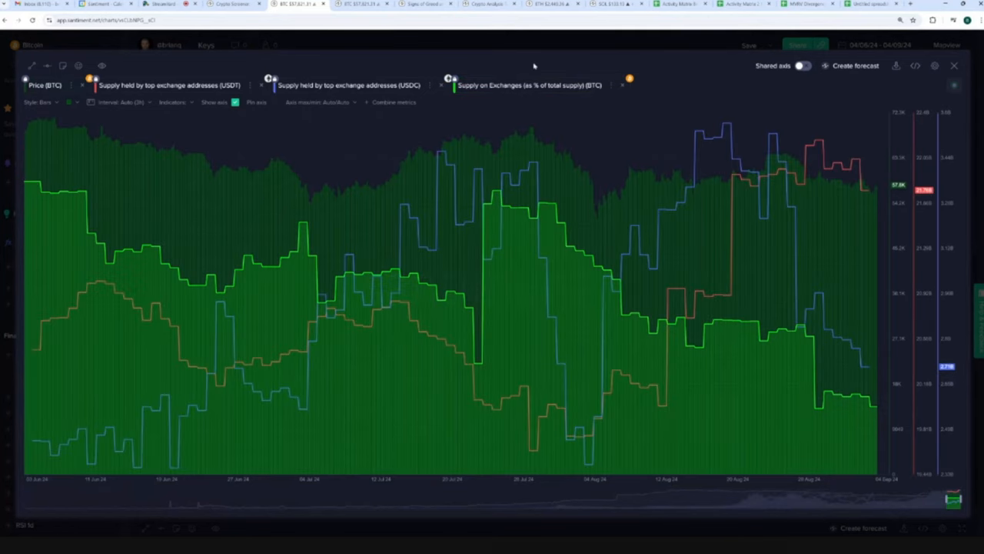
{"action": "mouse_move", "coordinate": [535, 65]}
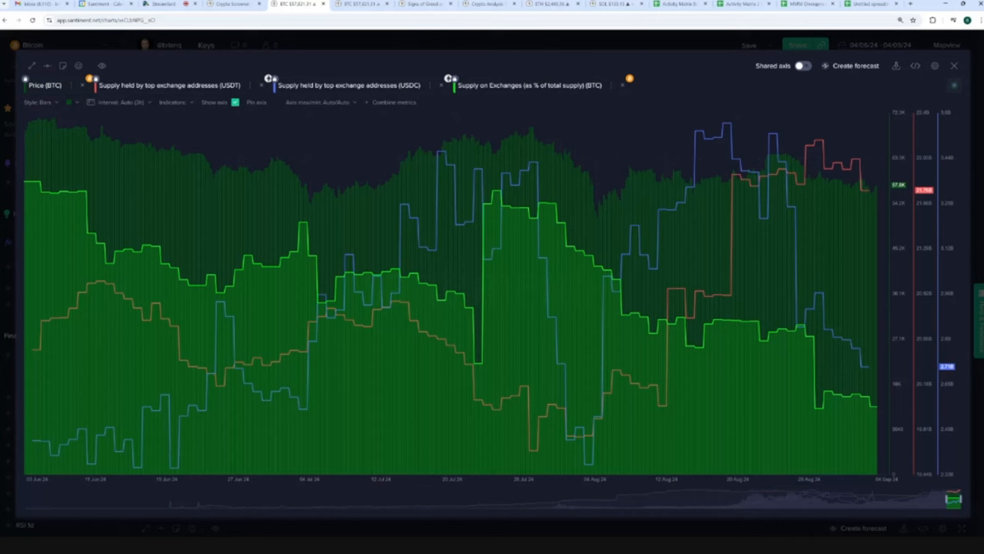
{"action": "mouse_move", "coordinate": [418, 52]}
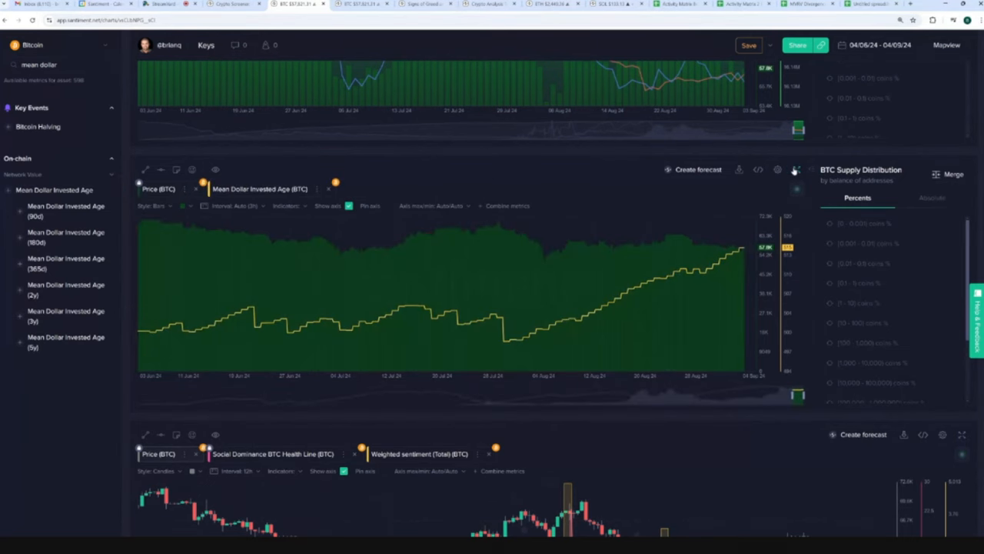
{"action": "left_click", "coordinate": [876, 45]}
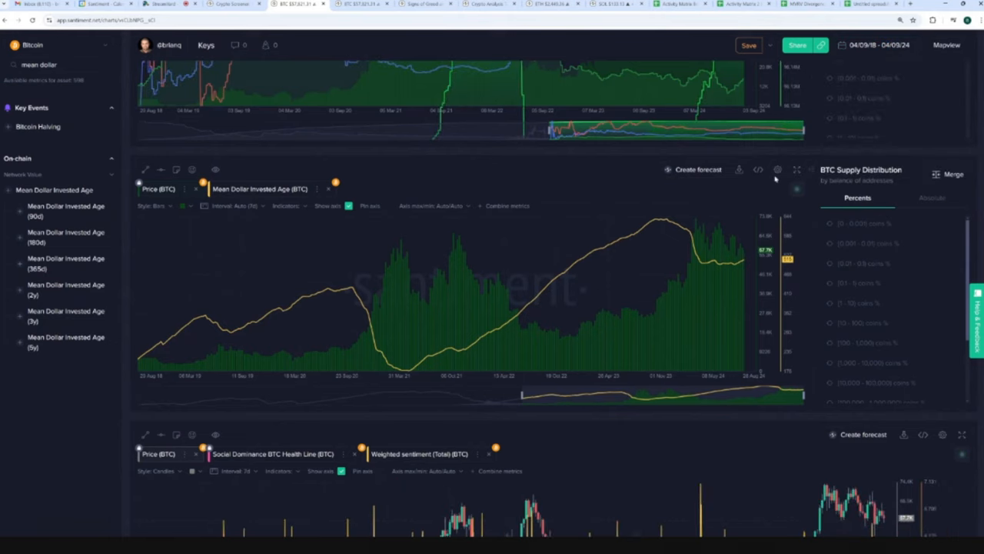
{"action": "left_click", "coordinate": [797, 169]}
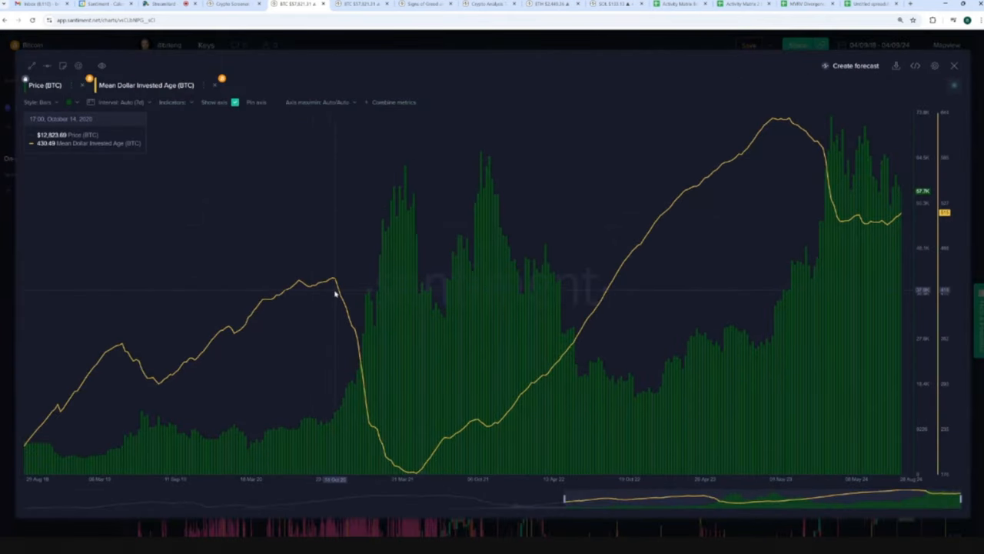
{"action": "mouse_move", "coordinate": [346, 327]}
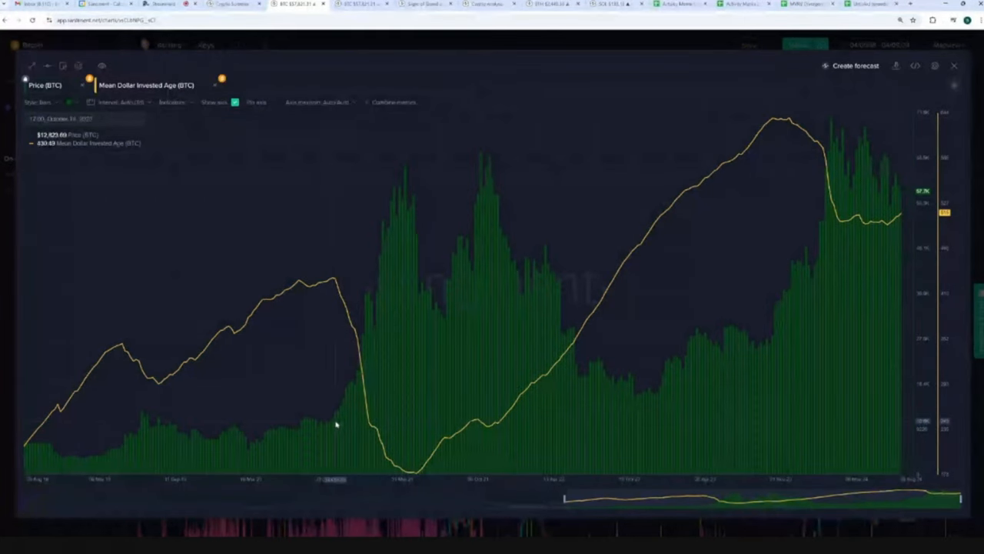
{"action": "mouse_move", "coordinate": [781, 125]}
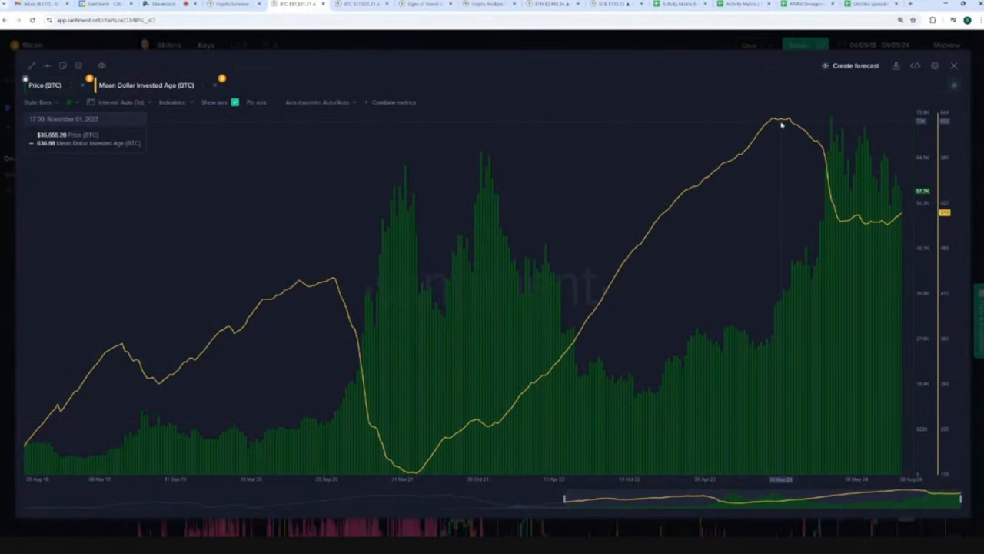
{"action": "mouse_move", "coordinate": [804, 190]}
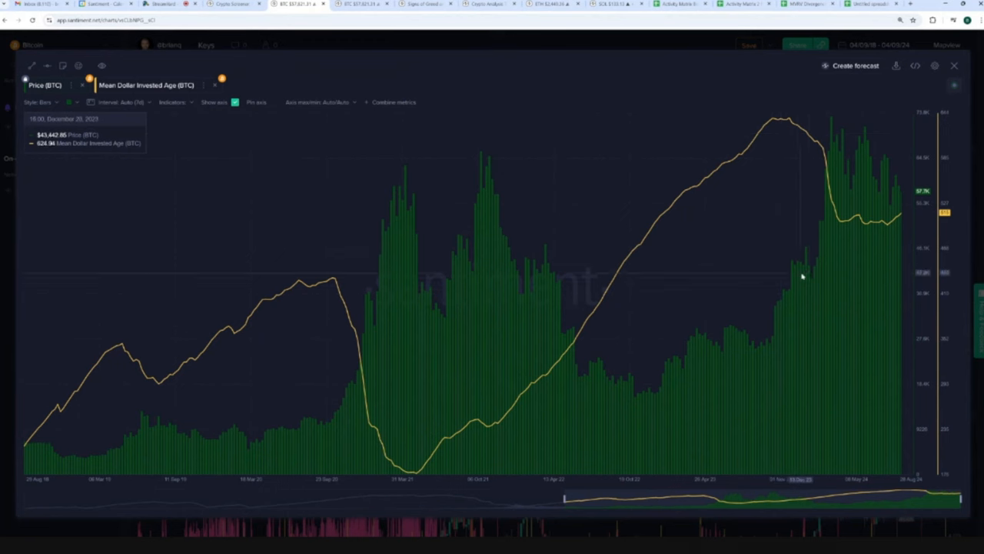
{"action": "mouse_move", "coordinate": [753, 306]}
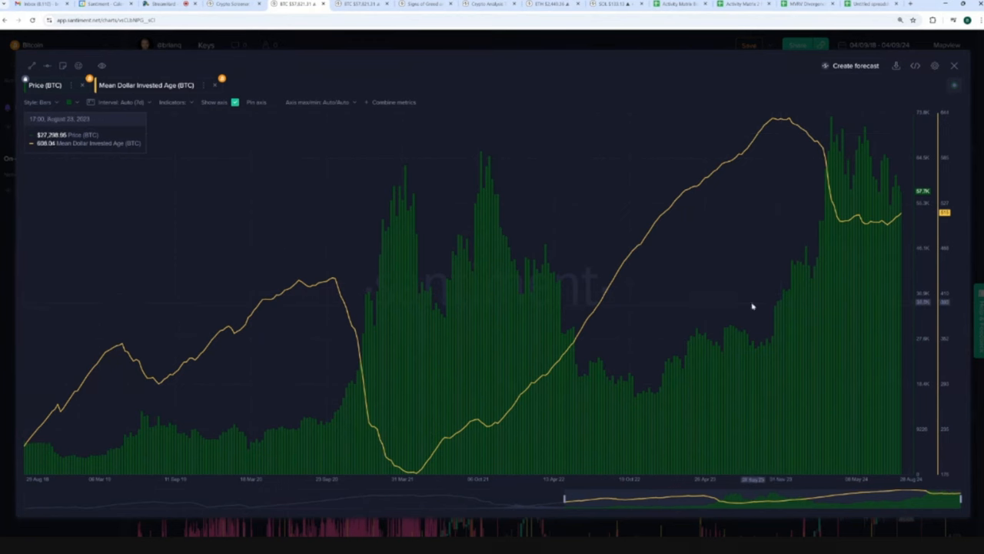
{"action": "mouse_move", "coordinate": [332, 296]}
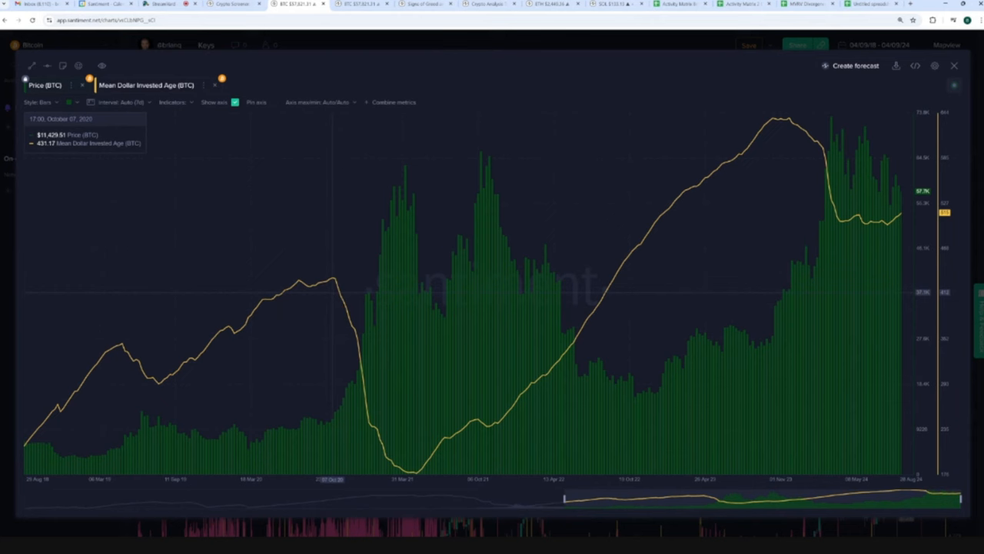
{"action": "mouse_move", "coordinate": [882, 240]}
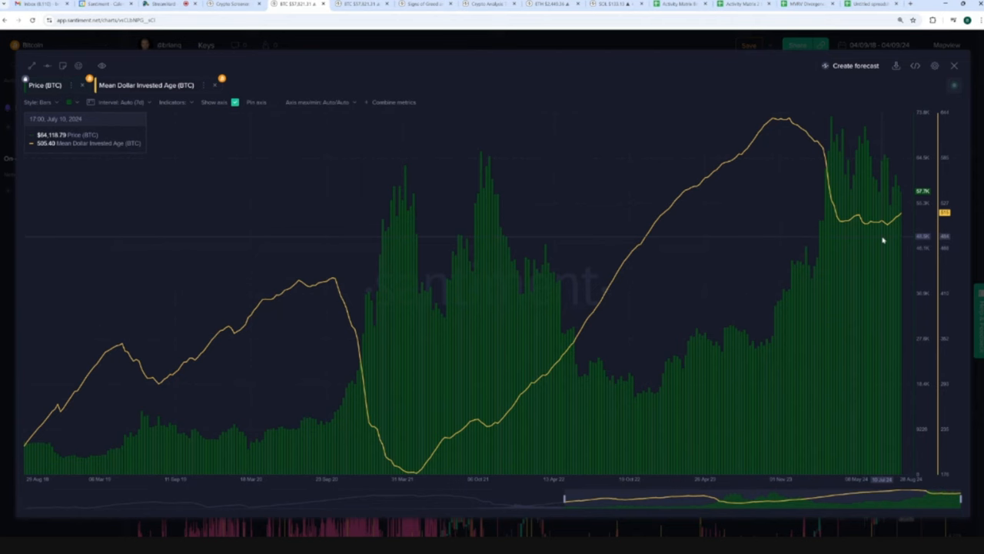
{"action": "mouse_move", "coordinate": [909, 239]}
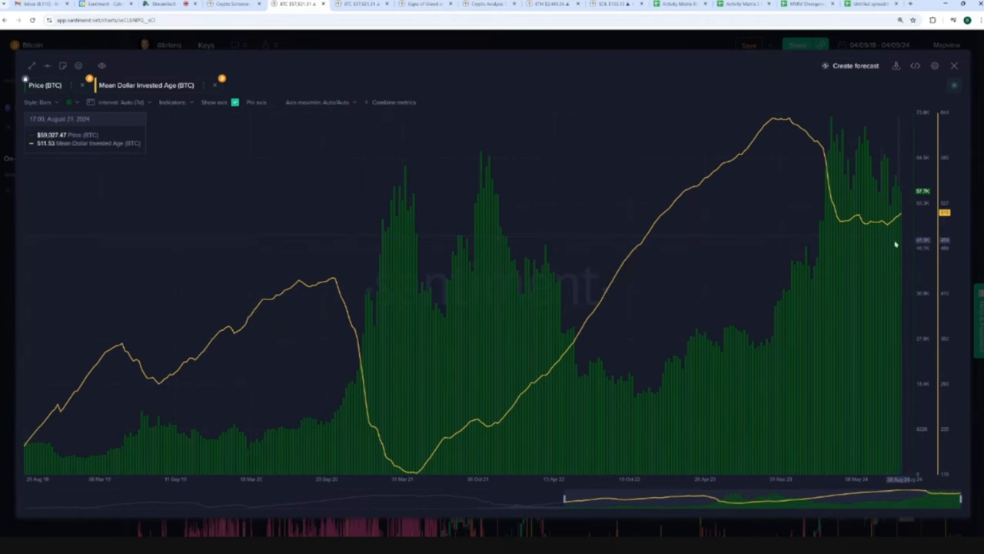
{"action": "mouse_move", "coordinate": [795, 128]}
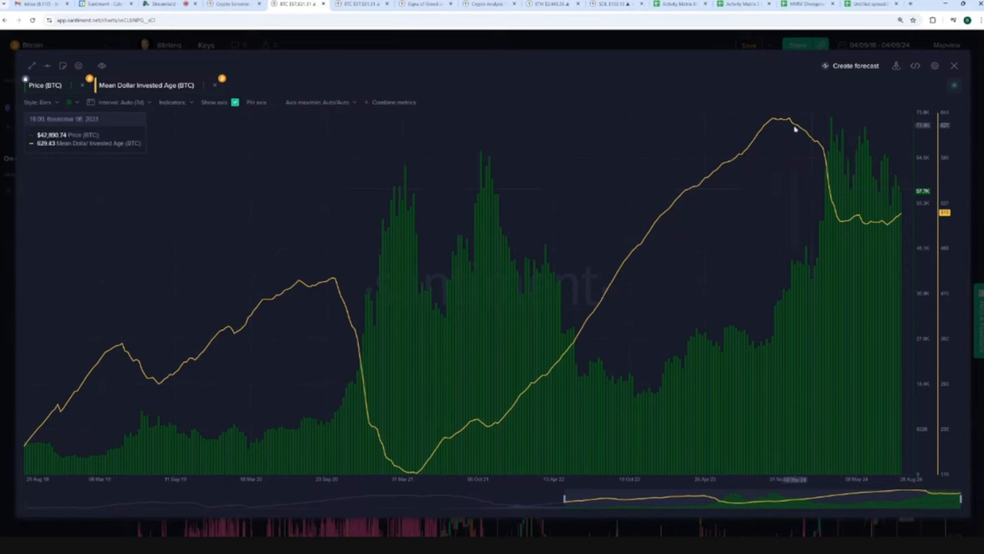
{"action": "mouse_move", "coordinate": [769, 262]}
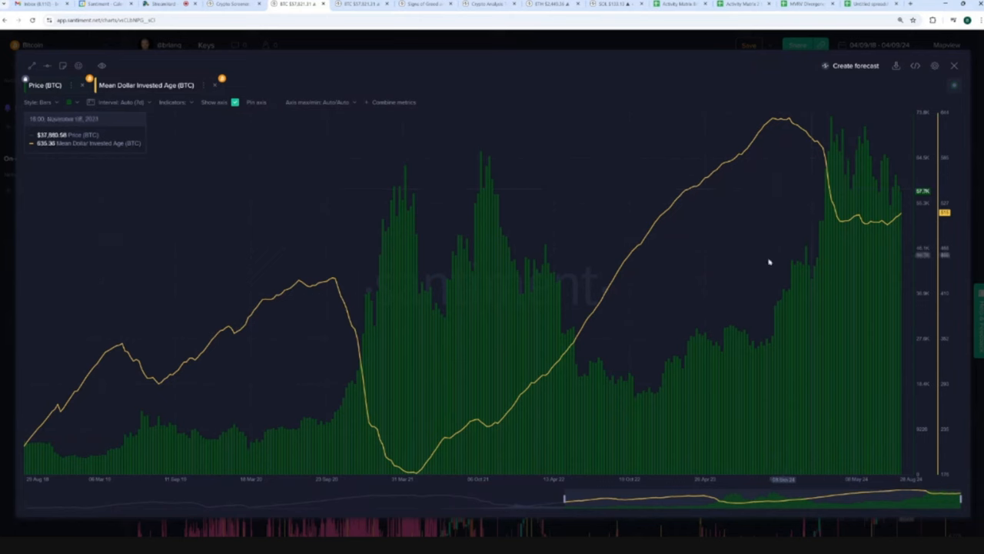
{"action": "mouse_move", "coordinate": [448, 429]}
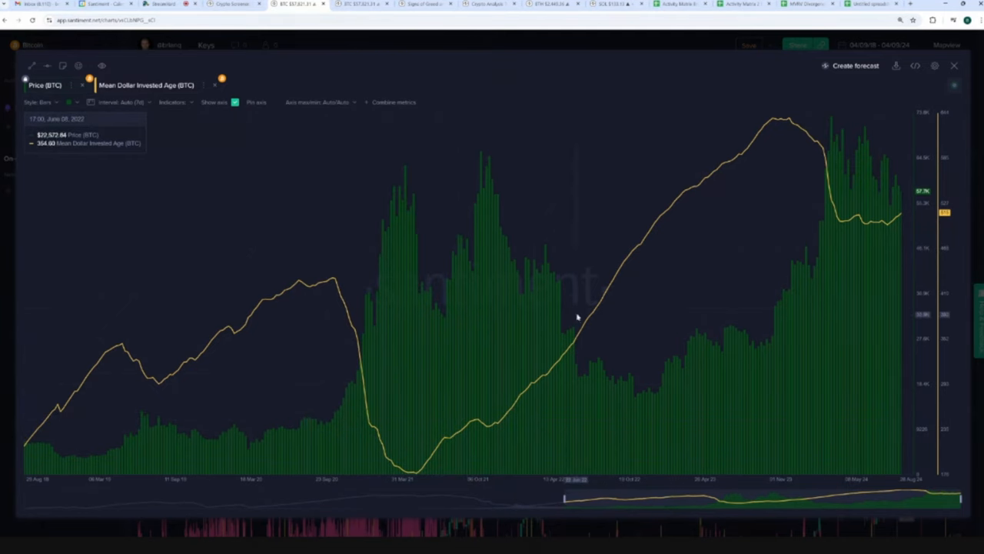
{"action": "mouse_move", "coordinate": [678, 218]}
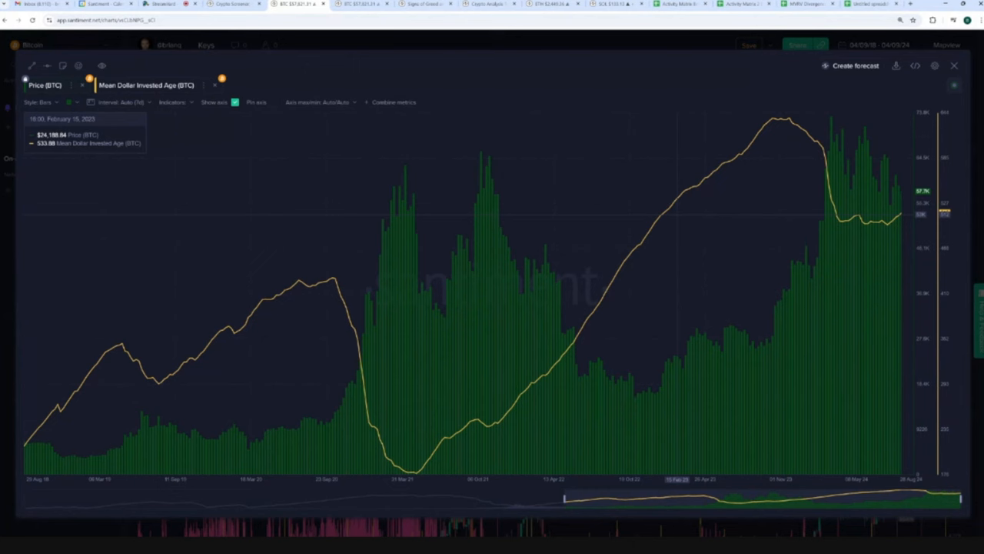
{"action": "mouse_move", "coordinate": [634, 341]}
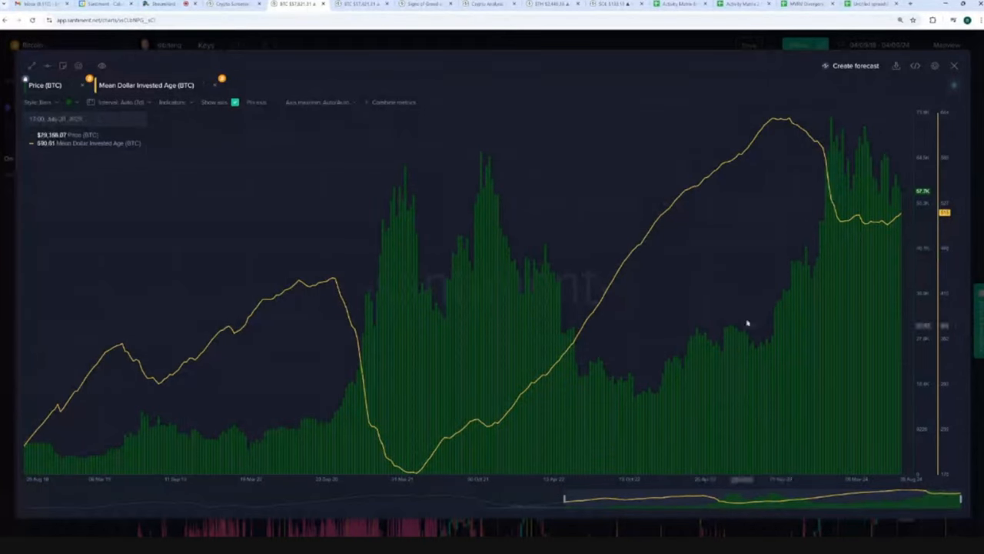
{"action": "mouse_move", "coordinate": [154, 418]}
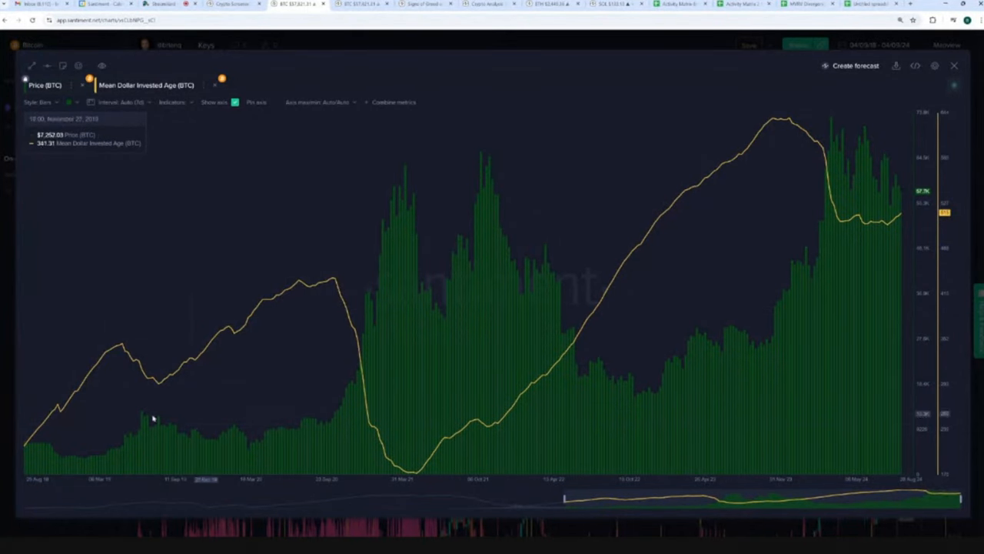
{"action": "mouse_move", "coordinate": [175, 429]}
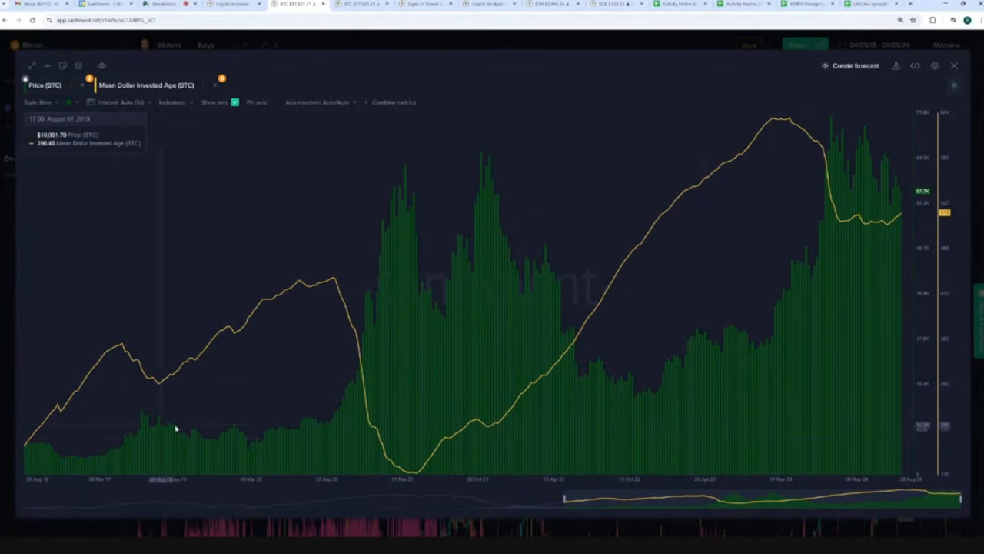
{"action": "mouse_move", "coordinate": [809, 180]}
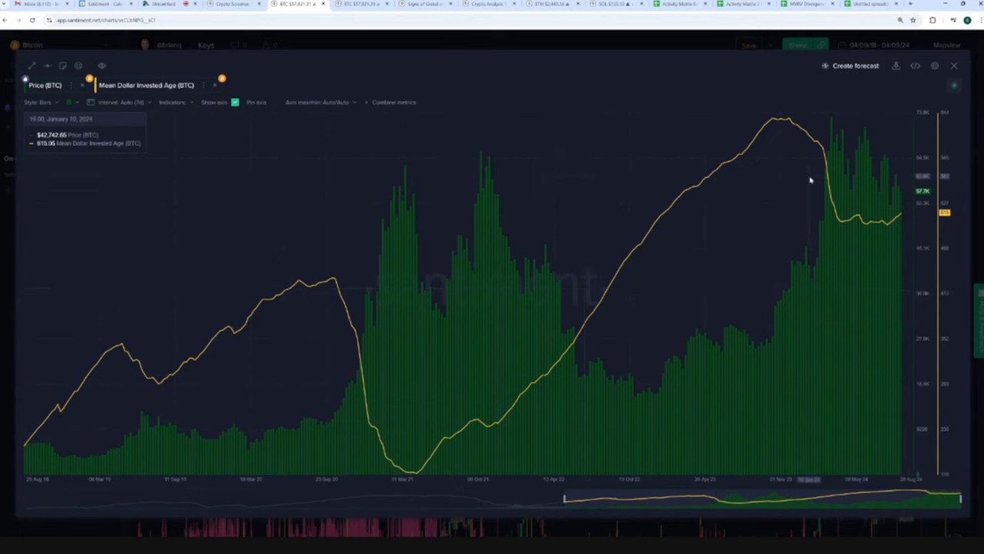
{"action": "mouse_move", "coordinate": [802, 203]}
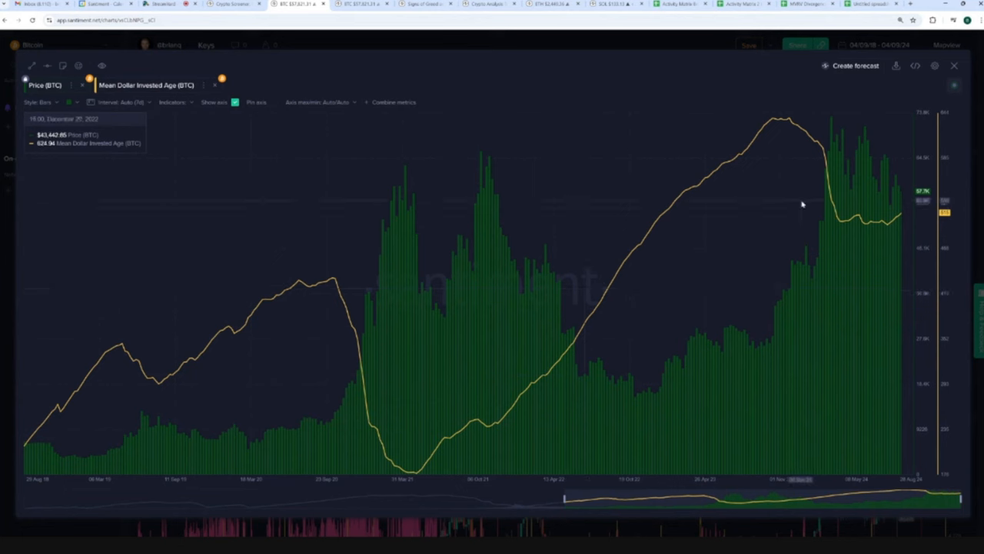
{"action": "mouse_move", "coordinate": [841, 229]}
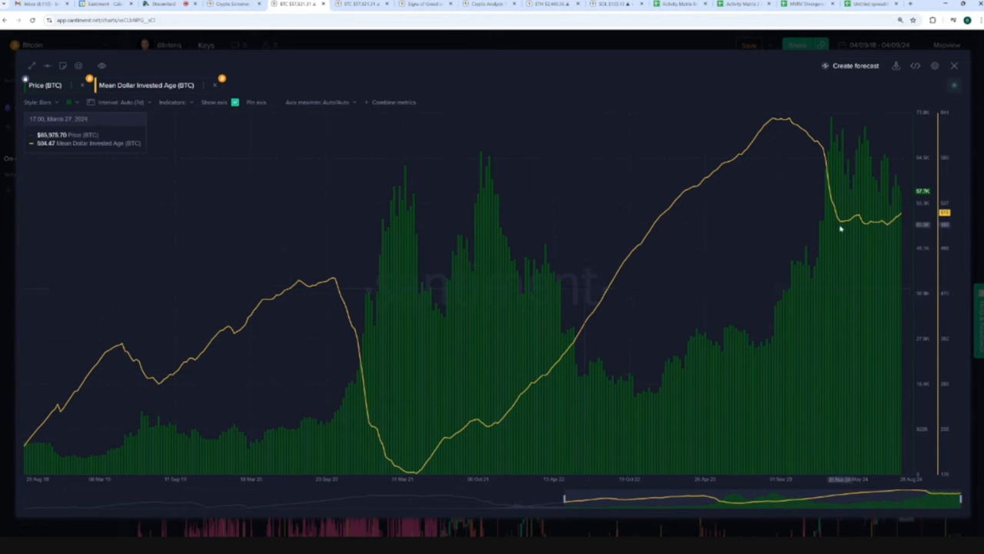
{"action": "mouse_move", "coordinate": [838, 229]}
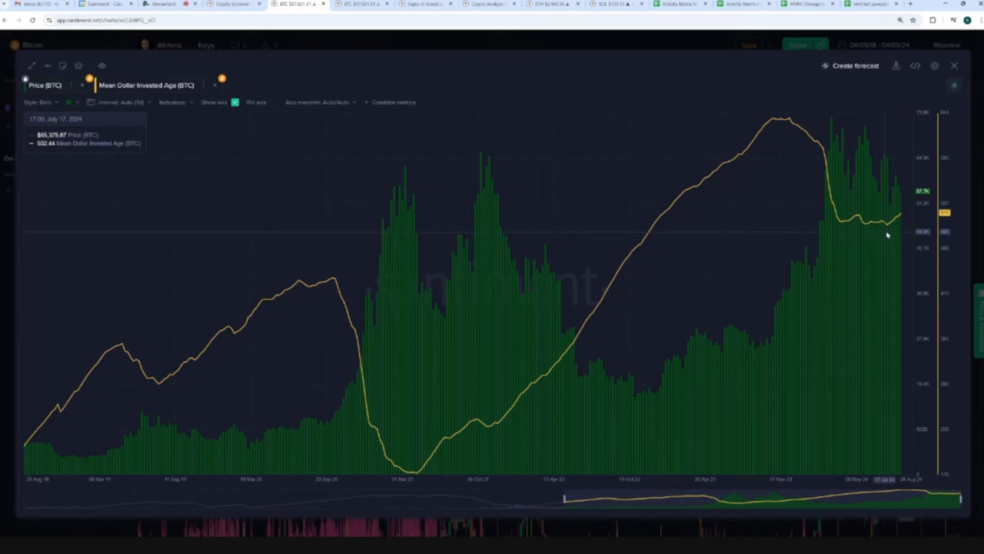
{"action": "mouse_move", "coordinate": [779, 123]}
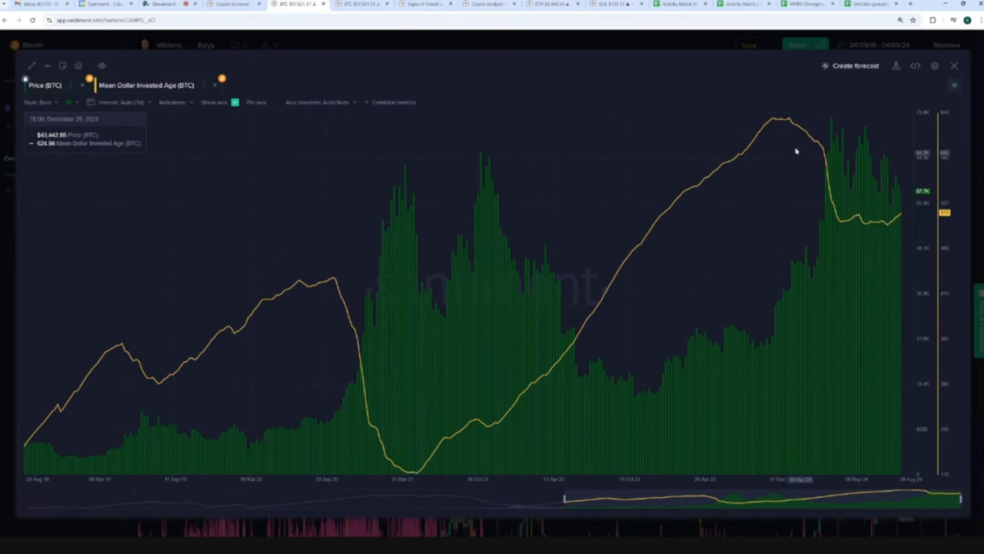
{"action": "mouse_move", "coordinate": [783, 132]}
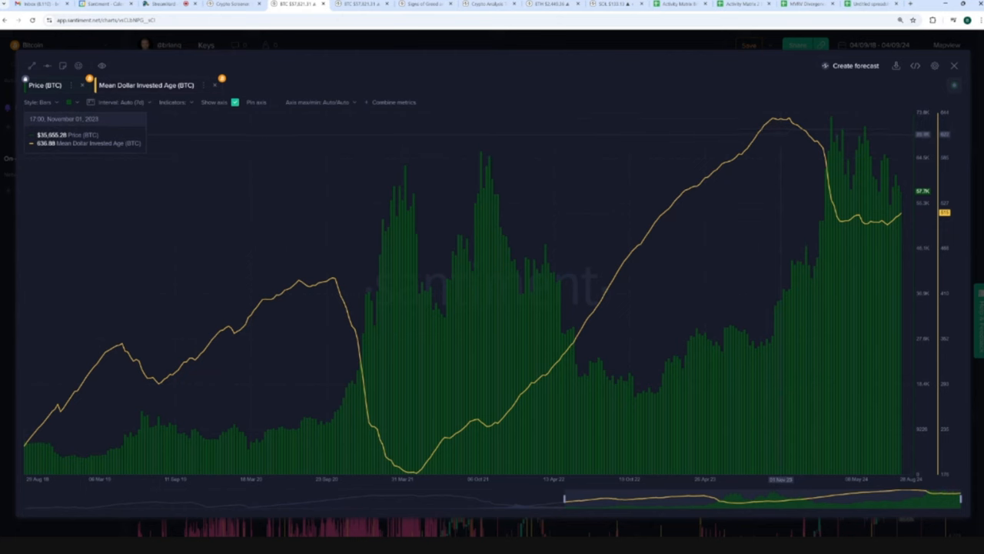
{"action": "mouse_move", "coordinate": [704, 100]}
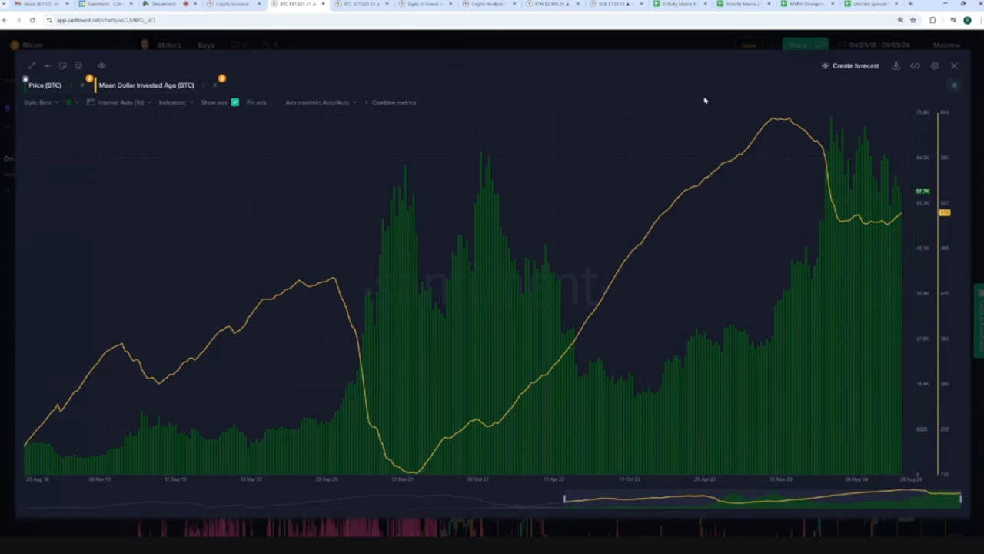
{"action": "mouse_move", "coordinate": [712, 95]}
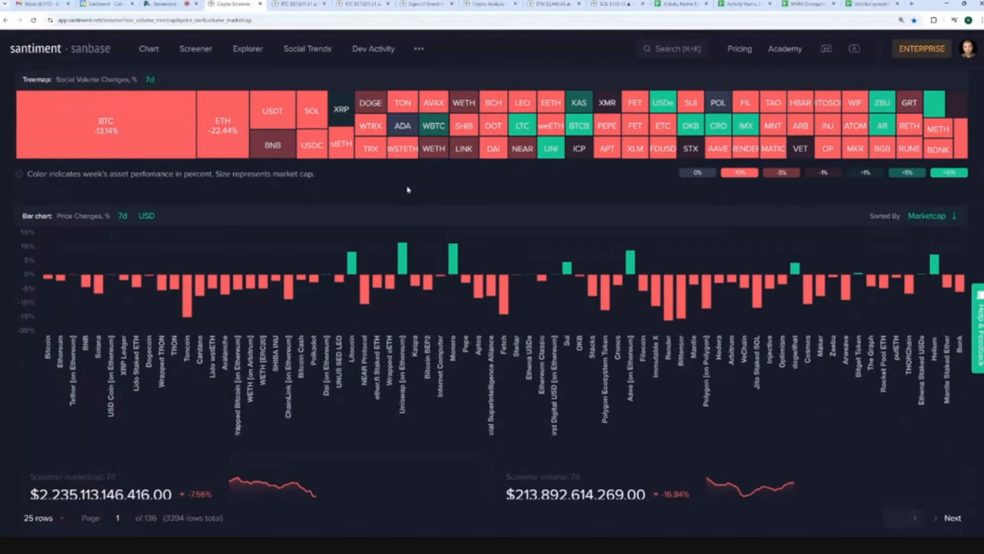
{"action": "mouse_move", "coordinate": [46, 276]}
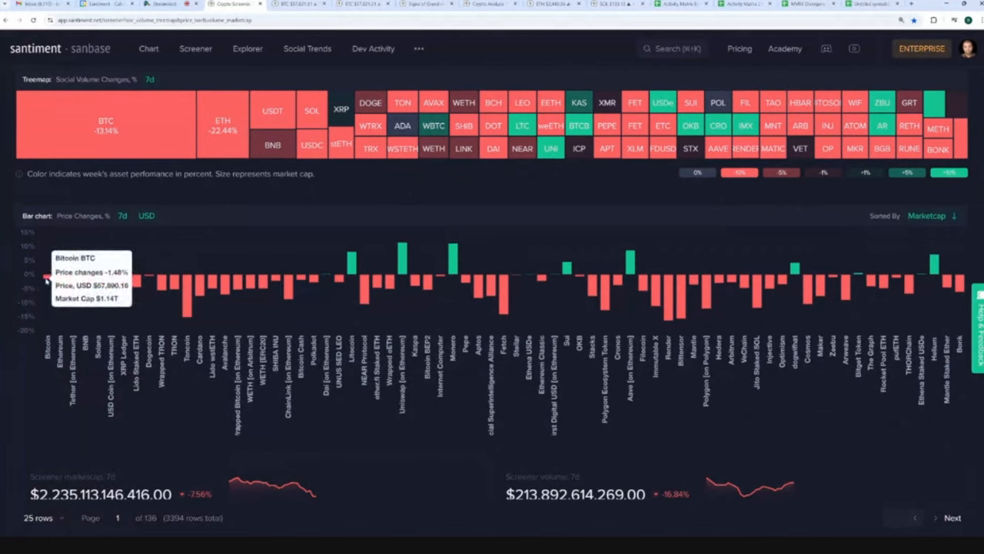
{"action": "mouse_move", "coordinate": [60, 280]}
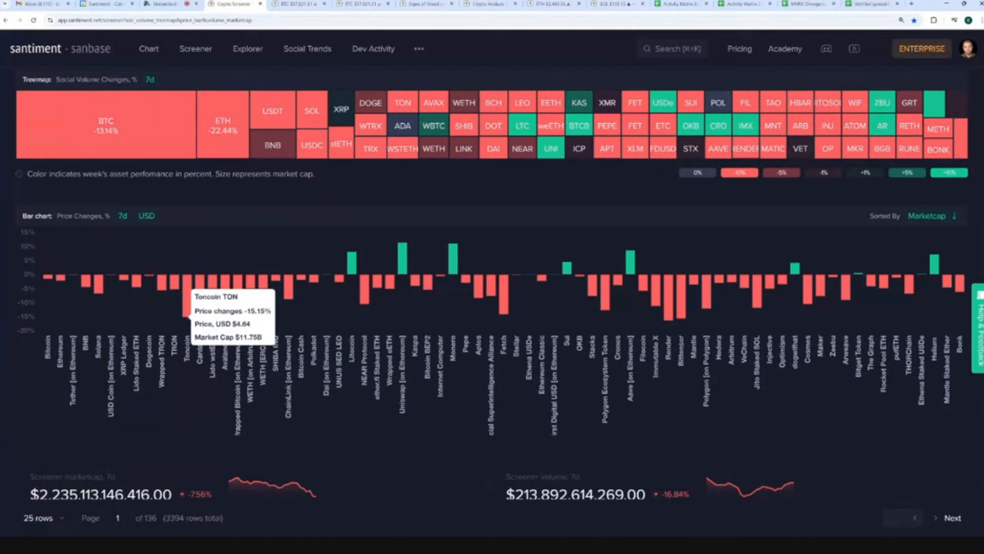
{"action": "mouse_move", "coordinate": [668, 314]}
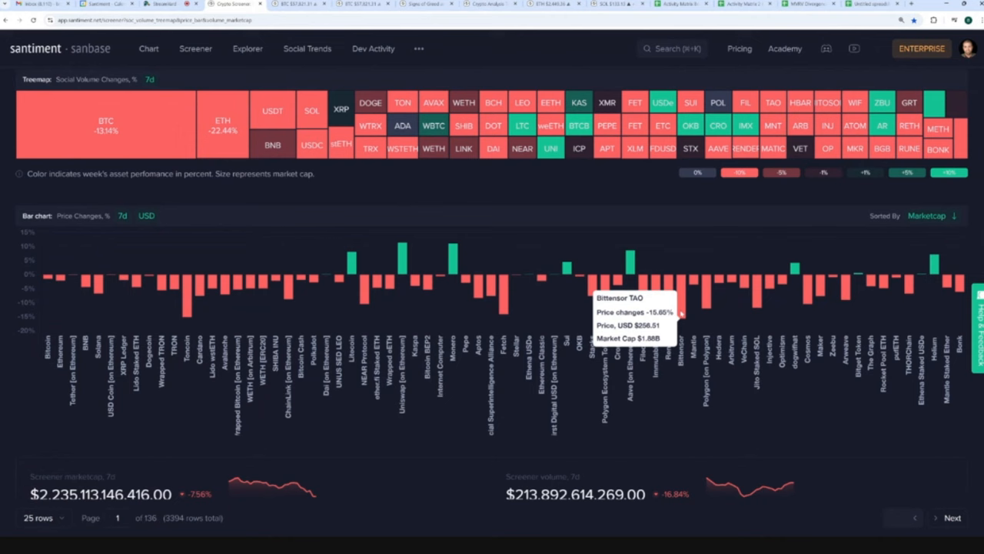
{"action": "mouse_move", "coordinate": [503, 315]}
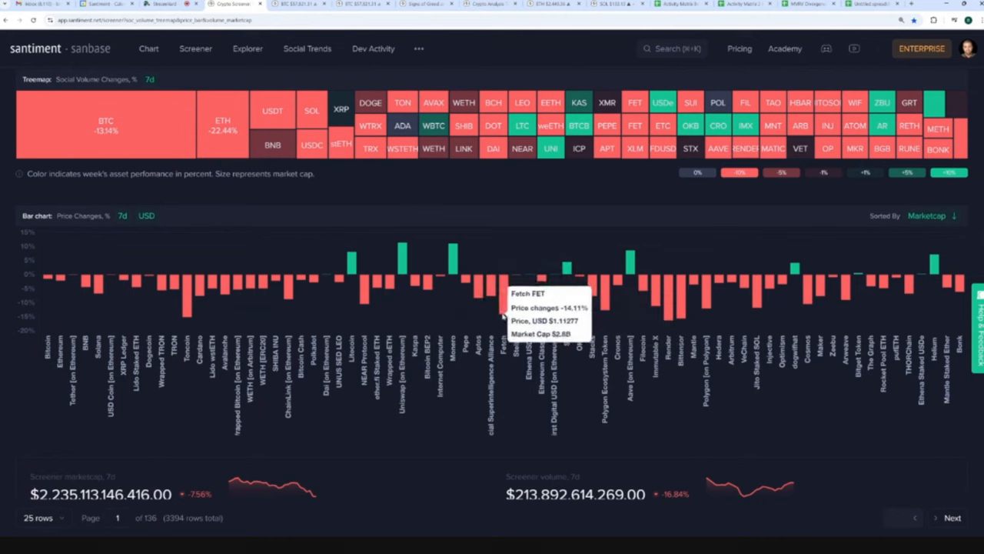
{"action": "mouse_move", "coordinate": [592, 210]}
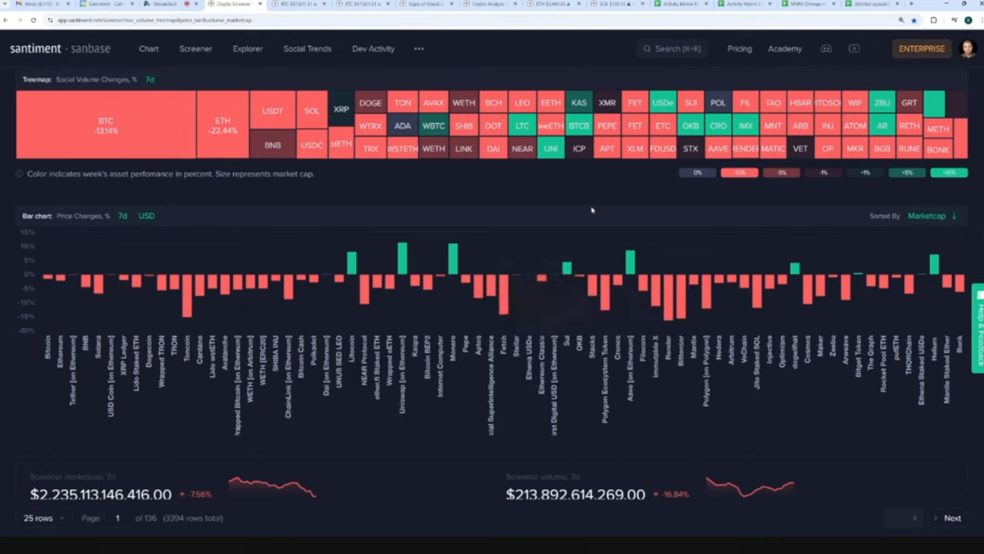
{"action": "mouse_move", "coordinate": [587, 201]}
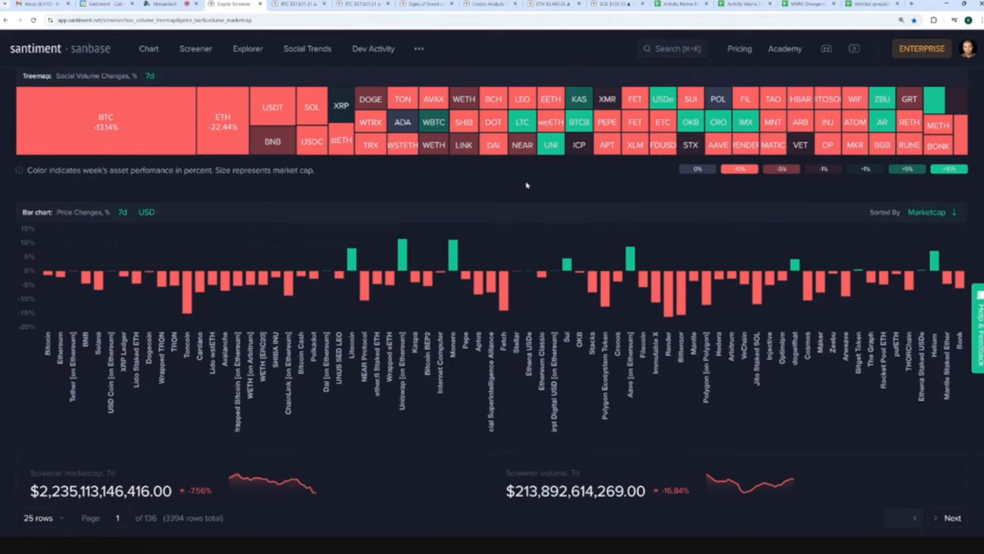
{"action": "mouse_move", "coordinate": [523, 185]}
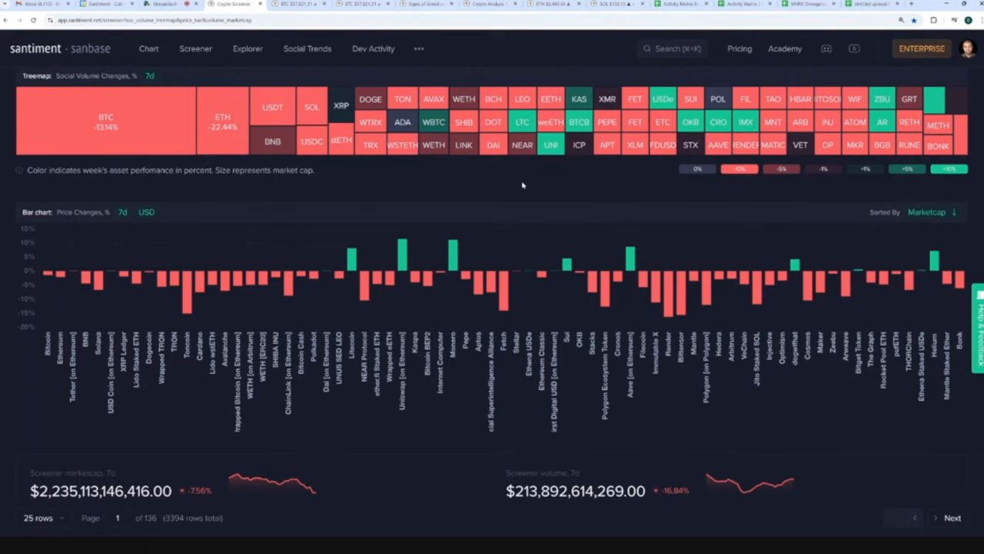
{"action": "mouse_move", "coordinate": [517, 183]}
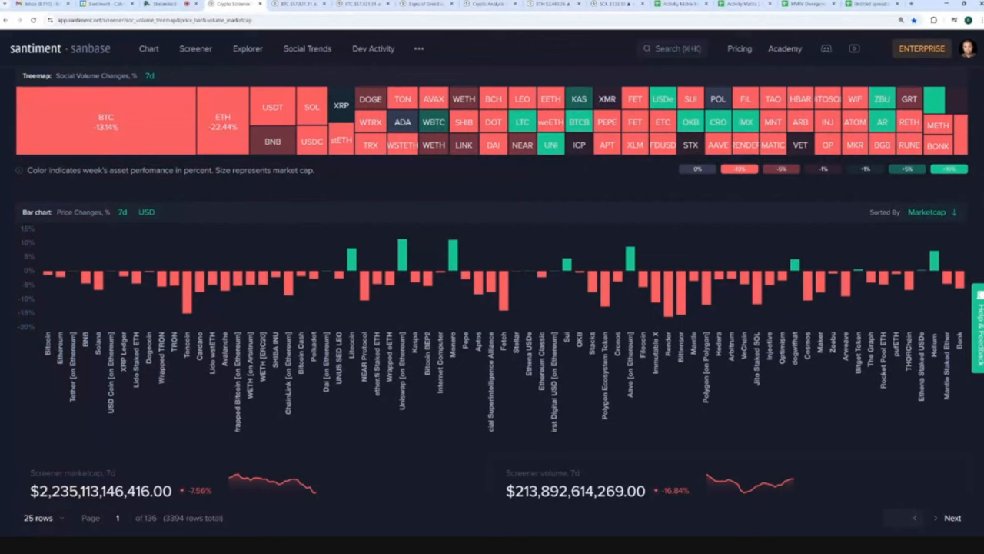
{"action": "mouse_move", "coordinate": [509, 186]}
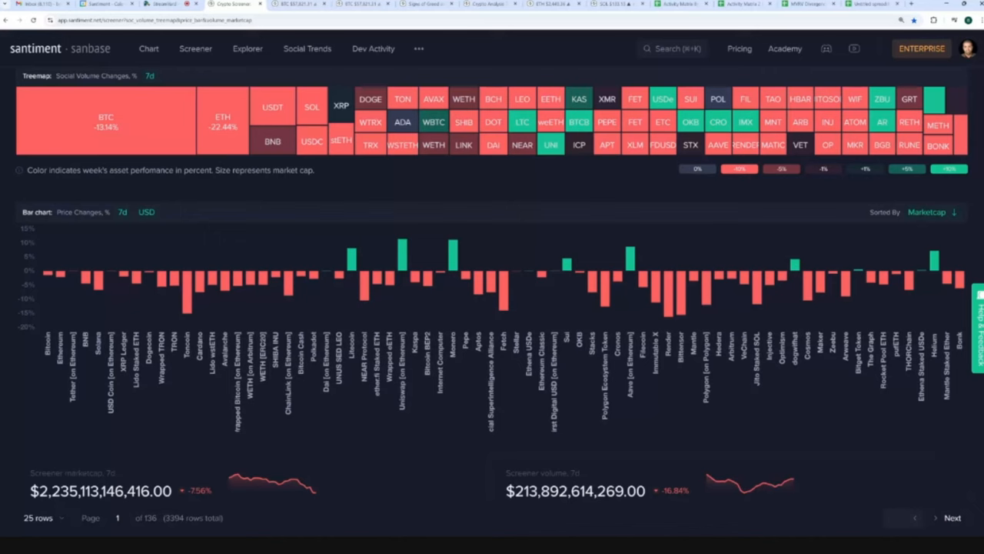
{"action": "mouse_move", "coordinate": [509, 178]}
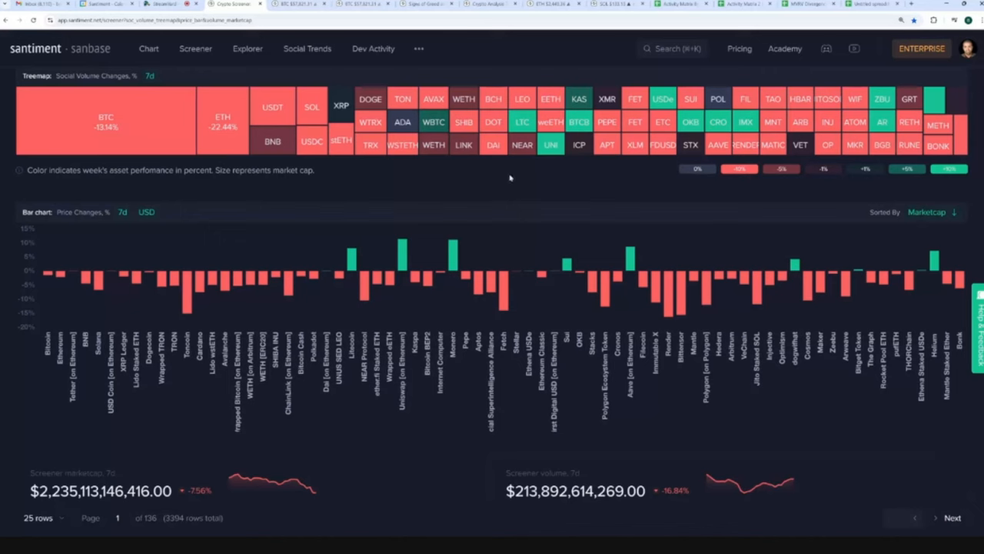
{"action": "mouse_move", "coordinate": [508, 177]}
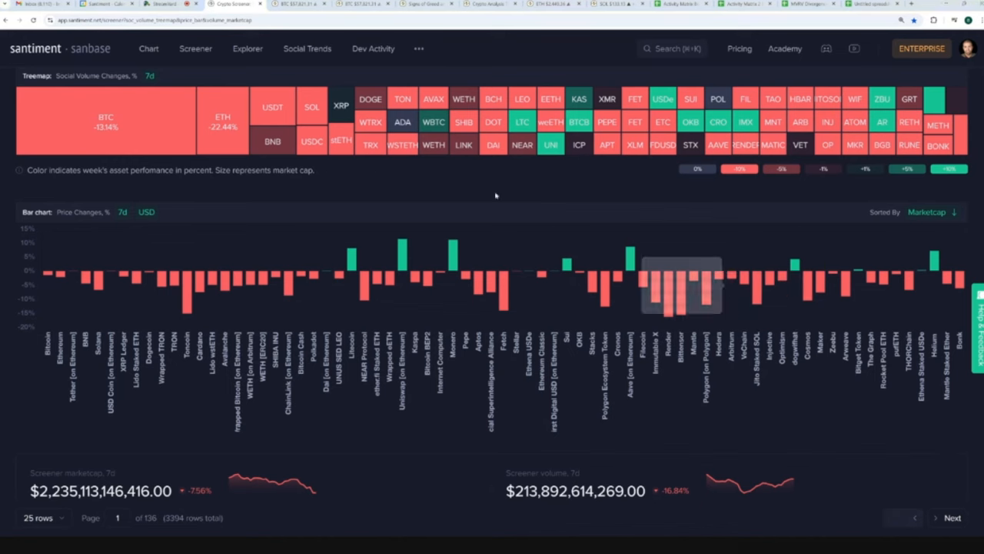
{"action": "mouse_move", "coordinate": [472, 181]}
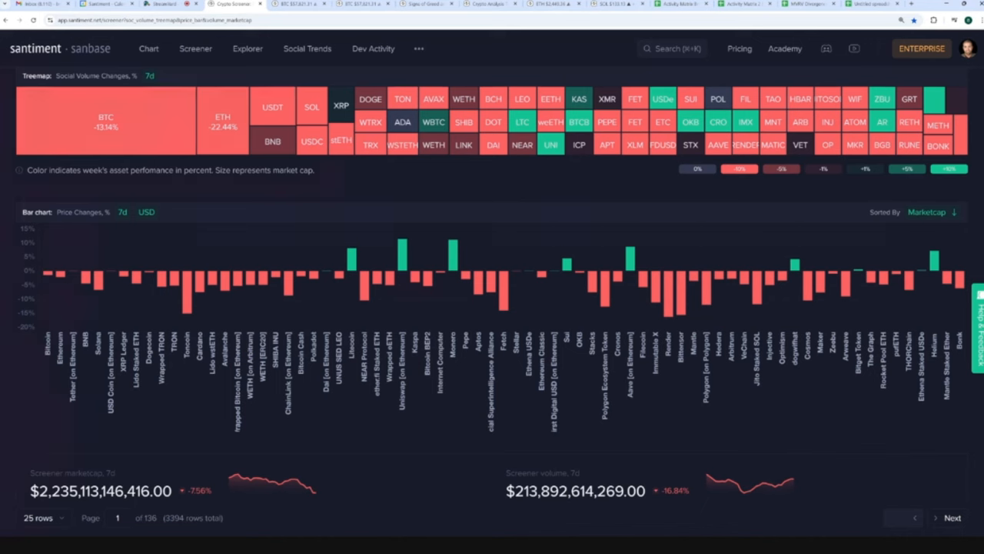
{"action": "mouse_move", "coordinate": [482, 187]}
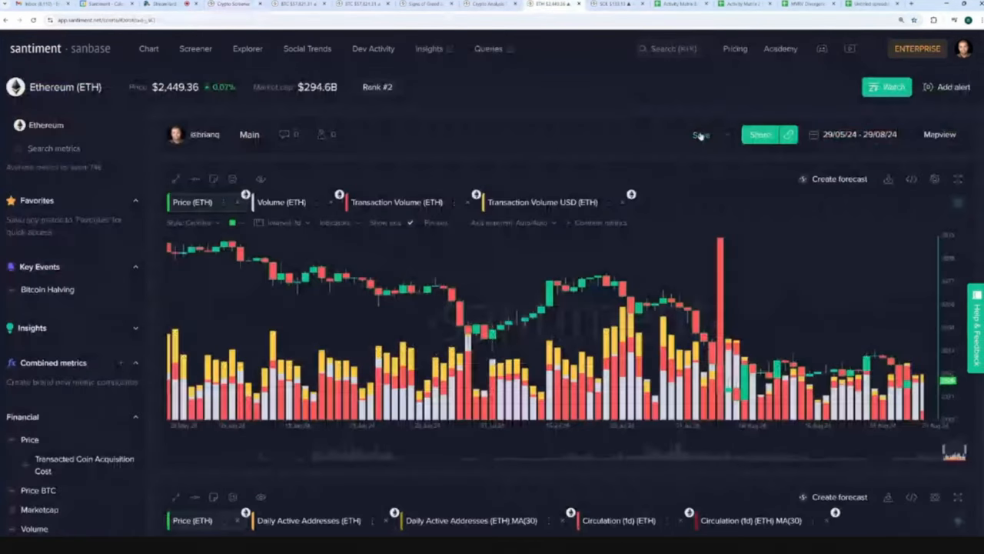
- Bring the ETH MVRV chart up in full view and adjust its metric legend
{"action": "scroll", "scroll_direction": "down", "scroll_amount": 3}
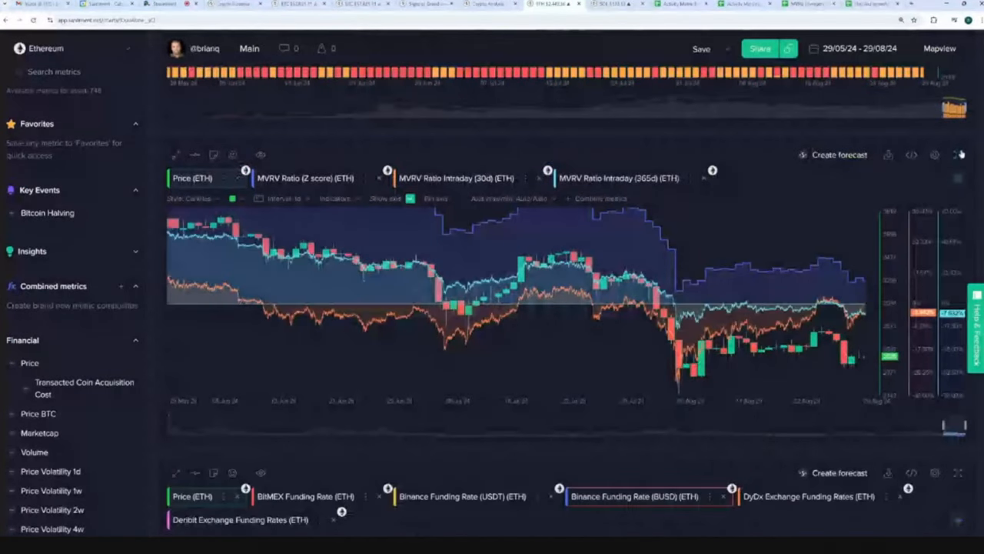
{"action": "left_click", "coordinate": [959, 155]}
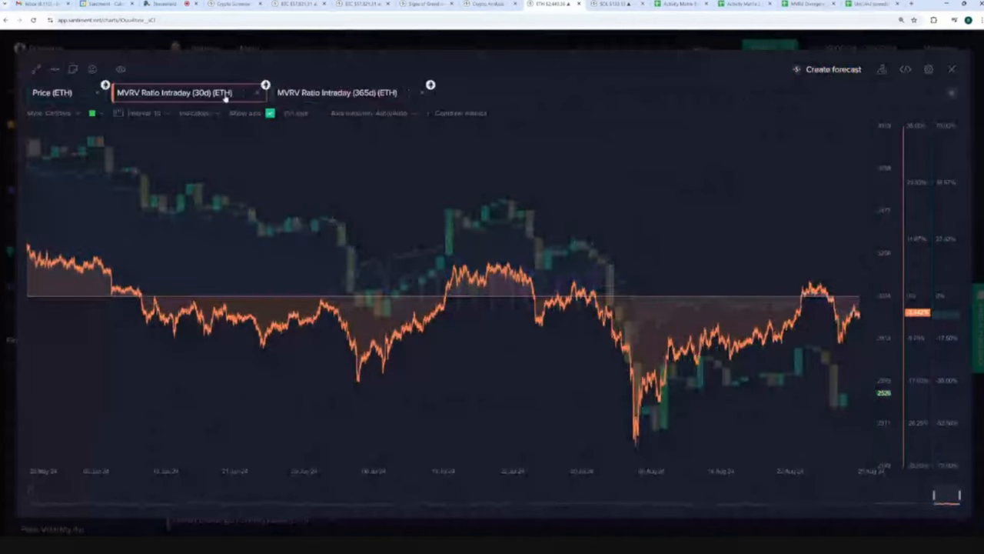
{"action": "left_click", "coordinate": [52, 92]}
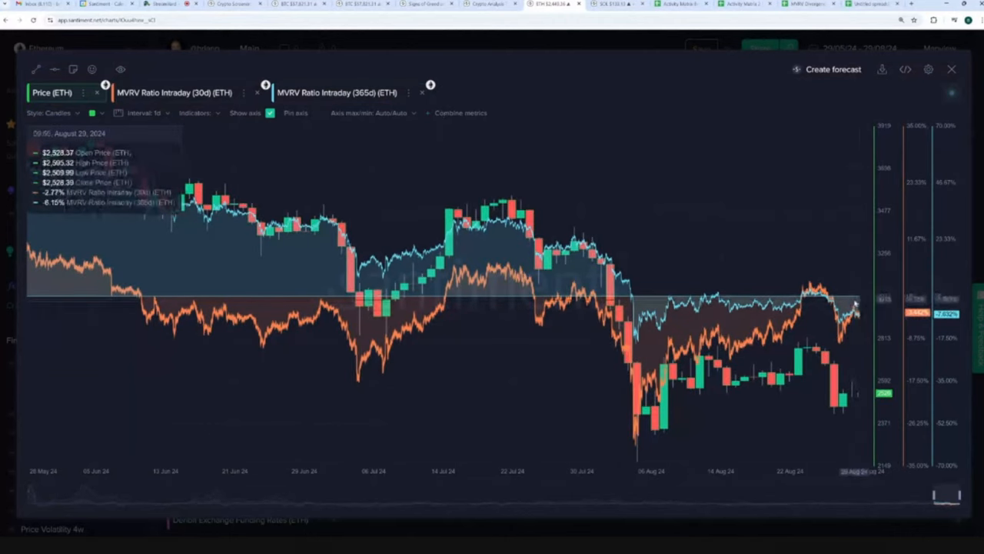
{"action": "mouse_move", "coordinate": [530, 106]}
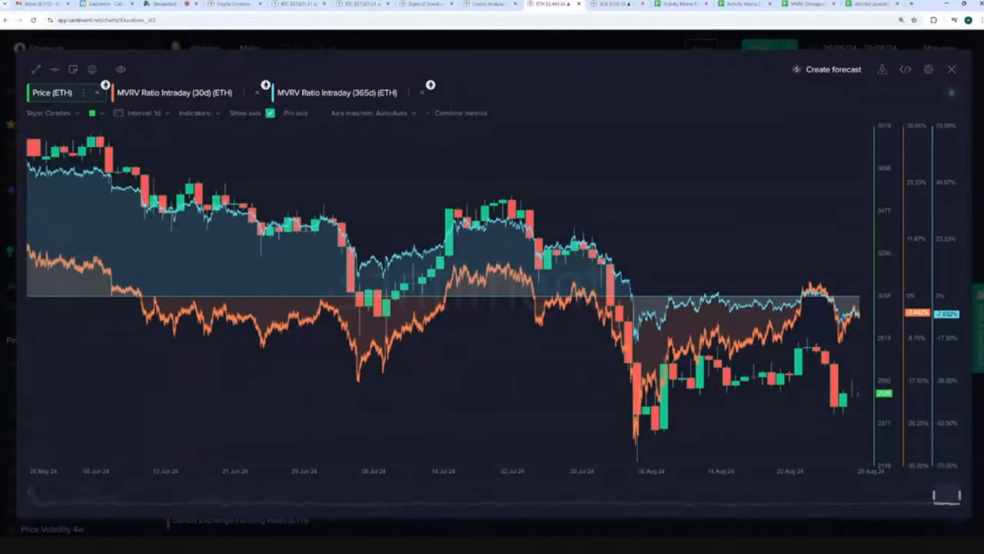
{"action": "mouse_move", "coordinate": [452, 245]}
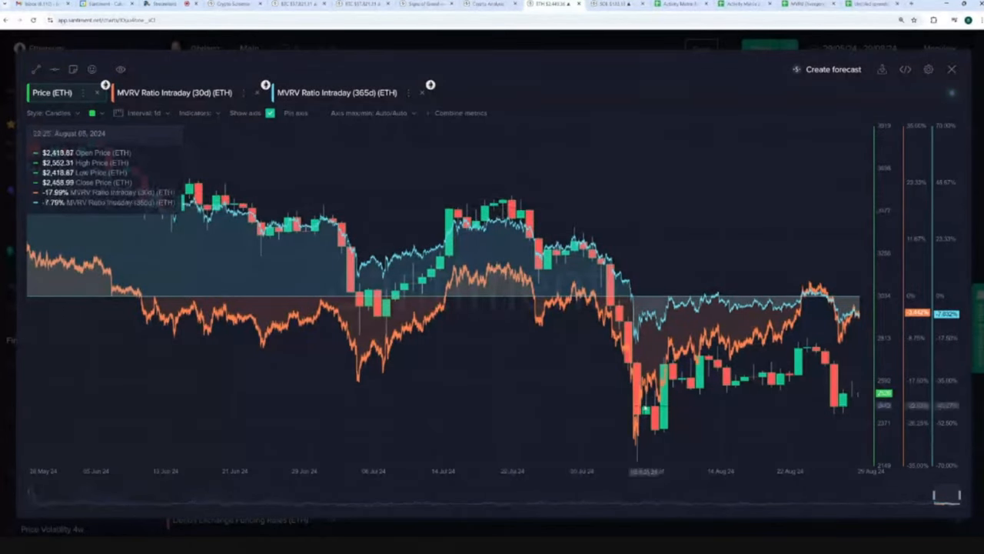
{"action": "mouse_move", "coordinate": [642, 369]}
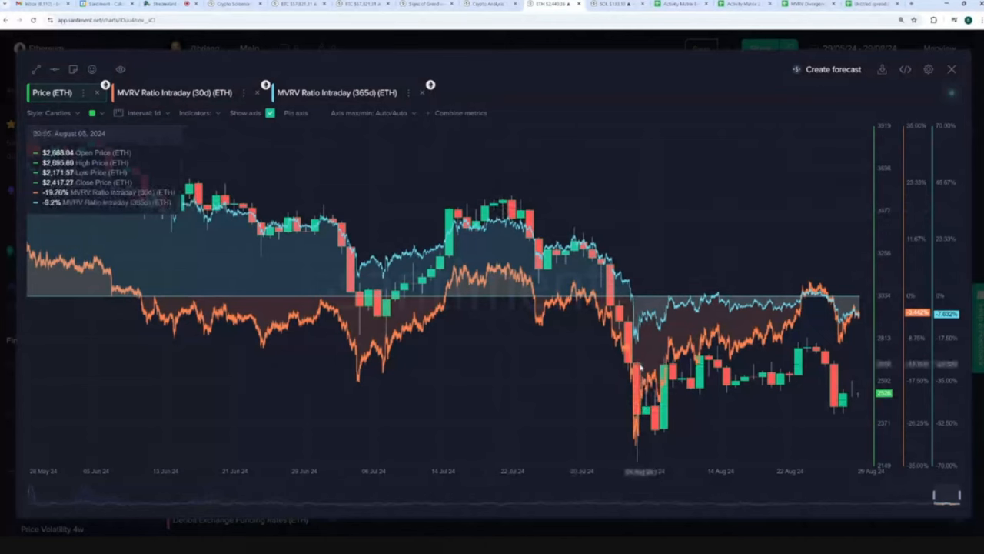
{"action": "mouse_move", "coordinate": [638, 369]}
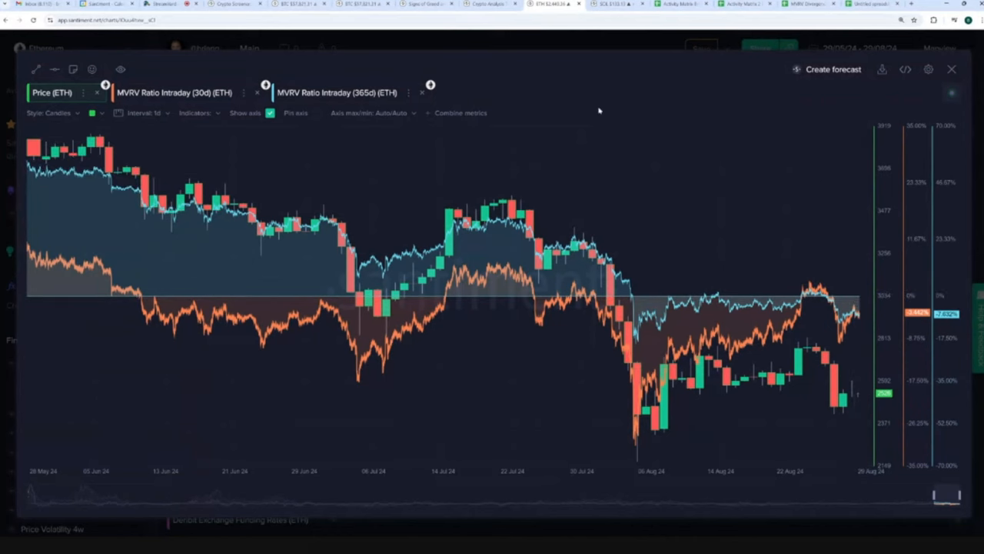
{"action": "mouse_move", "coordinate": [596, 46]}
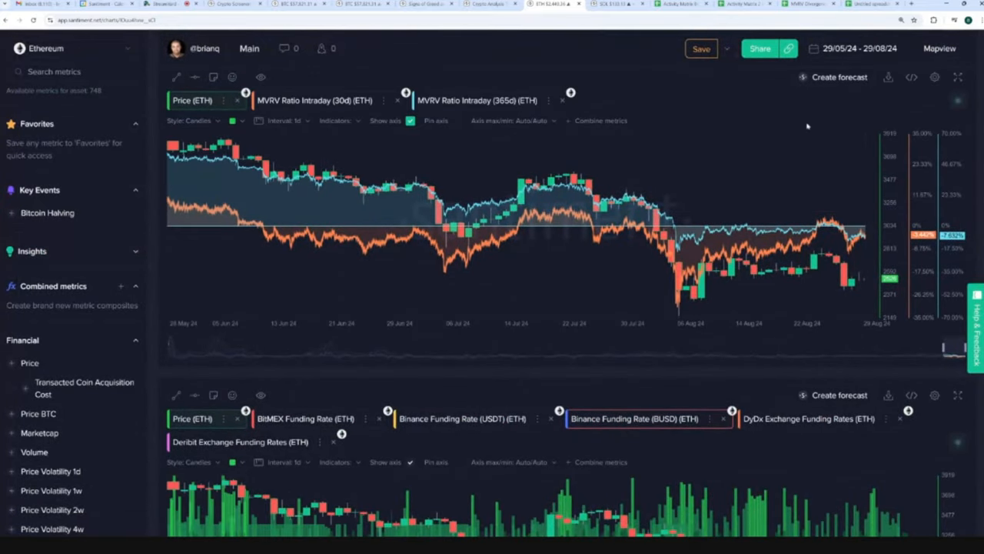
- Scroll down to the ETH Weighted sentiment chart and enlarge it to full view
{"action": "scroll", "scroll_direction": "down", "scroll_amount": 3}
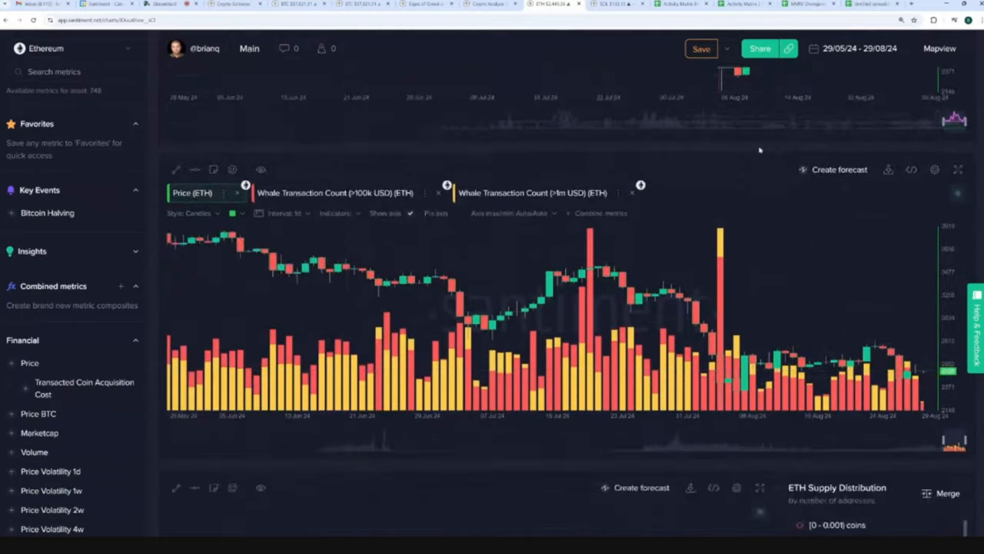
{"action": "mouse_move", "coordinate": [711, 132]}
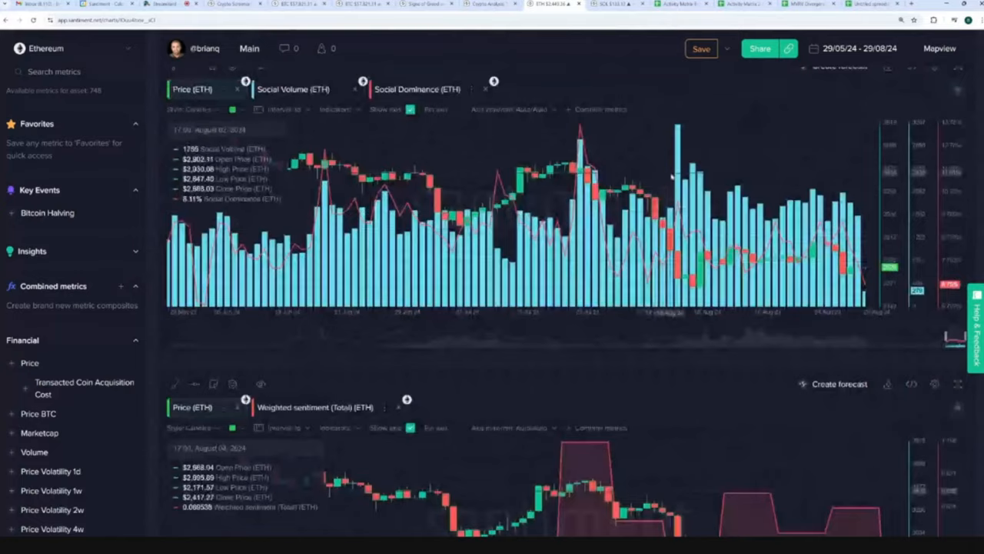
{"action": "scroll", "scroll_direction": "down", "scroll_amount": 3}
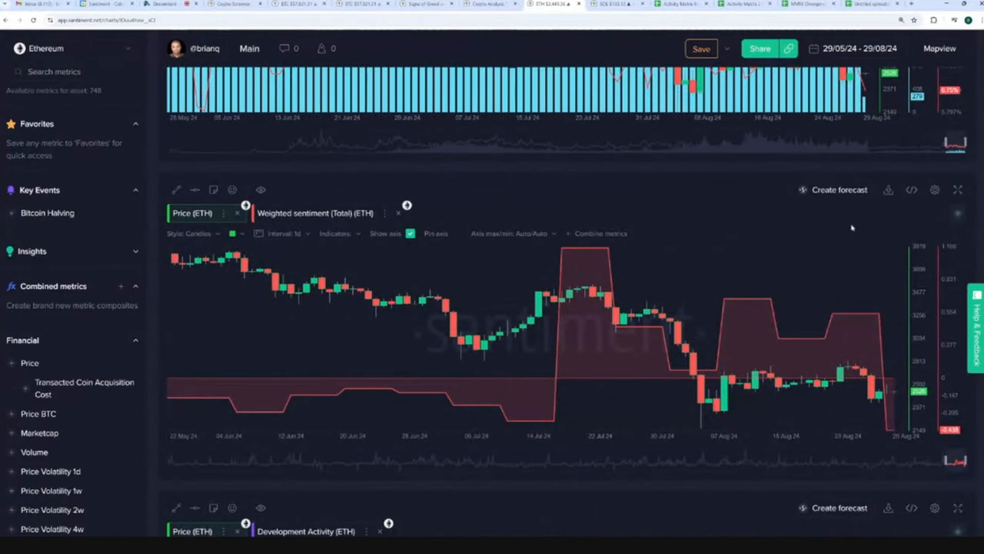
{"action": "left_click", "coordinate": [958, 190]}
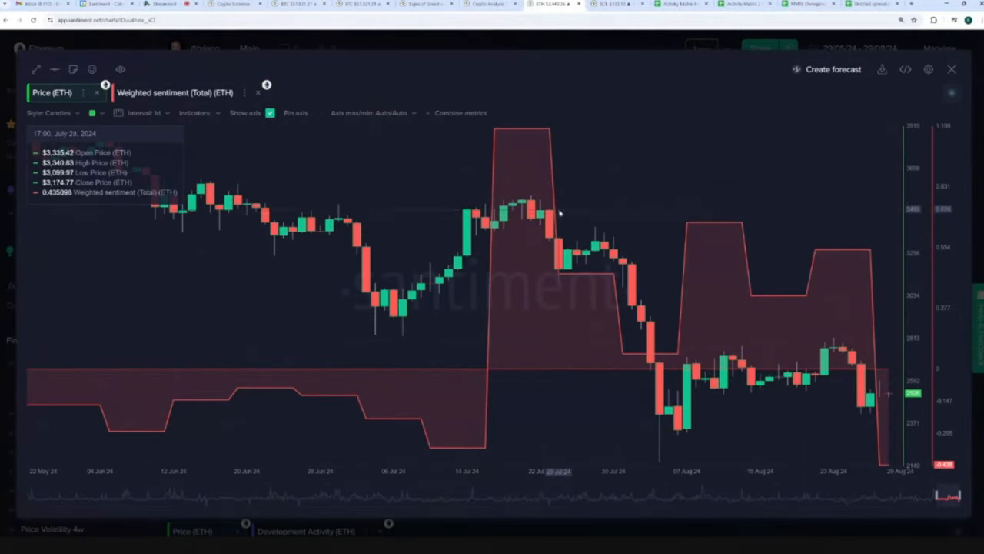
{"action": "mouse_move", "coordinate": [640, 296]}
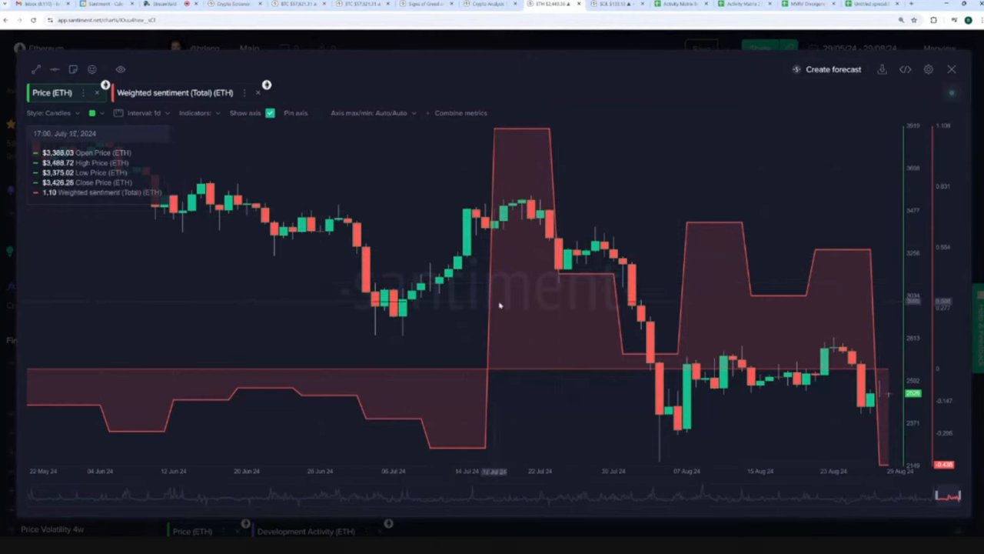
{"action": "mouse_move", "coordinate": [853, 391]}
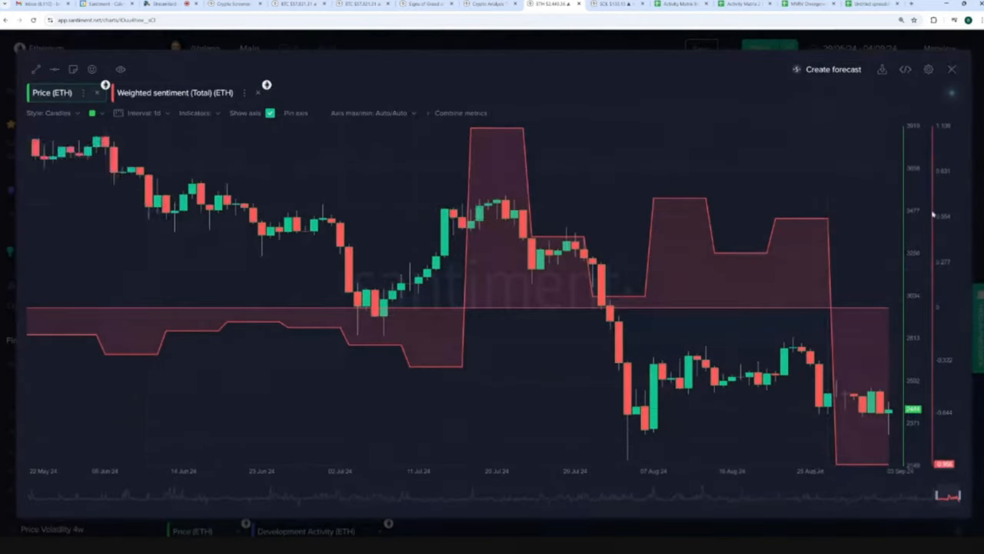
{"action": "mouse_move", "coordinate": [876, 469]}
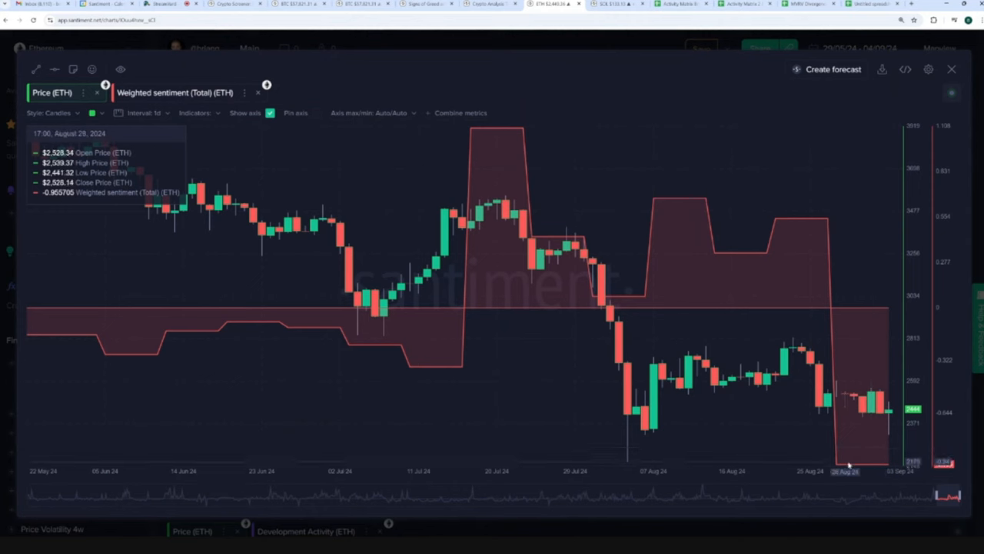
{"action": "mouse_move", "coordinate": [876, 466]}
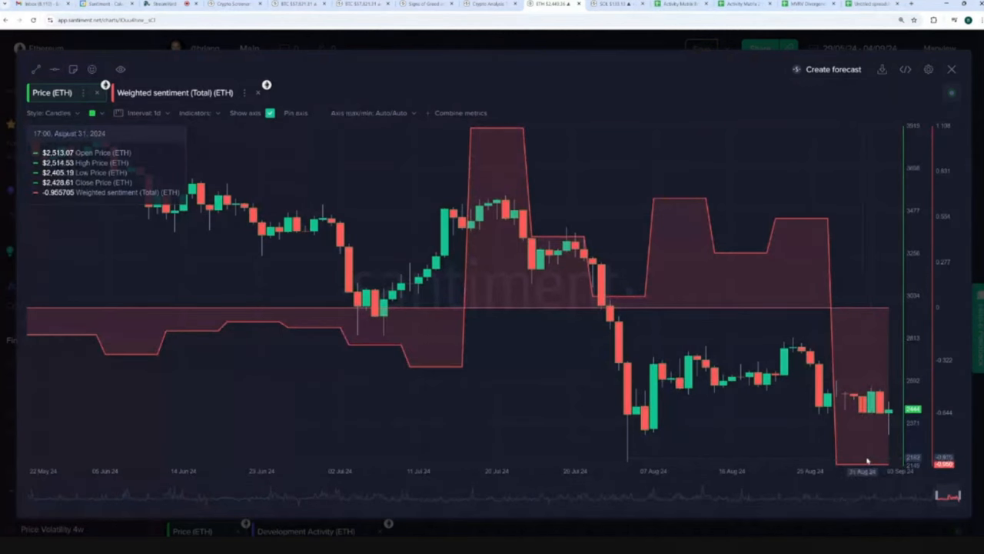
{"action": "mouse_move", "coordinate": [861, 446]}
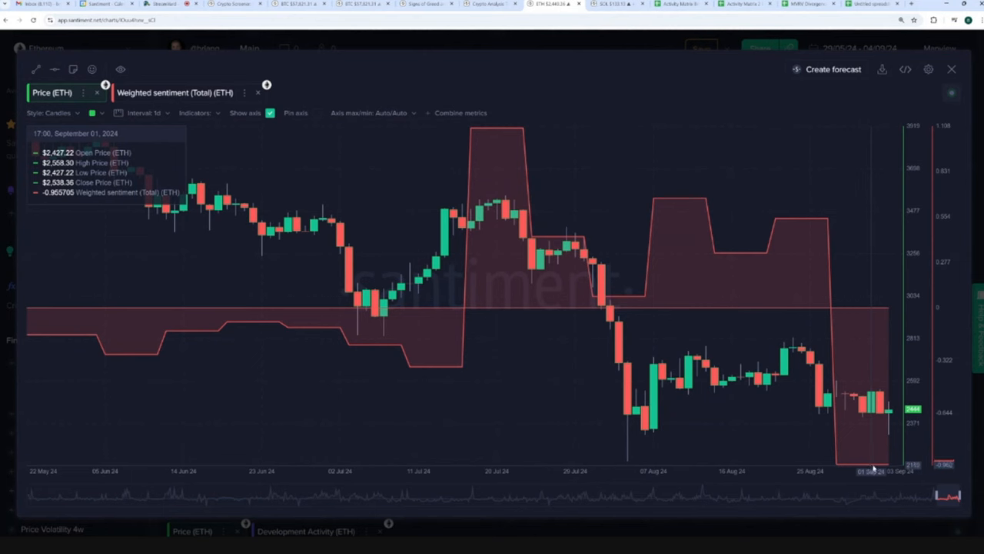
{"action": "mouse_move", "coordinate": [836, 465]}
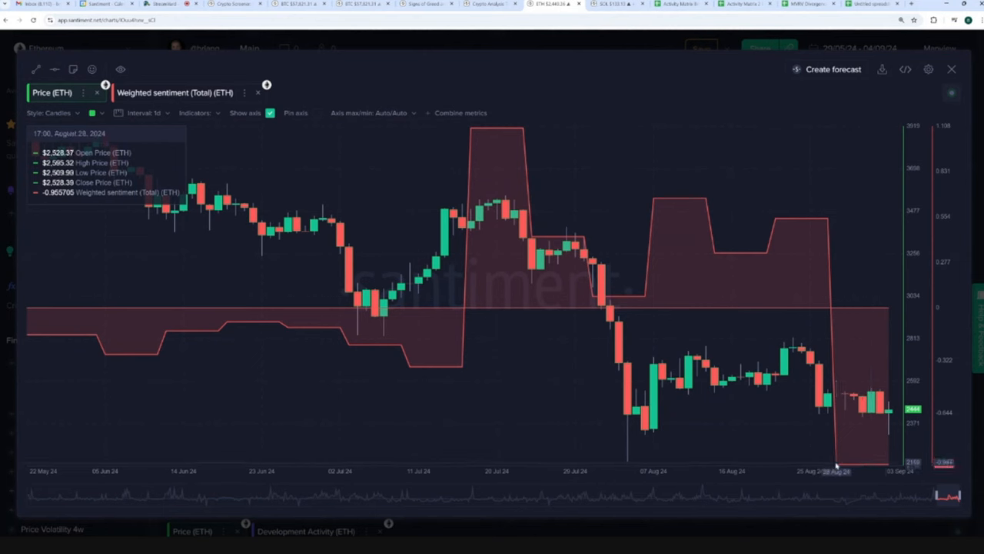
{"action": "mouse_move", "coordinate": [904, 452]}
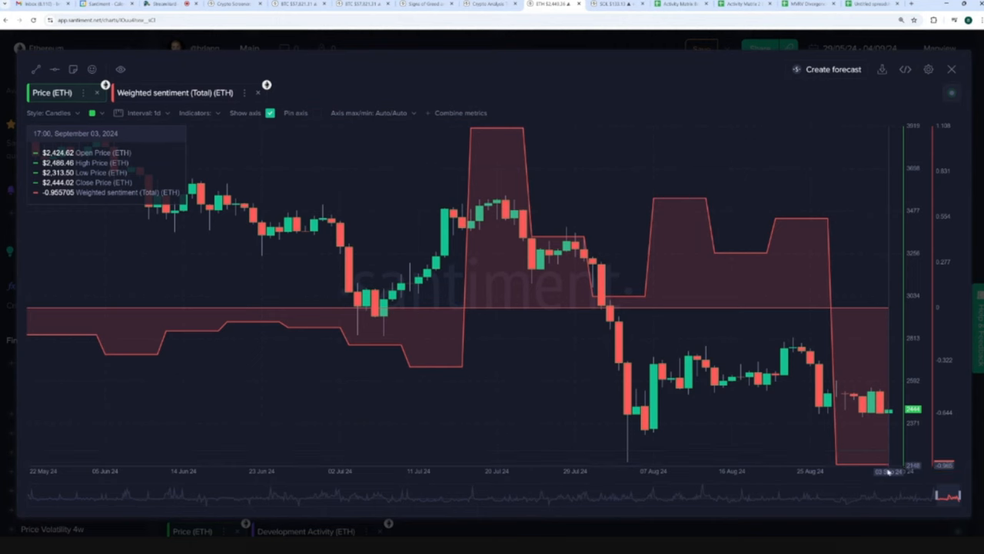
{"action": "mouse_move", "coordinate": [889, 474]}
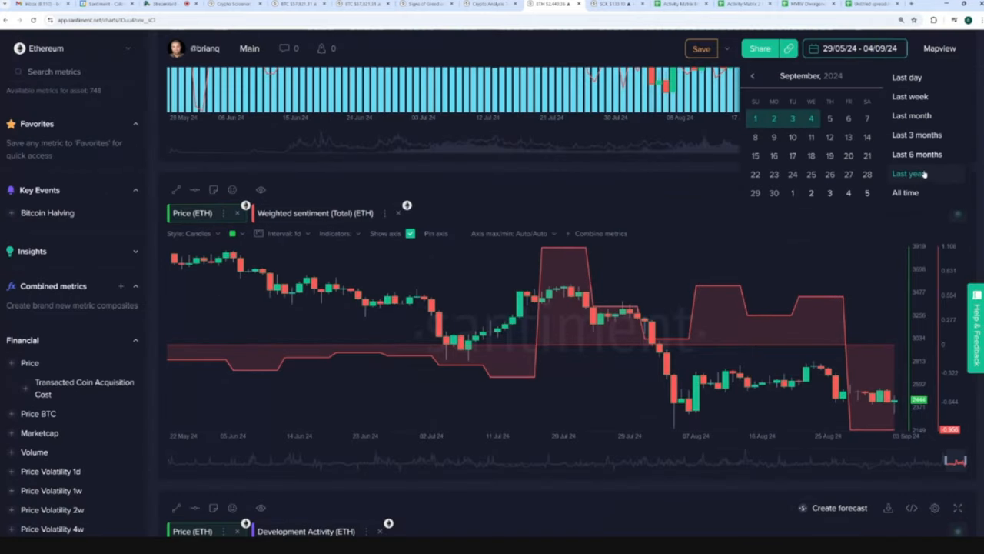
- Switch the charts to the last year and enlarge the Weighted sentiment chart
{"action": "left_click", "coordinate": [908, 173]}
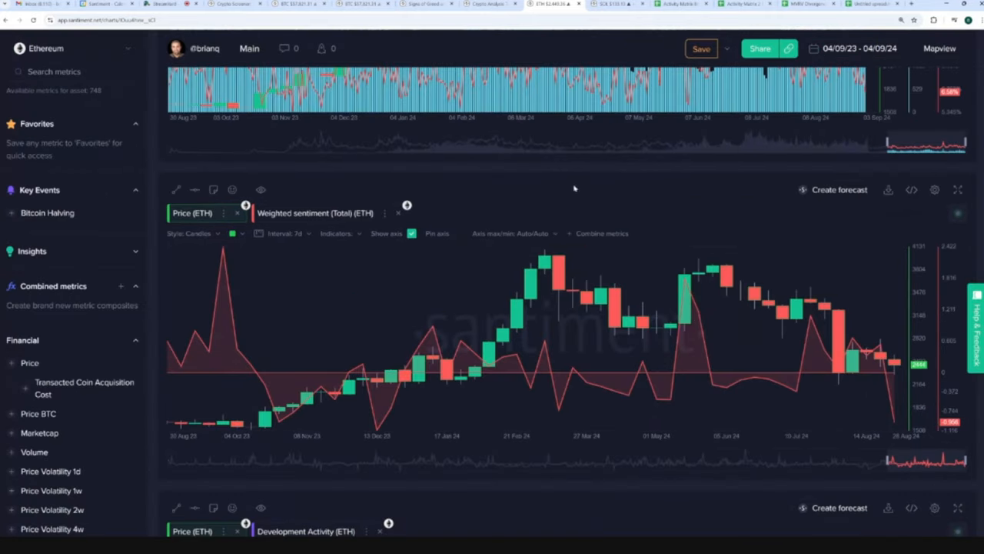
{"action": "left_click", "coordinate": [958, 190]}
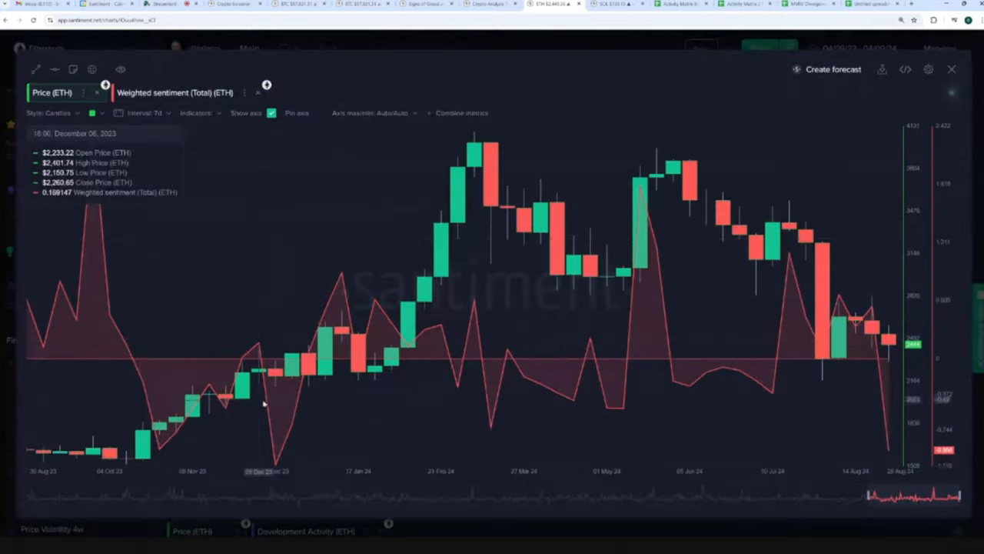
{"action": "mouse_move", "coordinate": [279, 429]}
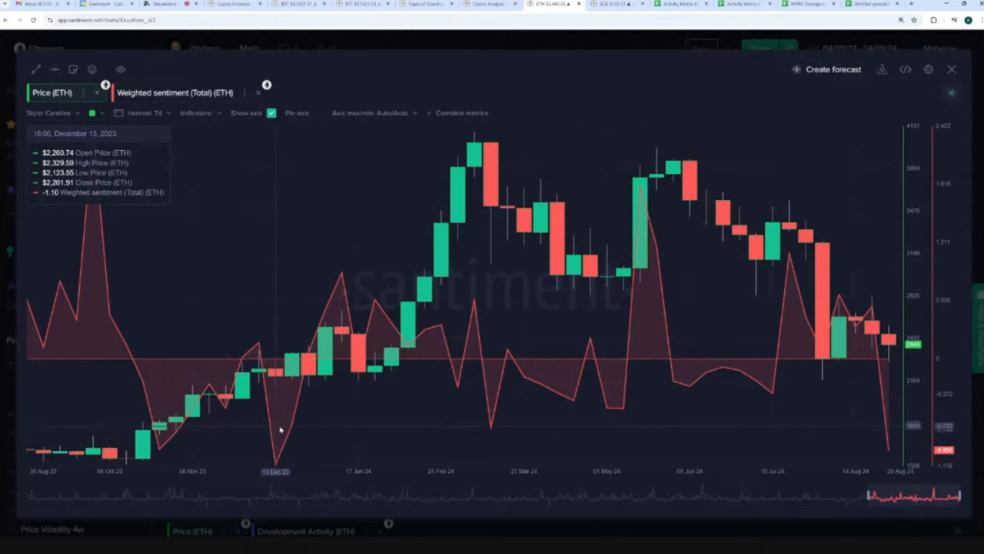
{"action": "mouse_move", "coordinate": [875, 453]}
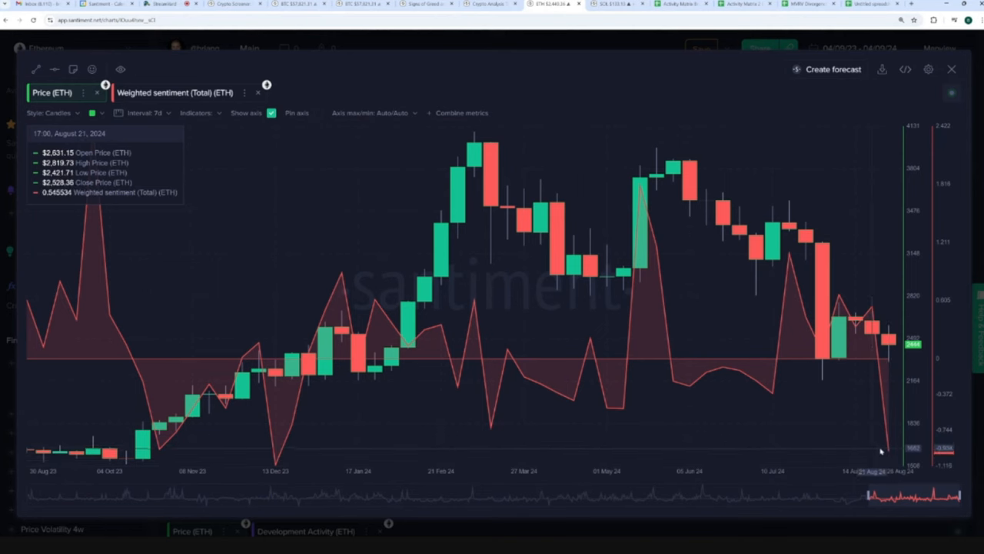
{"action": "mouse_move", "coordinate": [892, 455]}
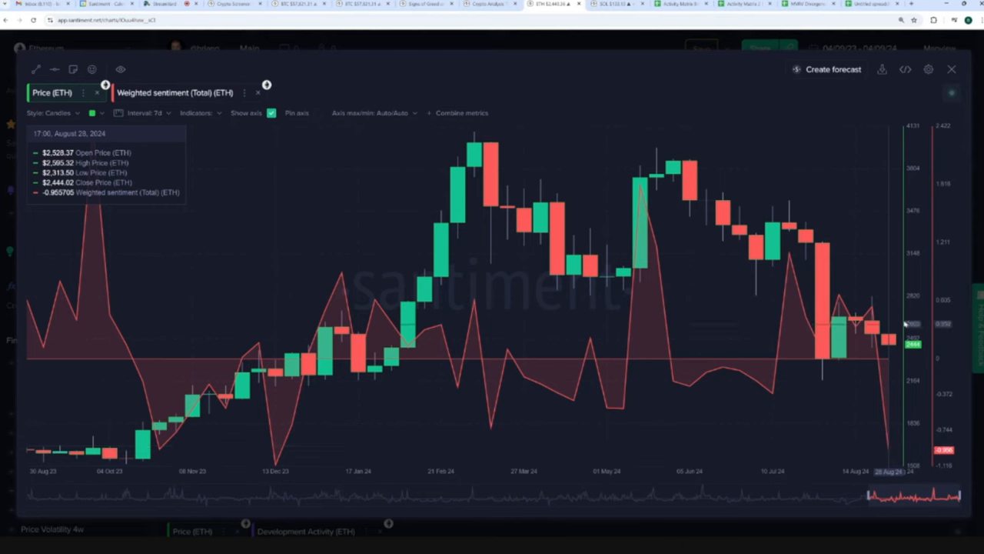
{"action": "mouse_move", "coordinate": [877, 442]}
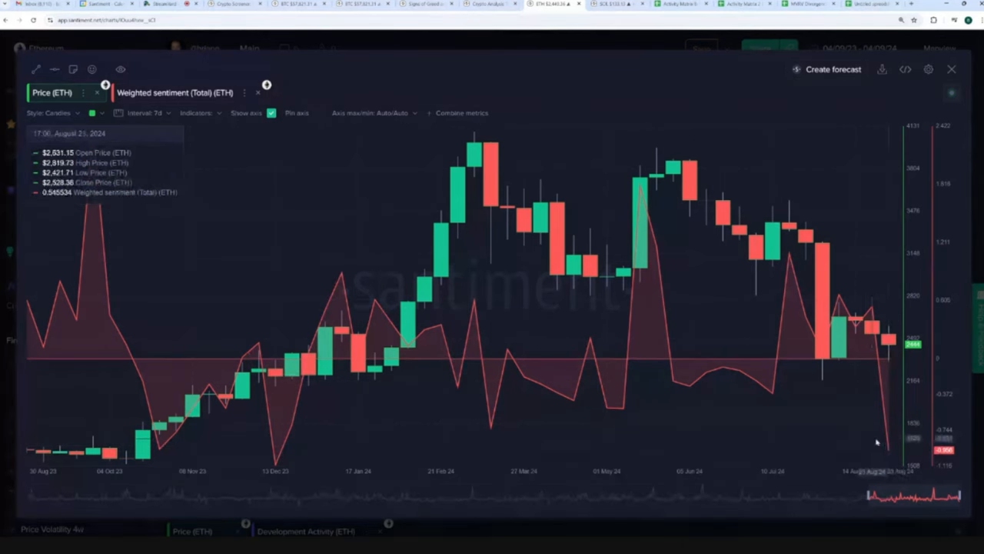
{"action": "mouse_move", "coordinate": [889, 452]}
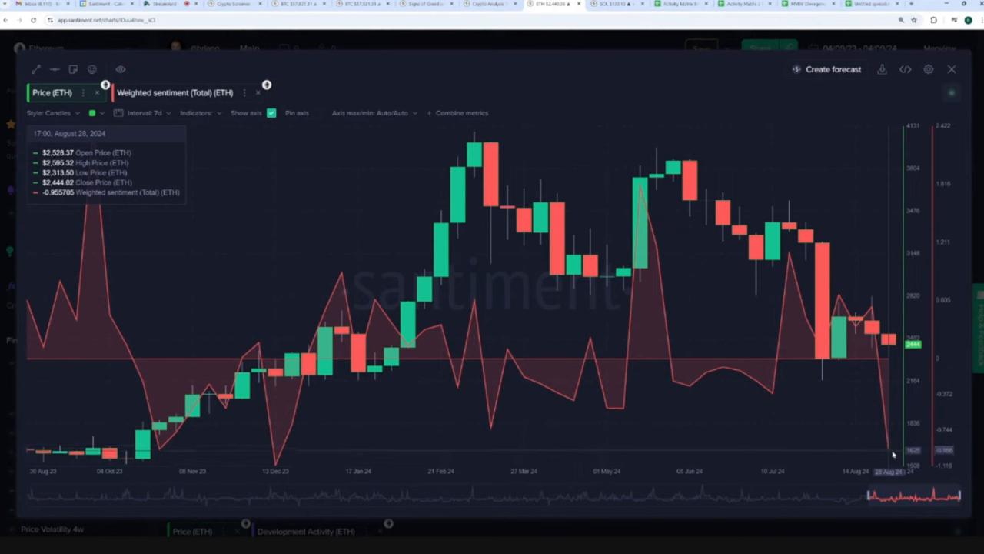
{"action": "mouse_move", "coordinate": [890, 452]}
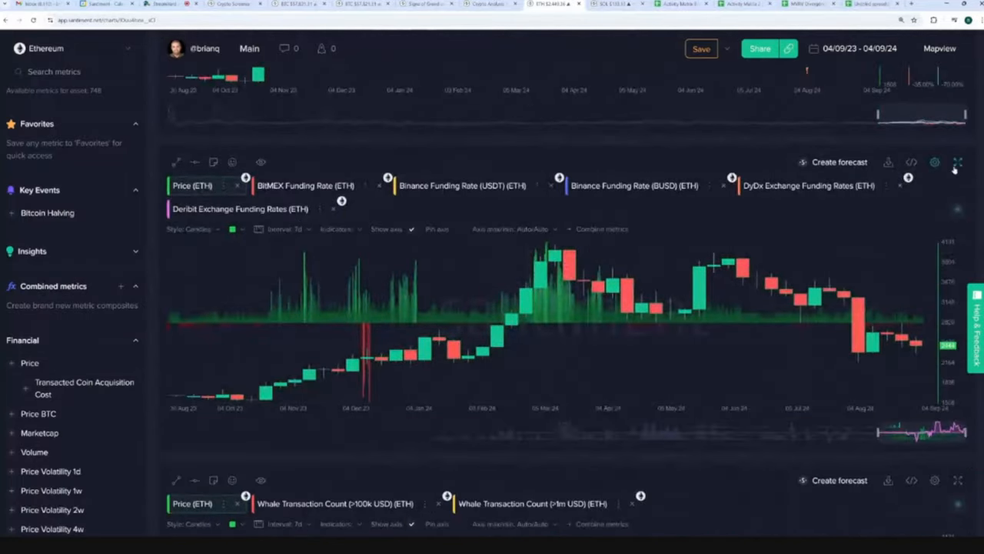
- Enlarge the ETH funding rates chart and adjust a metric in its legend
{"action": "left_click", "coordinate": [958, 162]}
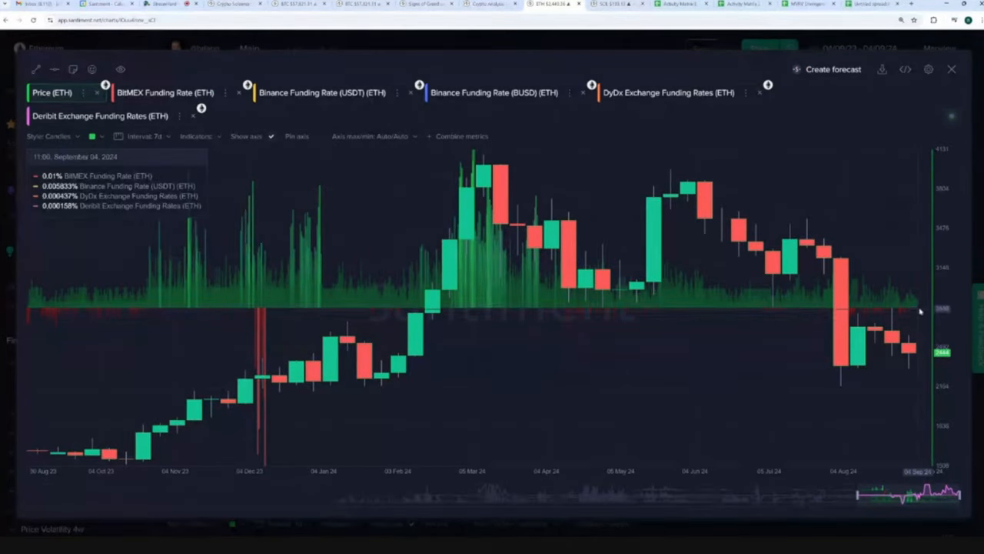
{"action": "mouse_move", "coordinate": [771, 167]}
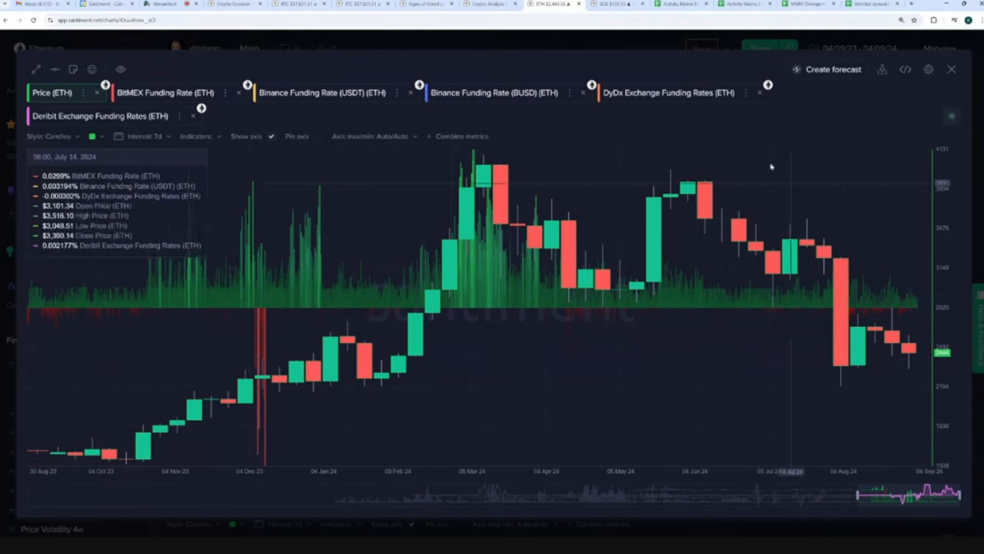
{"action": "mouse_move", "coordinate": [923, 306]}
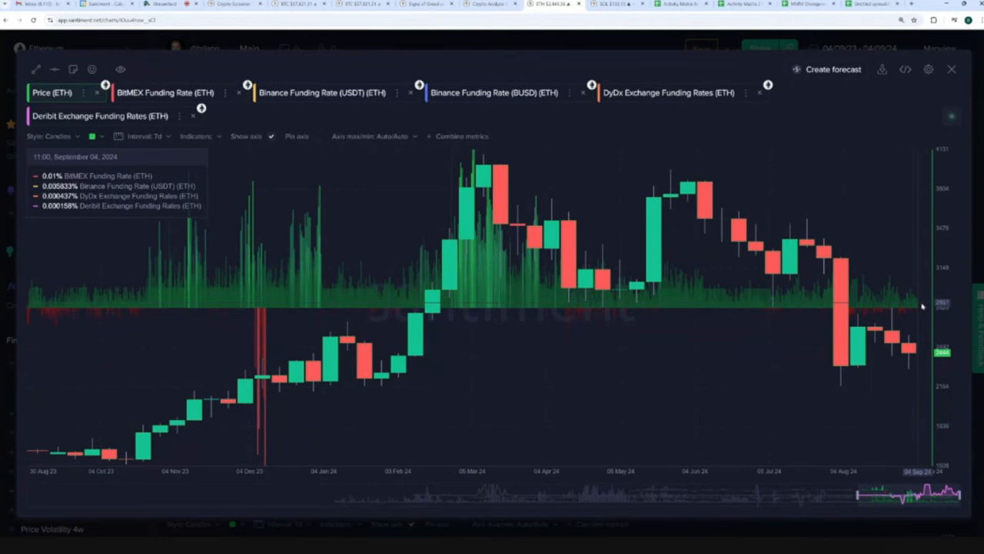
{"action": "left_click", "coordinate": [322, 93]}
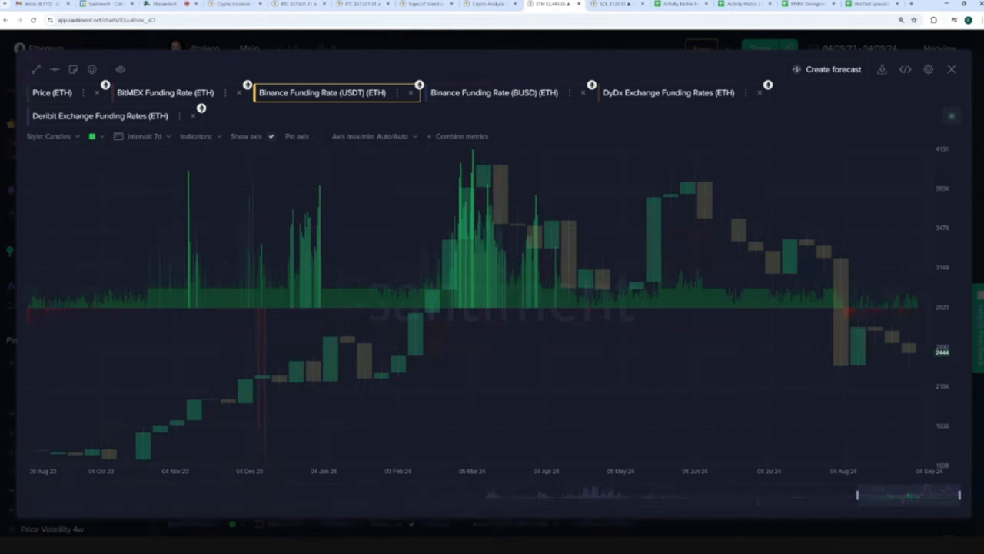
{"action": "mouse_move", "coordinate": [806, 303]}
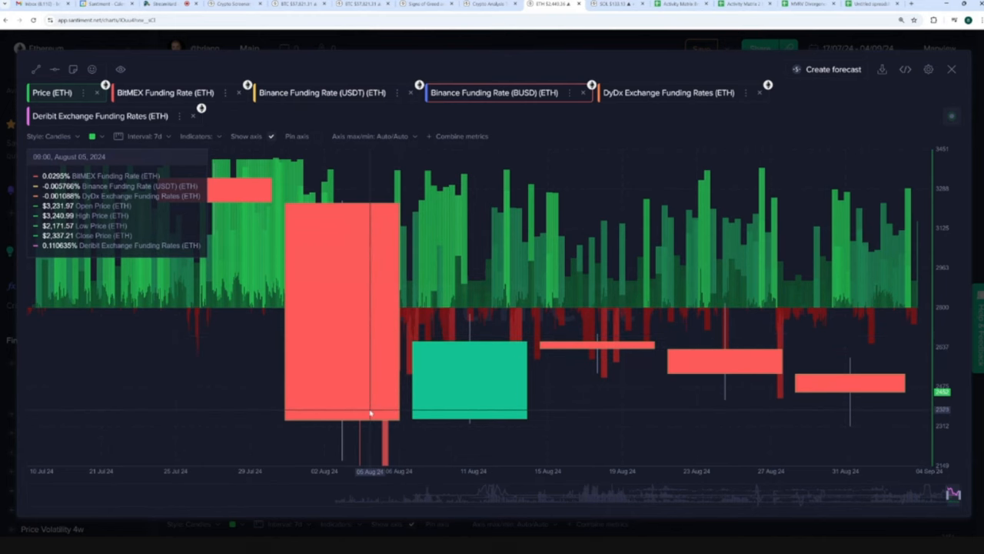
{"action": "mouse_move", "coordinate": [472, 335]}
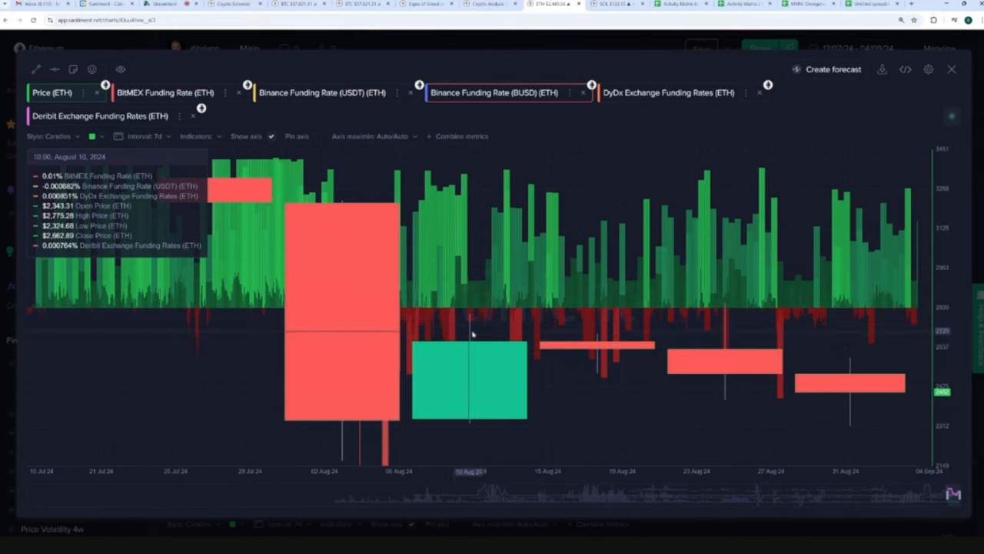
{"action": "mouse_move", "coordinate": [790, 336]}
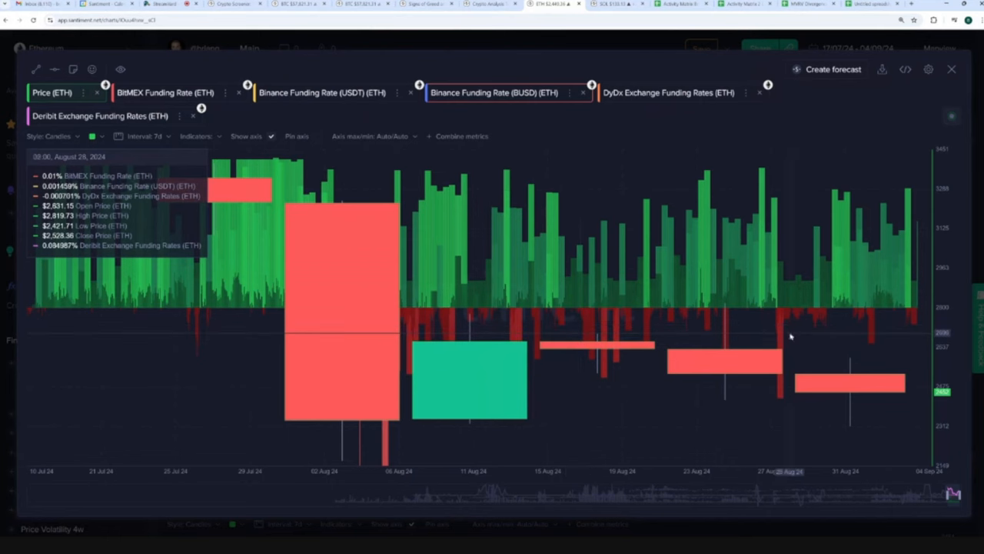
{"action": "mouse_move", "coordinate": [782, 339]}
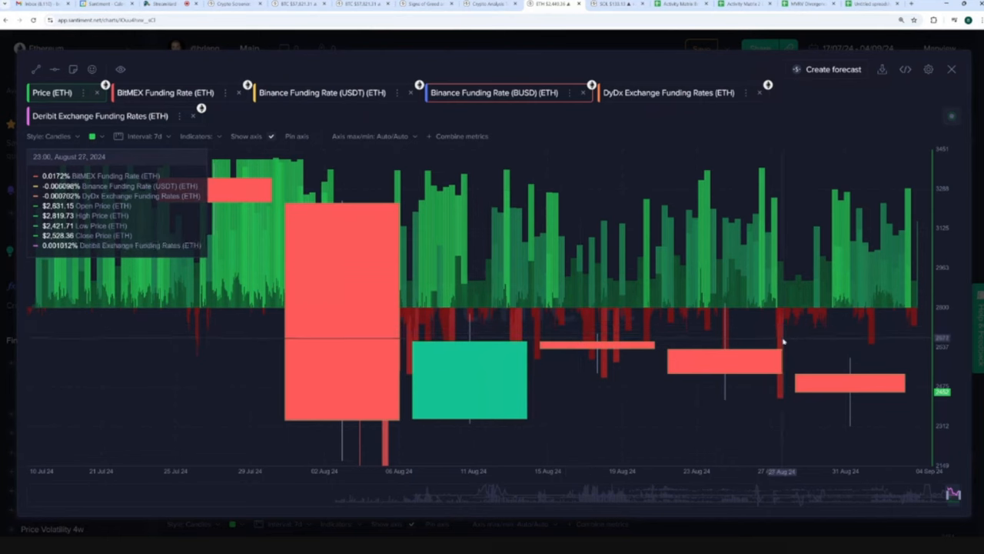
{"action": "mouse_move", "coordinate": [915, 323]}
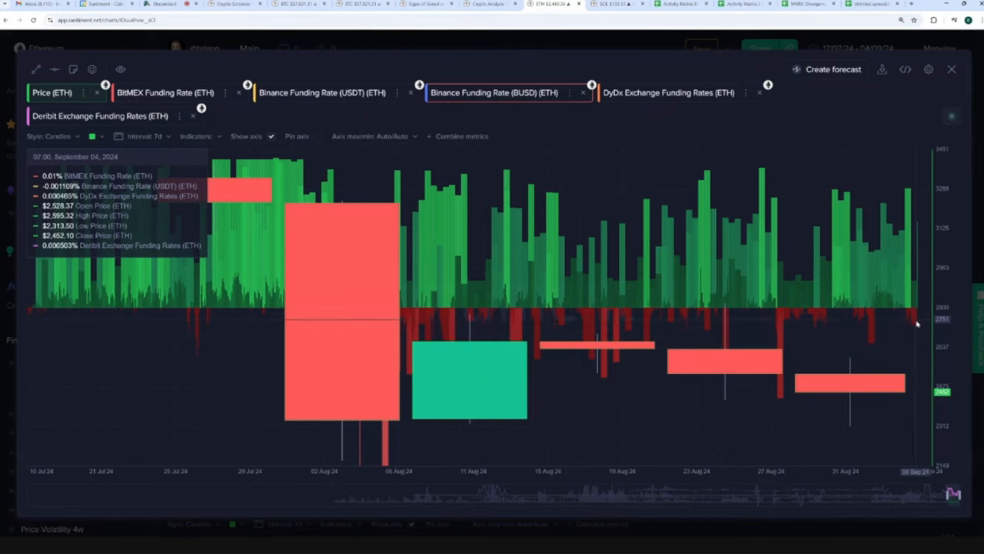
{"action": "mouse_move", "coordinate": [930, 292]}
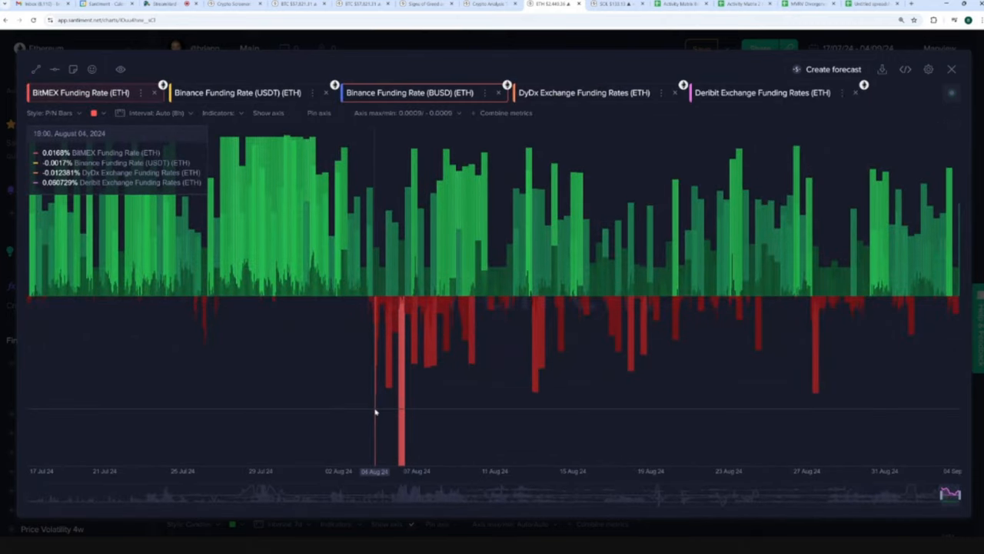
{"action": "mouse_move", "coordinate": [388, 440]}
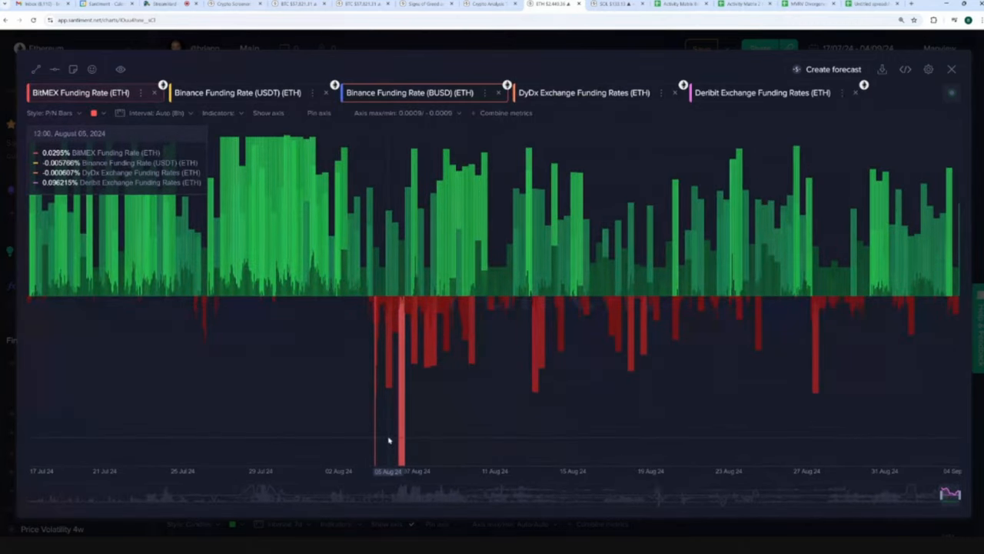
{"action": "mouse_move", "coordinate": [375, 429]}
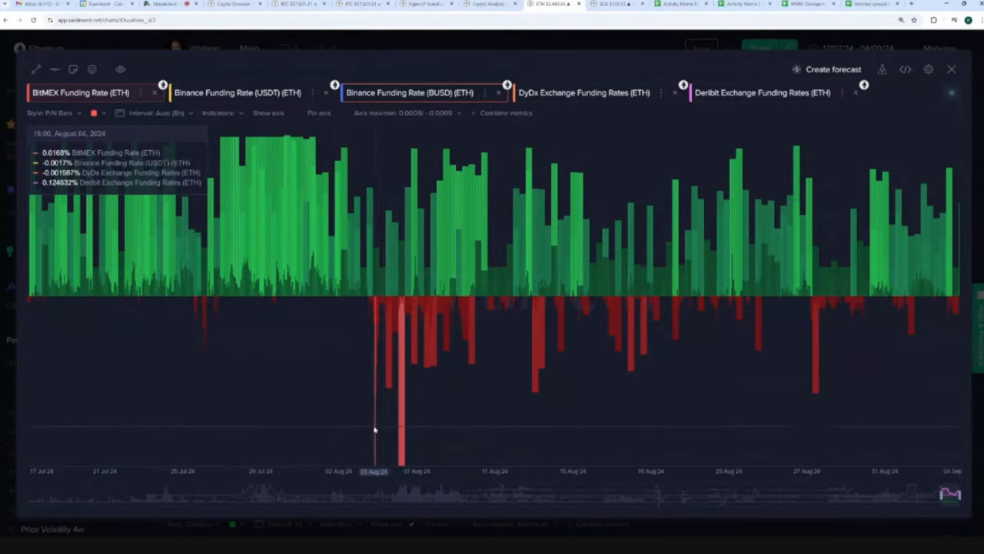
{"action": "mouse_move", "coordinate": [407, 421]}
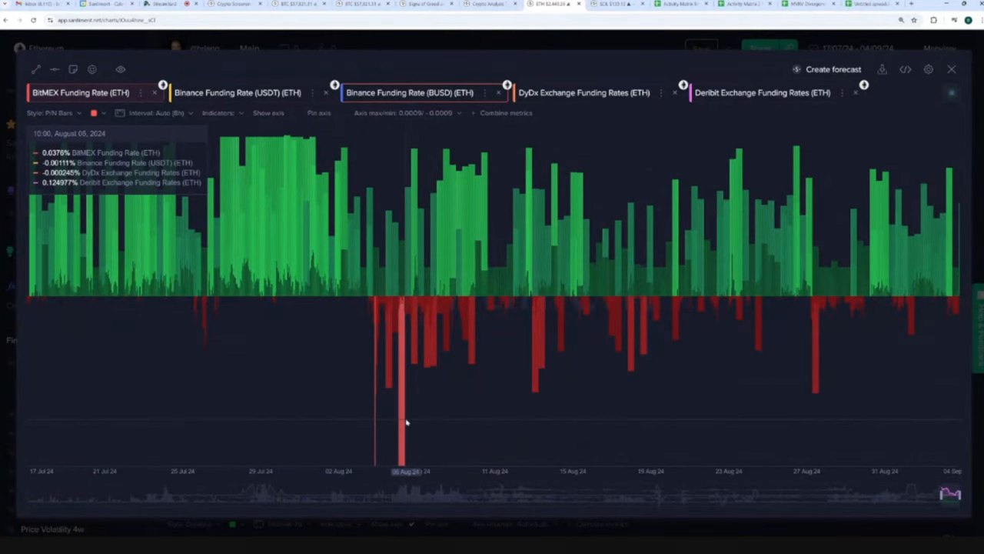
{"action": "mouse_move", "coordinate": [412, 427]}
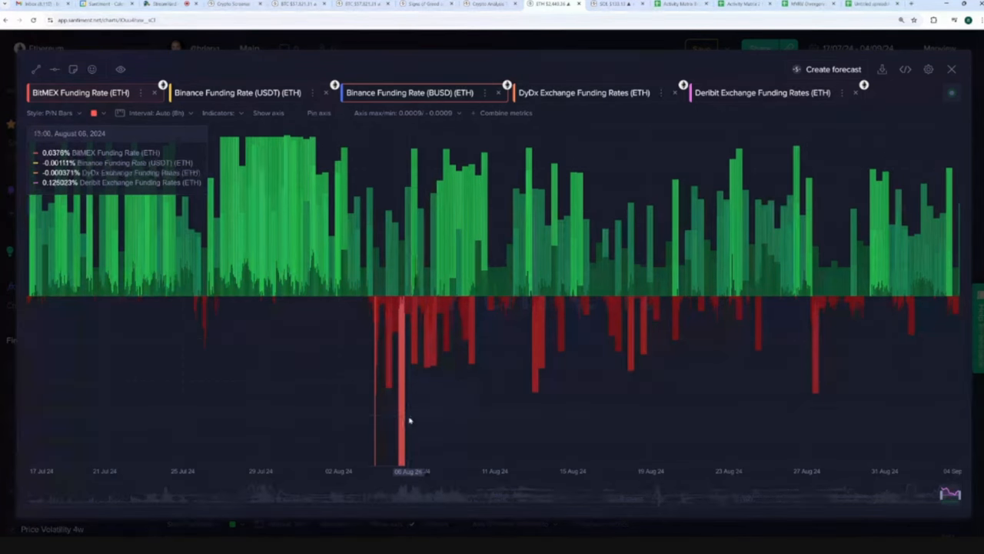
{"action": "mouse_move", "coordinate": [629, 339]}
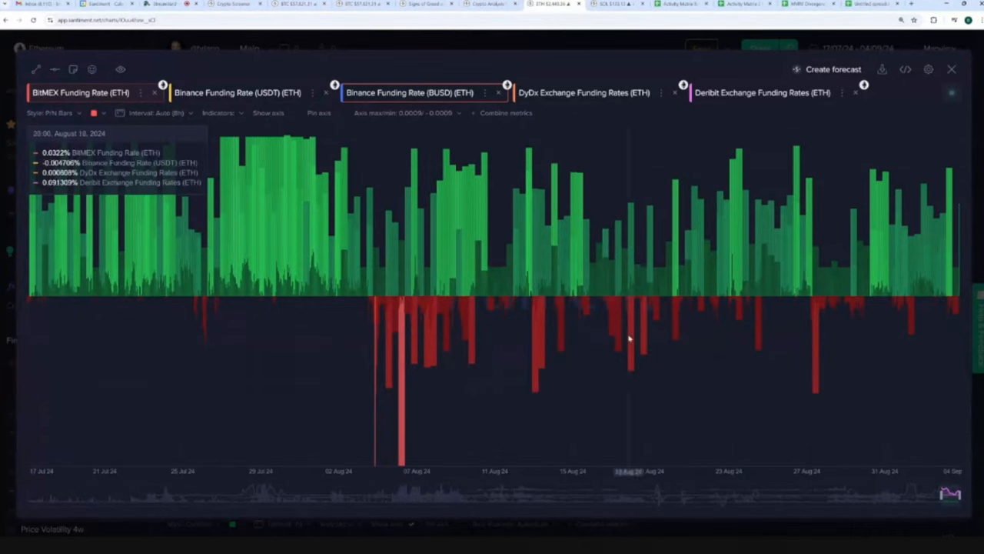
{"action": "mouse_move", "coordinate": [379, 431]}
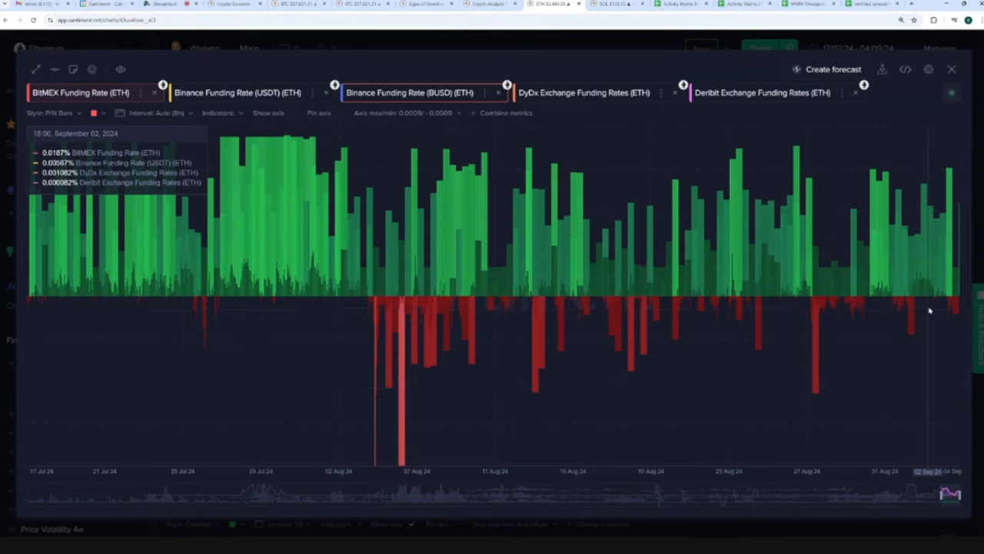
{"action": "mouse_move", "coordinate": [261, 179]}
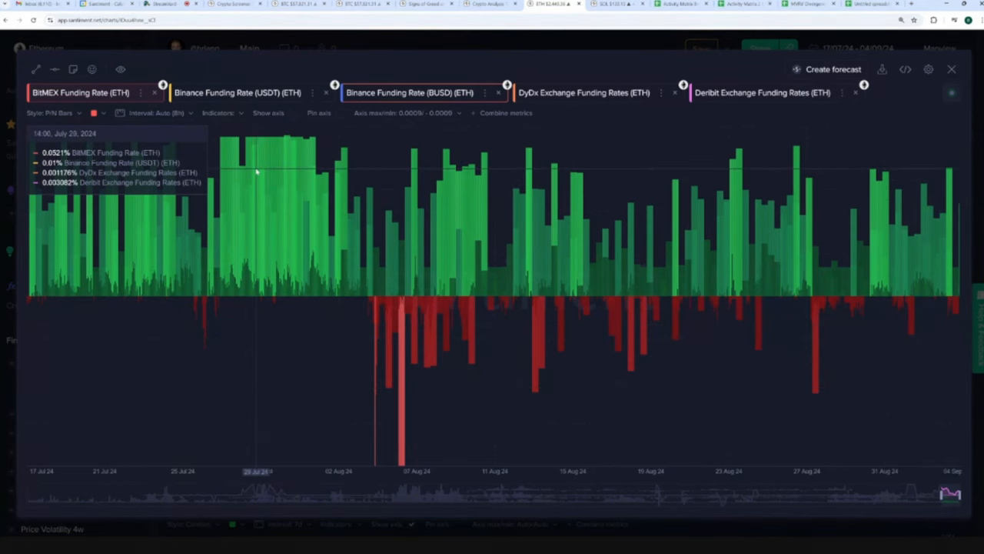
{"action": "mouse_move", "coordinate": [608, 69]}
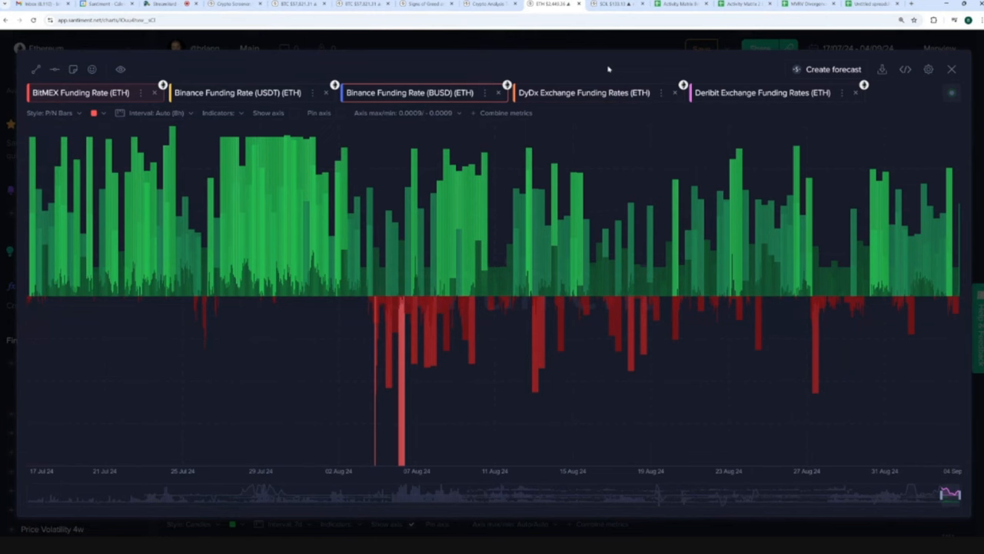
{"action": "mouse_move", "coordinate": [608, 69]}
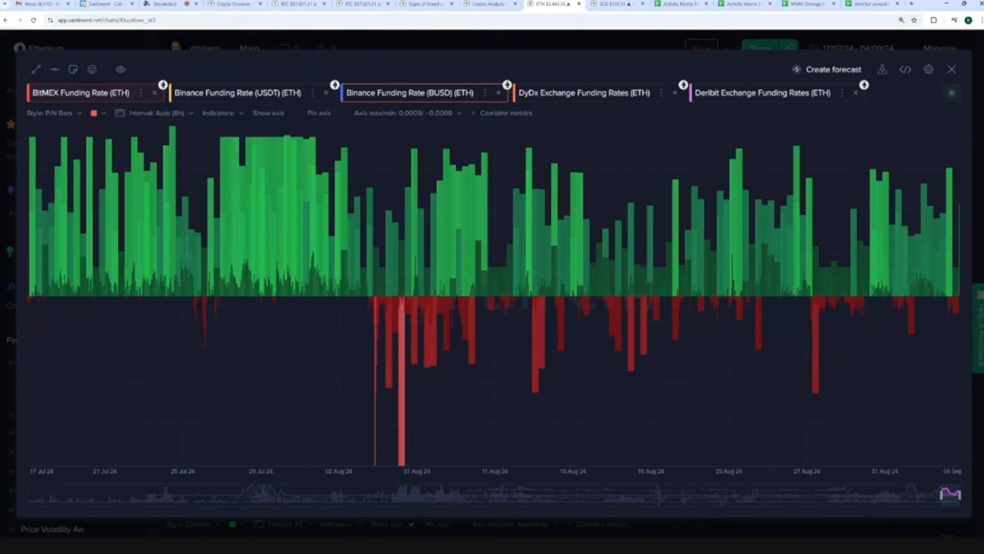
{"action": "mouse_move", "coordinate": [567, 46]}
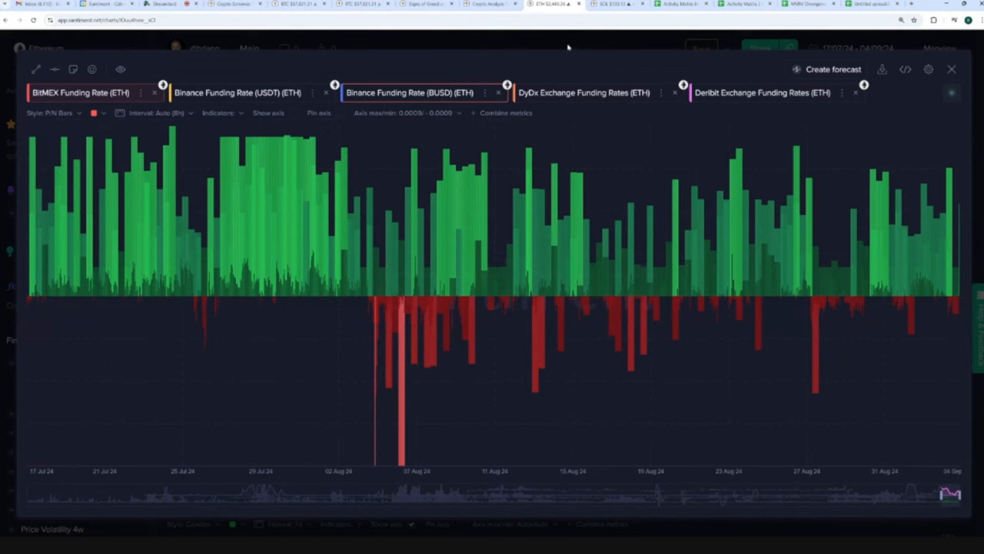
{"action": "mouse_move", "coordinate": [567, 48]}
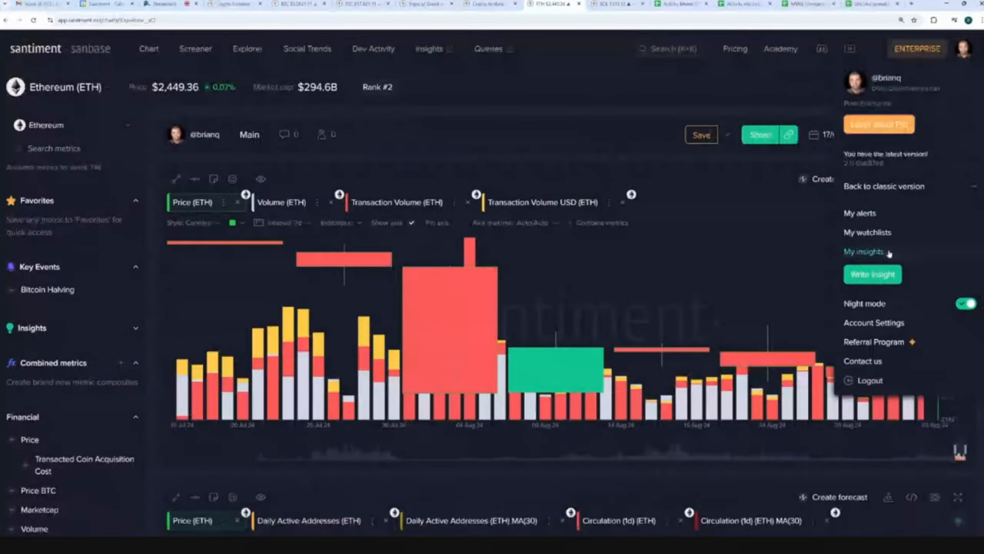
- Browse My watchlists and open Memecoins, then return to the greed-and-fear article
{"action": "left_click", "coordinate": [868, 232]}
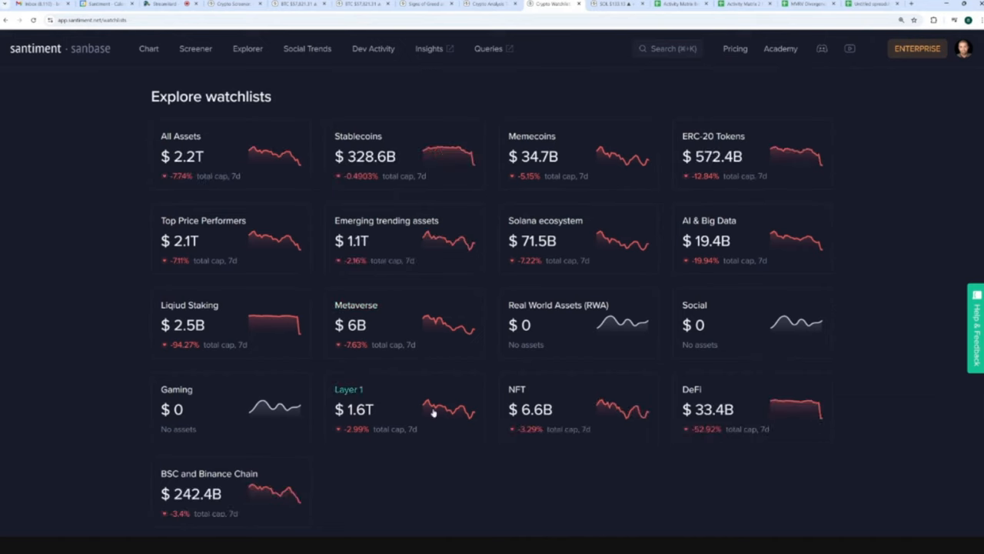
{"action": "scroll", "scroll_direction": "down", "scroll_amount": 3}
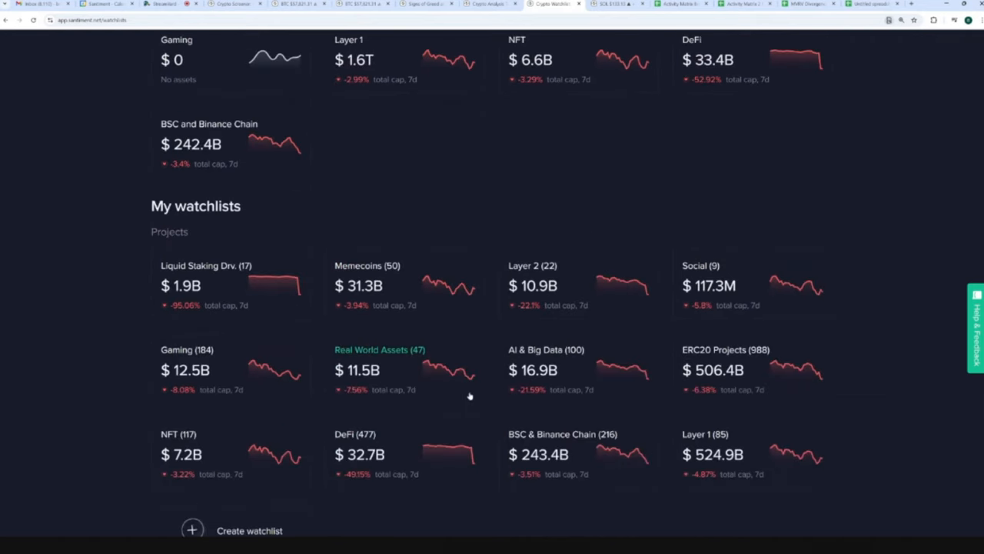
{"action": "left_click", "coordinate": [367, 265]}
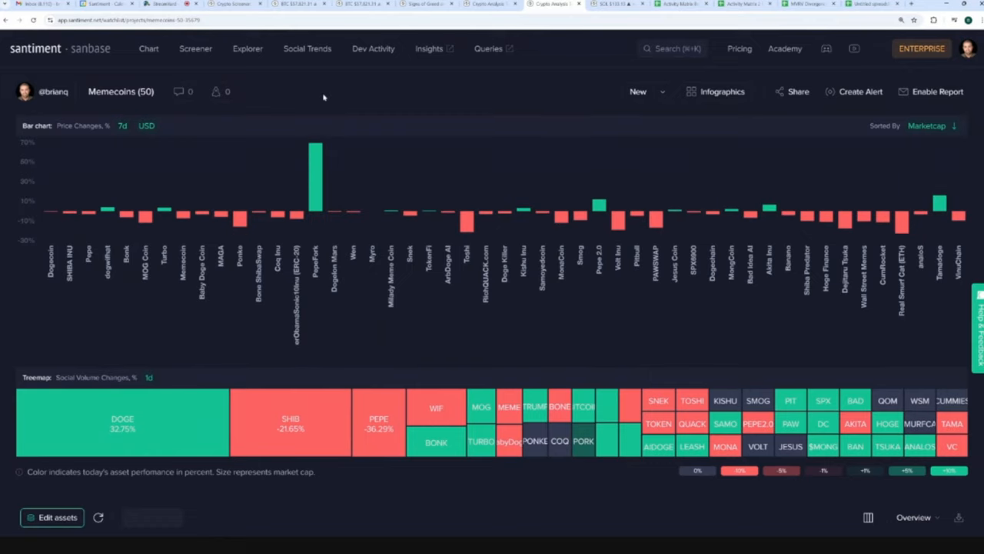
{"action": "left_click", "coordinate": [423, 4]}
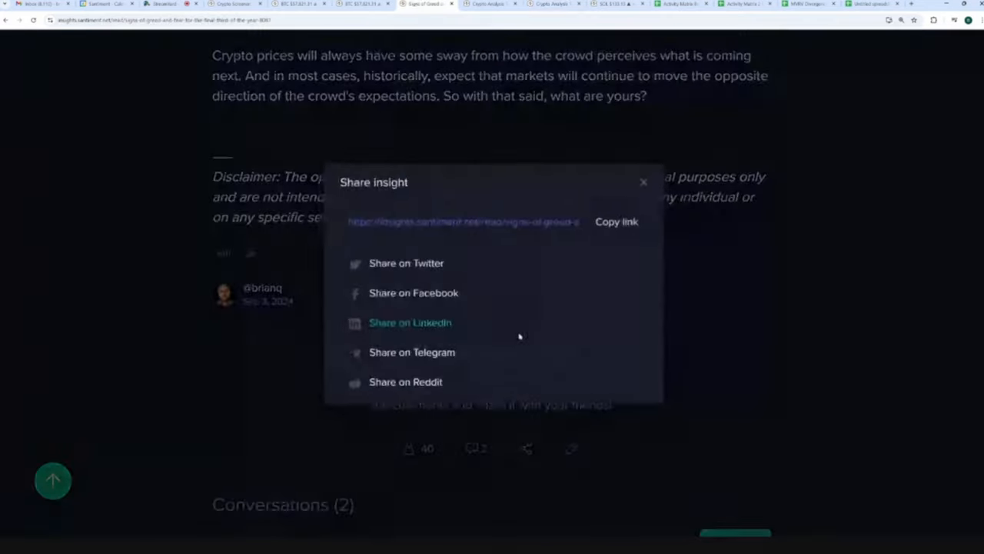
{"action": "left_click", "coordinate": [643, 182]}
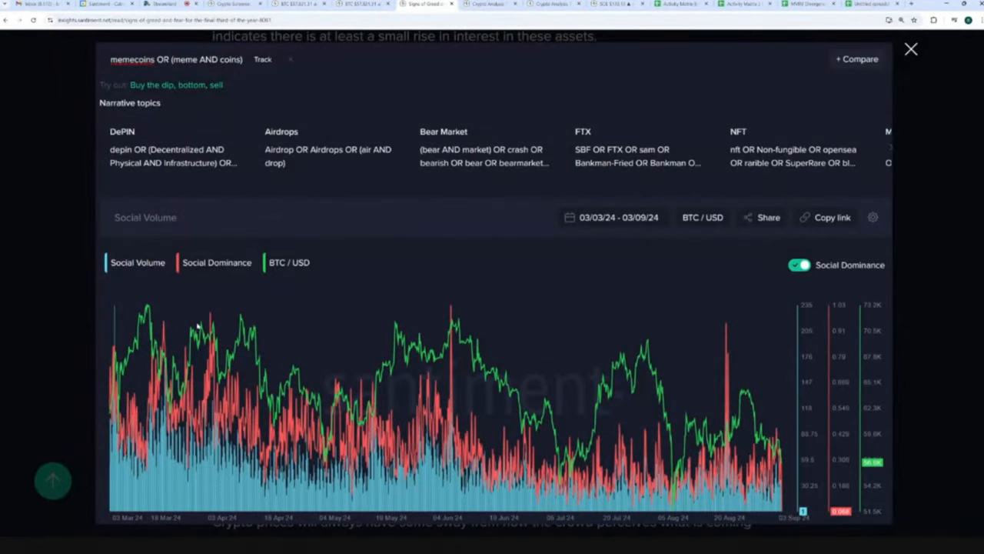
{"action": "mouse_move", "coordinate": [129, 382]}
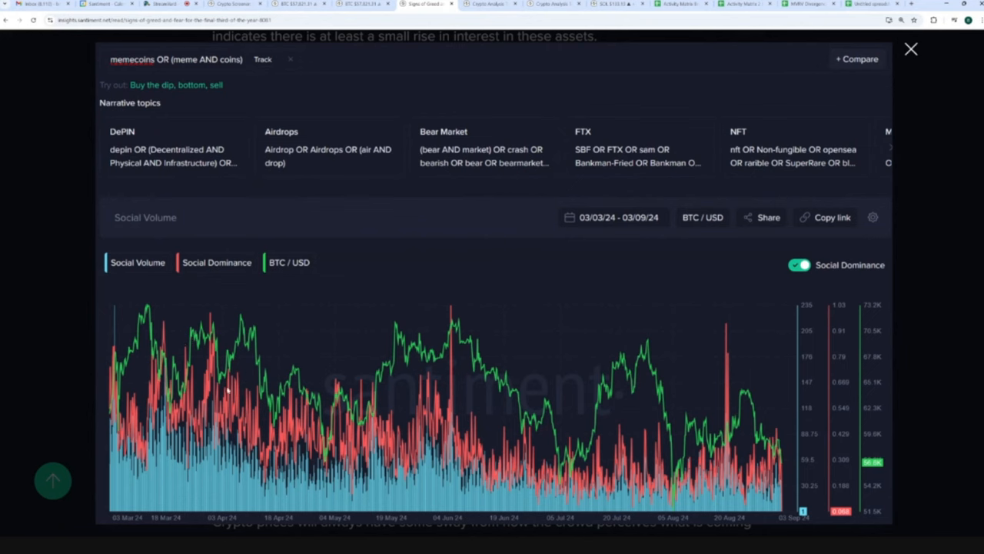
{"action": "mouse_move", "coordinate": [166, 363]}
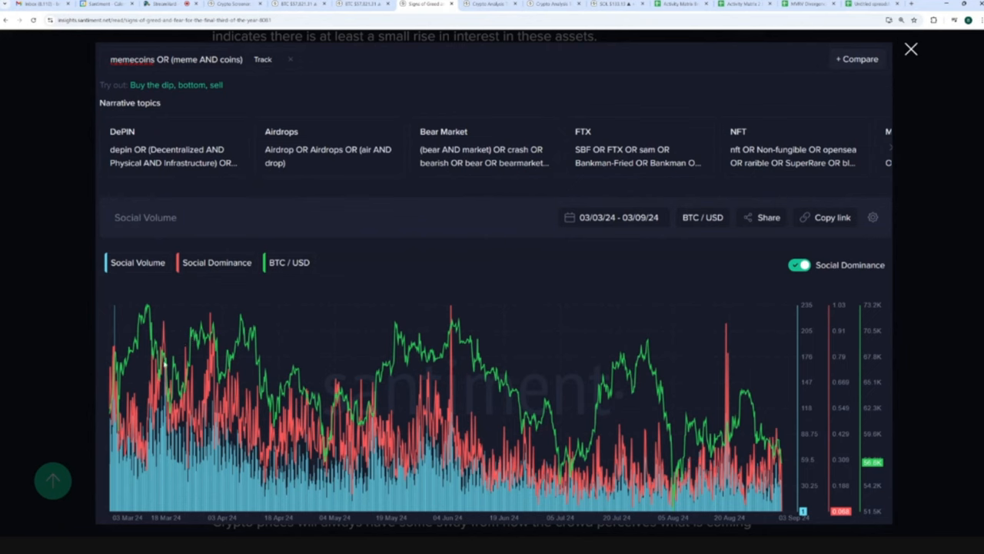
{"action": "mouse_move", "coordinate": [129, 375]}
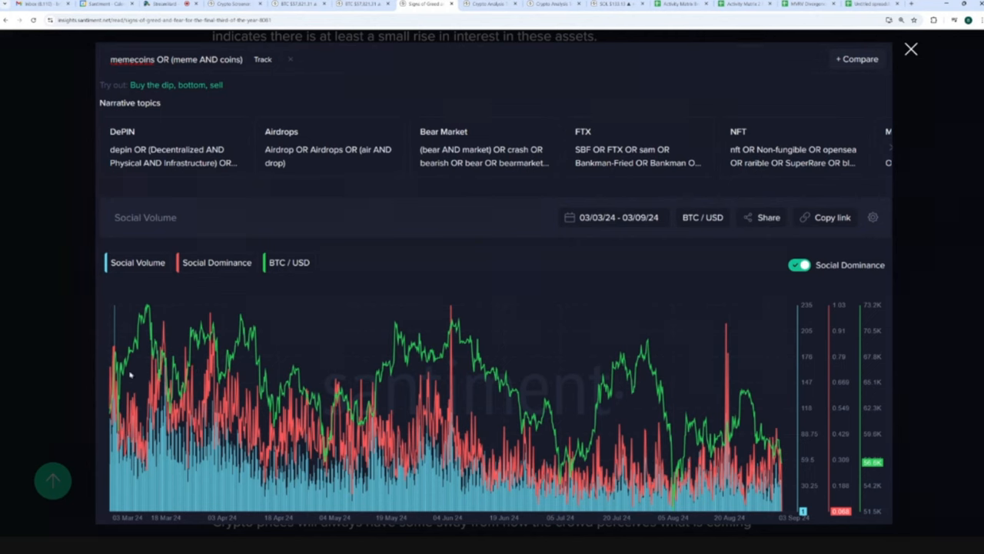
{"action": "mouse_move", "coordinate": [190, 385]}
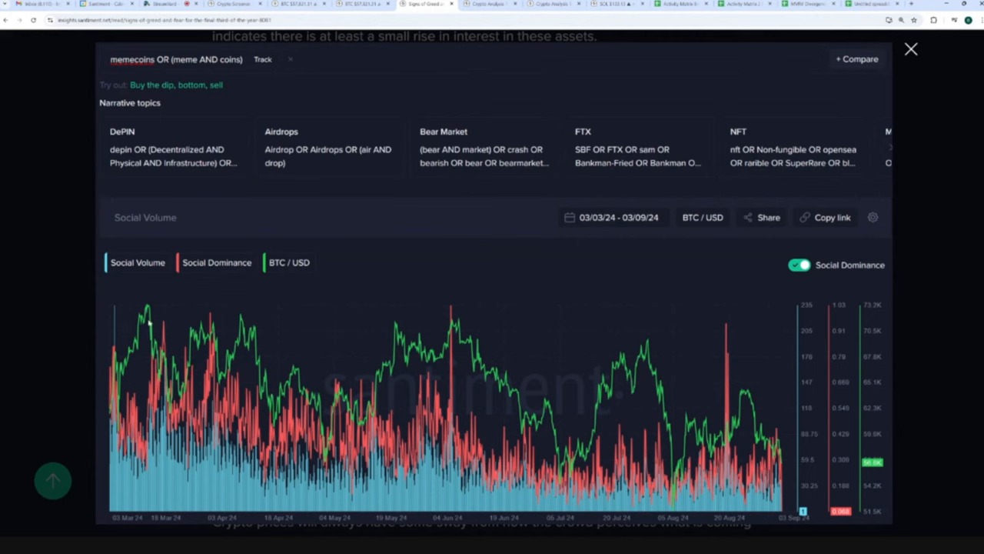
{"action": "mouse_move", "coordinate": [204, 314]}
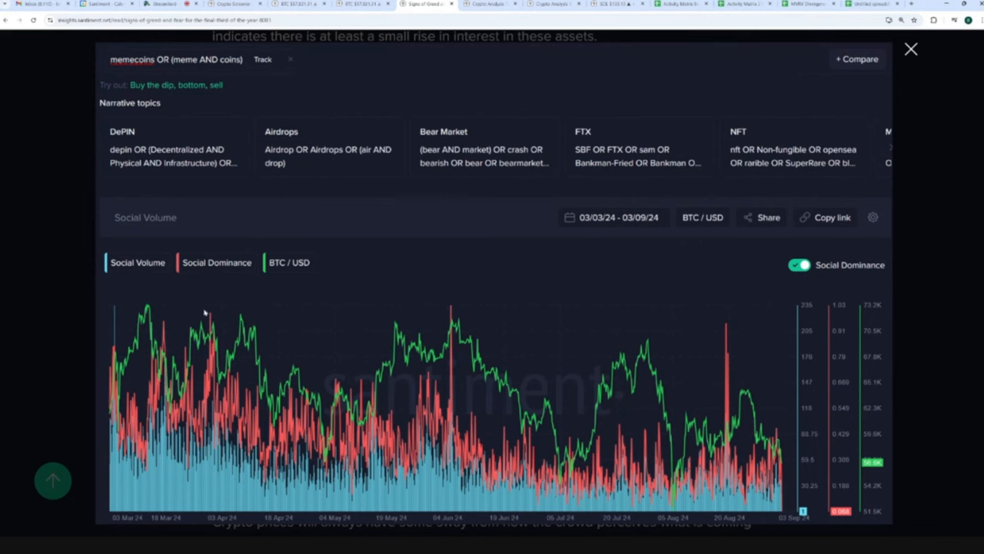
{"action": "mouse_move", "coordinate": [212, 355]}
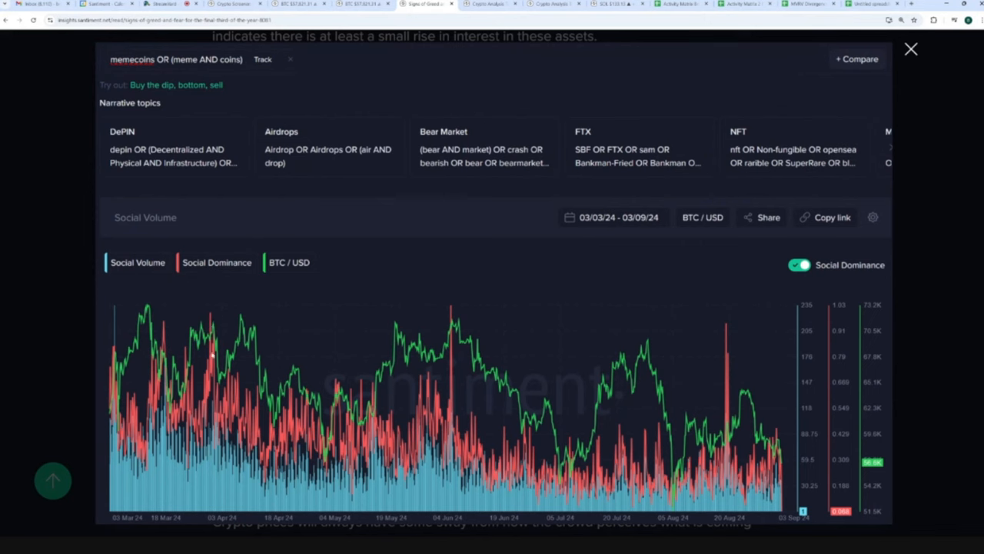
{"action": "mouse_move", "coordinate": [214, 355]}
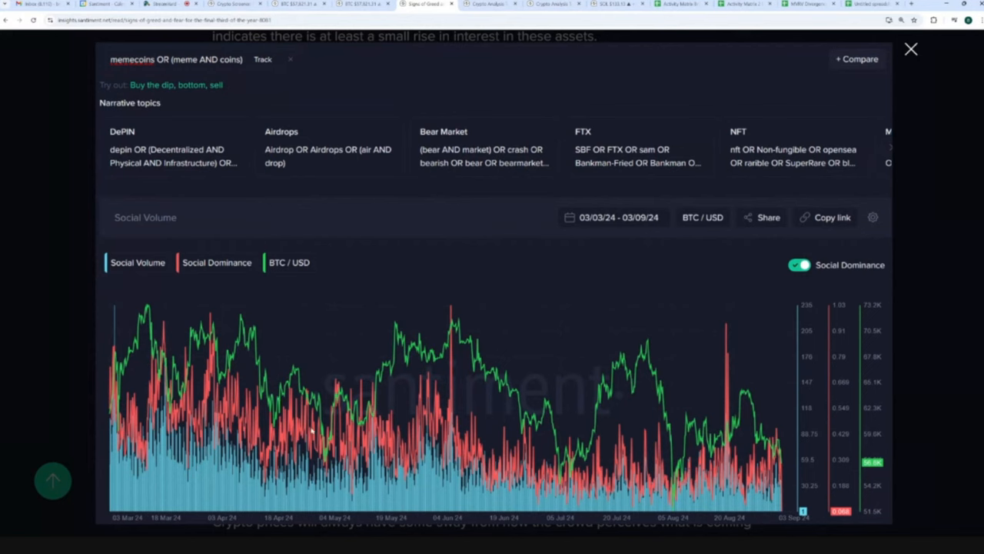
{"action": "mouse_move", "coordinate": [313, 446]}
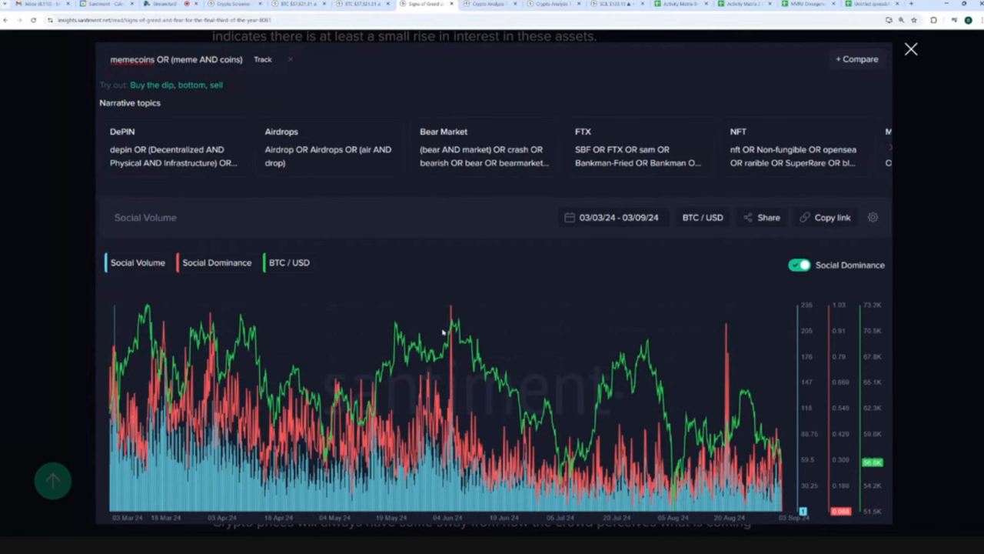
{"action": "mouse_move", "coordinate": [448, 325]}
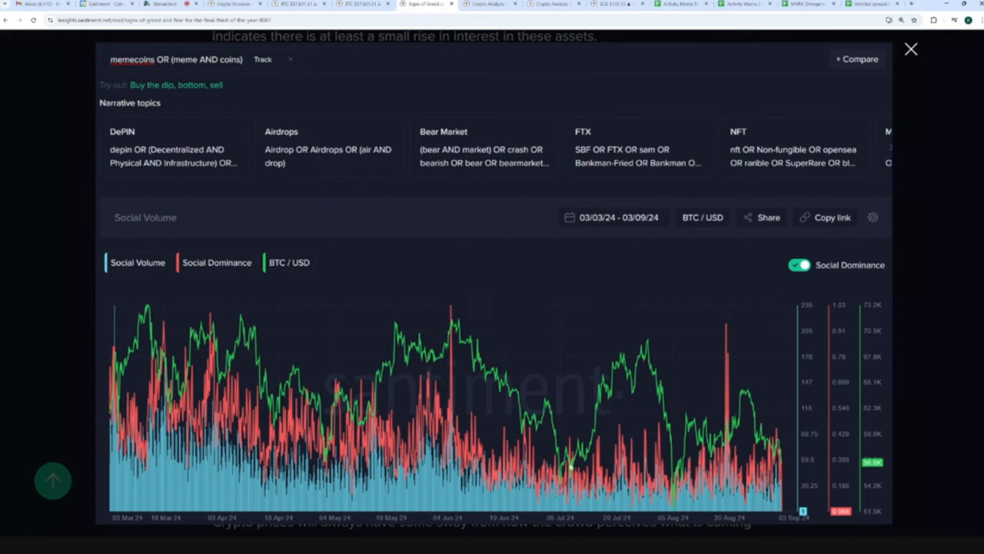
{"action": "mouse_move", "coordinate": [569, 465]}
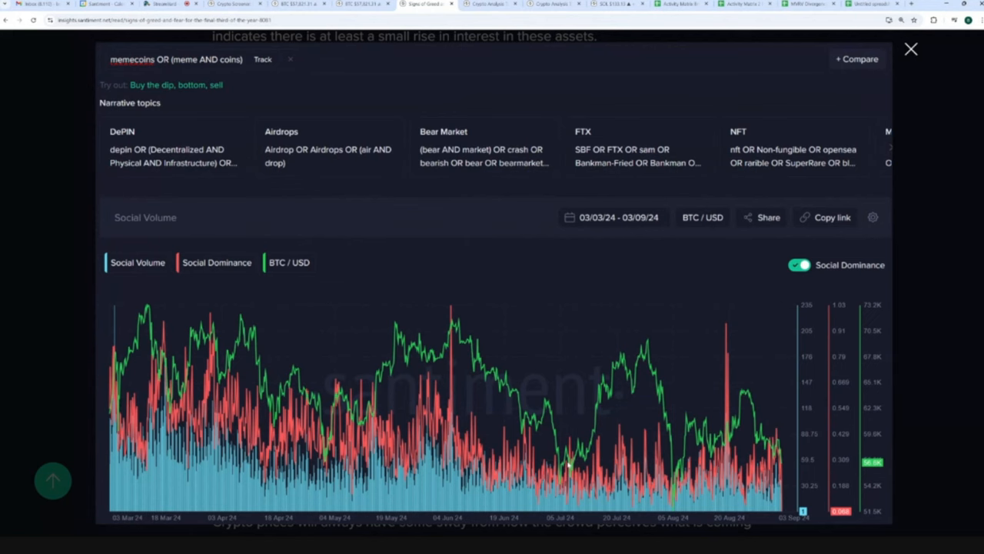
{"action": "mouse_move", "coordinate": [504, 272]}
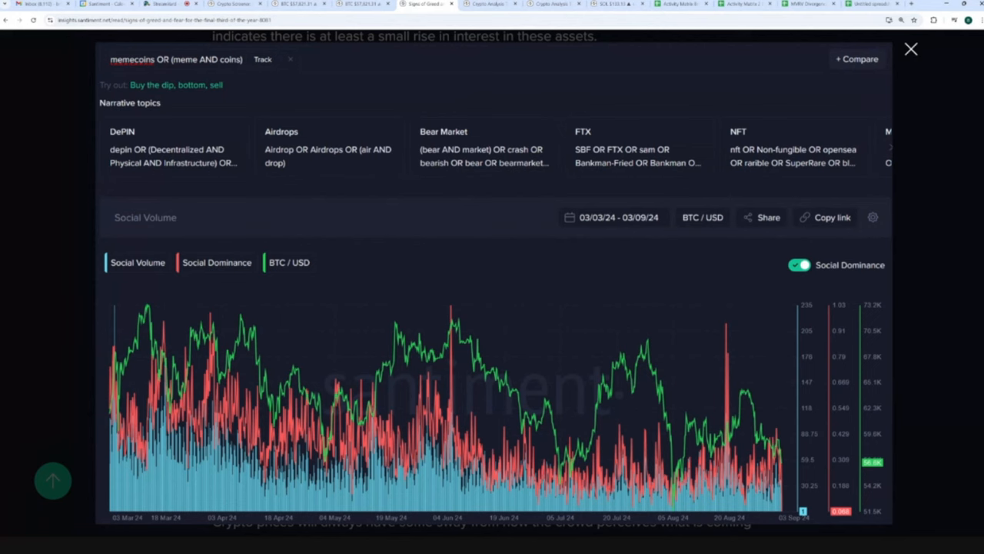
{"action": "mouse_move", "coordinate": [500, 267]}
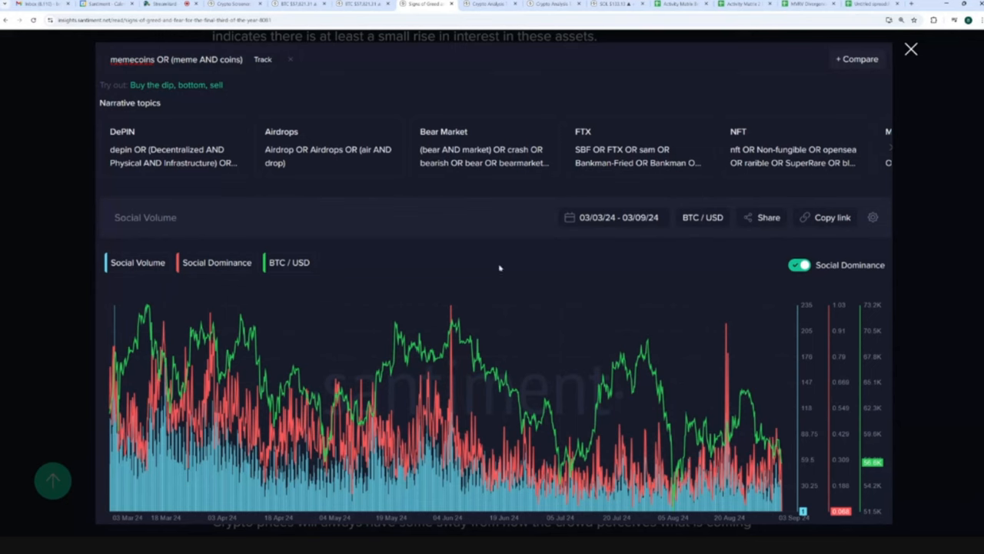
{"action": "mouse_move", "coordinate": [599, 475]}
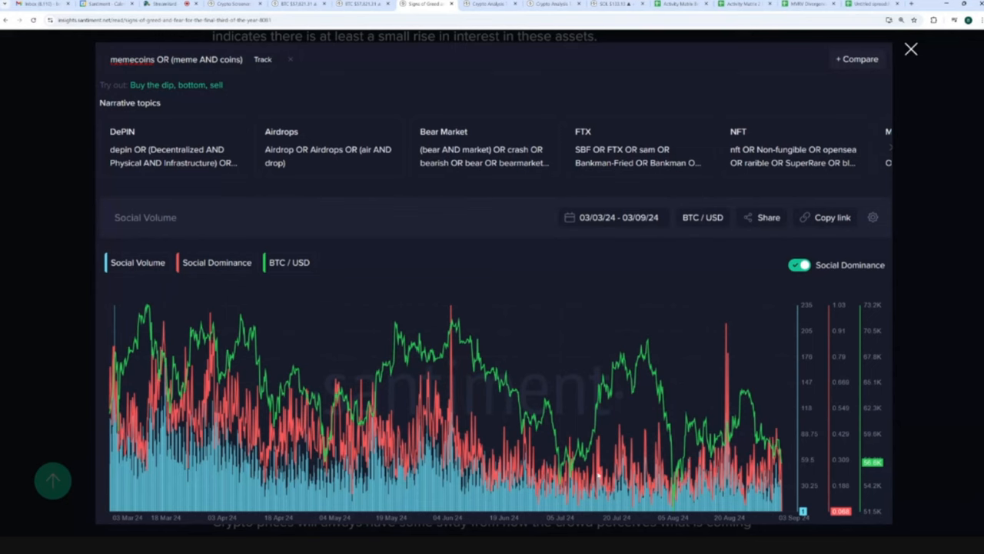
{"action": "mouse_move", "coordinate": [700, 461]}
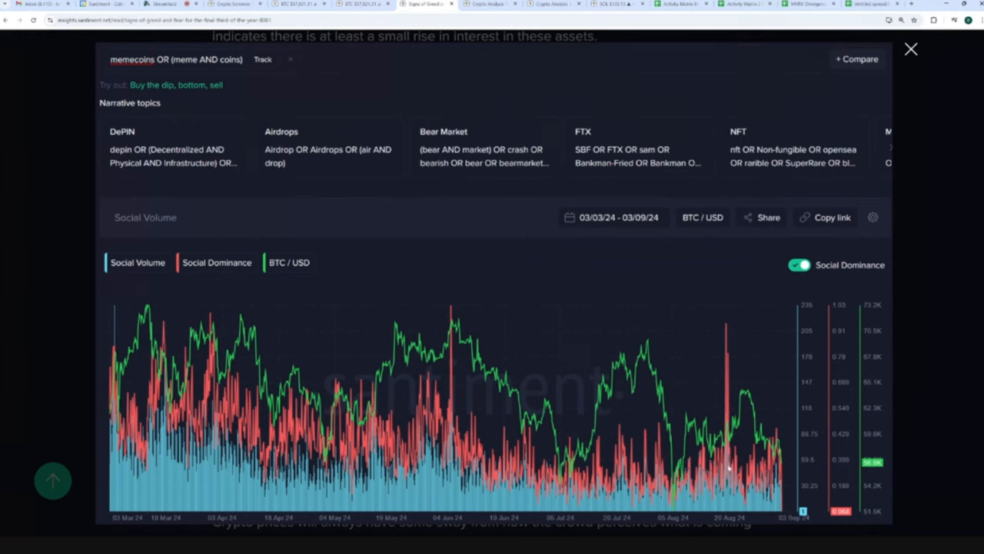
{"action": "mouse_move", "coordinate": [799, 482]}
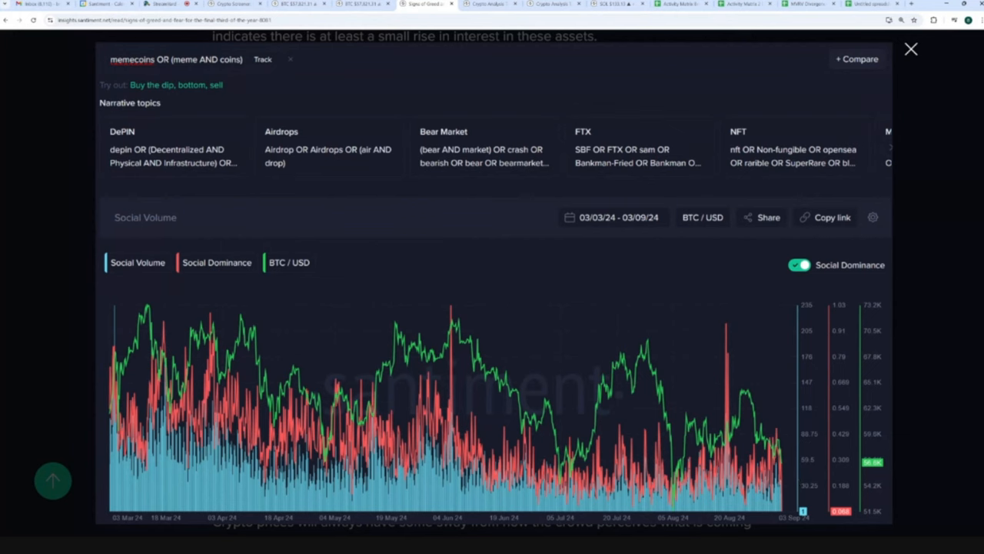
{"action": "mouse_move", "coordinate": [793, 482]}
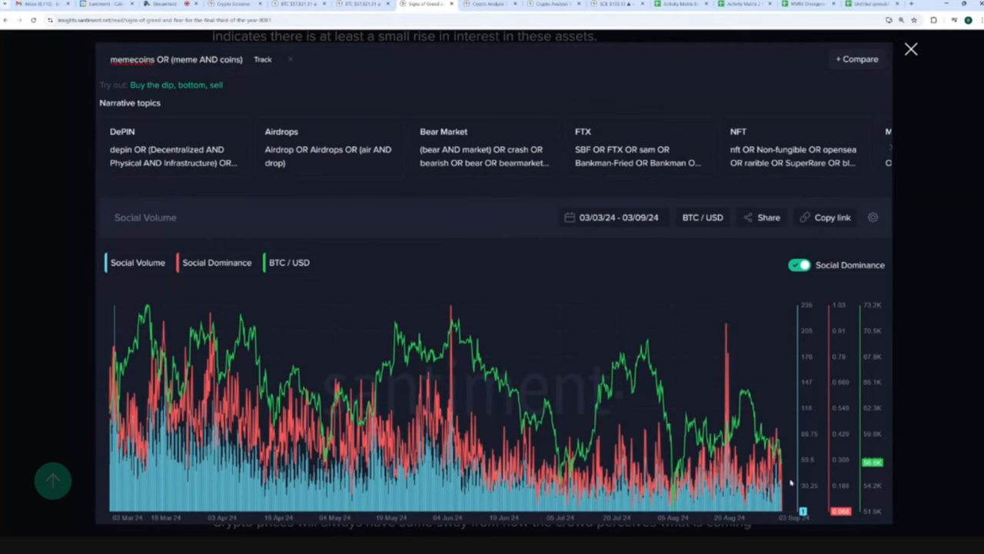
{"action": "mouse_move", "coordinate": [787, 423]}
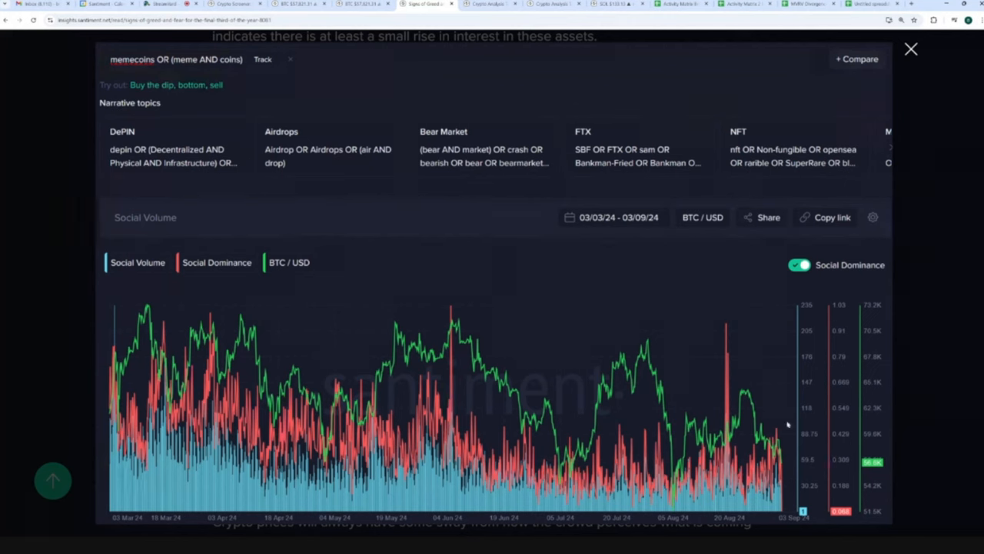
{"action": "mouse_move", "coordinate": [781, 408]}
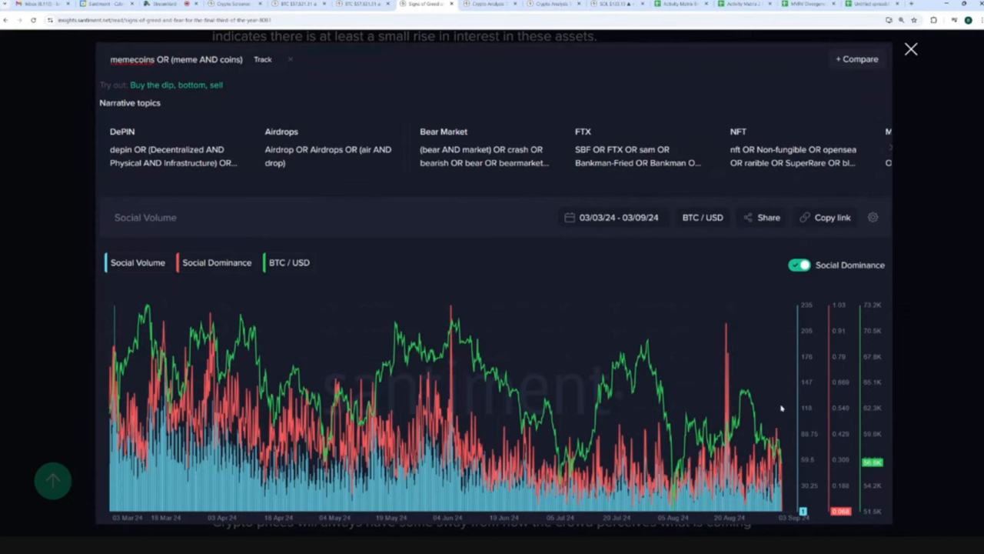
{"action": "mouse_move", "coordinate": [782, 407]}
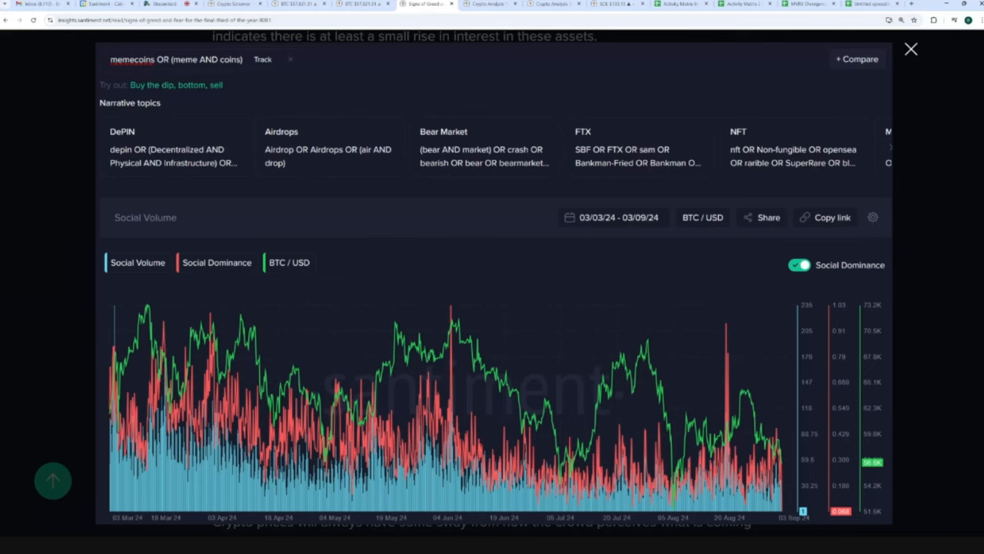
{"action": "mouse_move", "coordinate": [743, 327]}
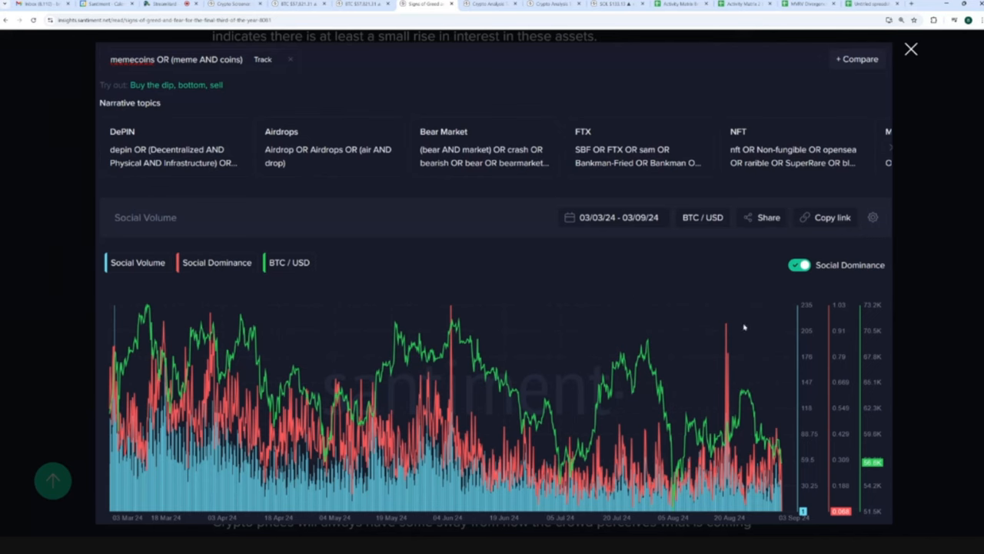
{"action": "mouse_move", "coordinate": [485, 236]}
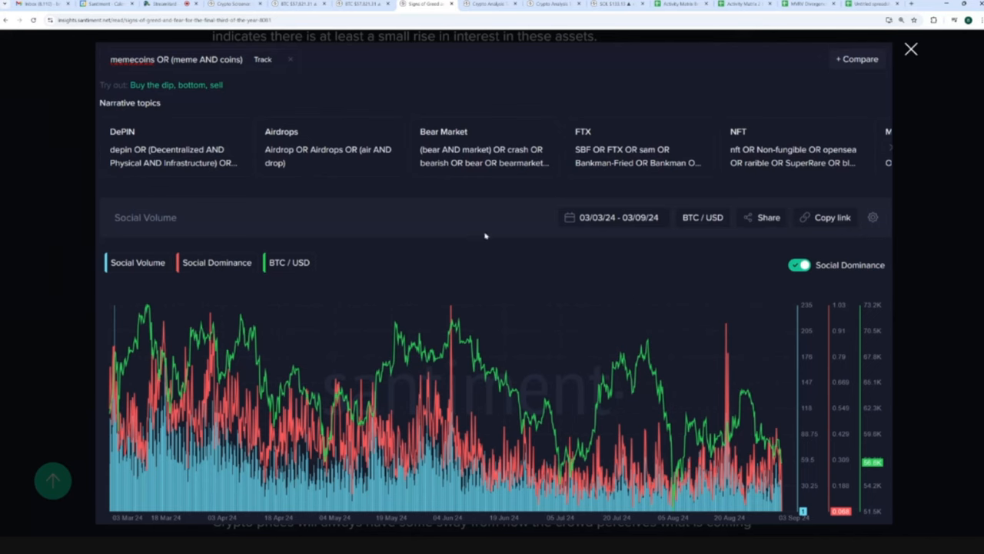
{"action": "mouse_move", "coordinate": [484, 232]}
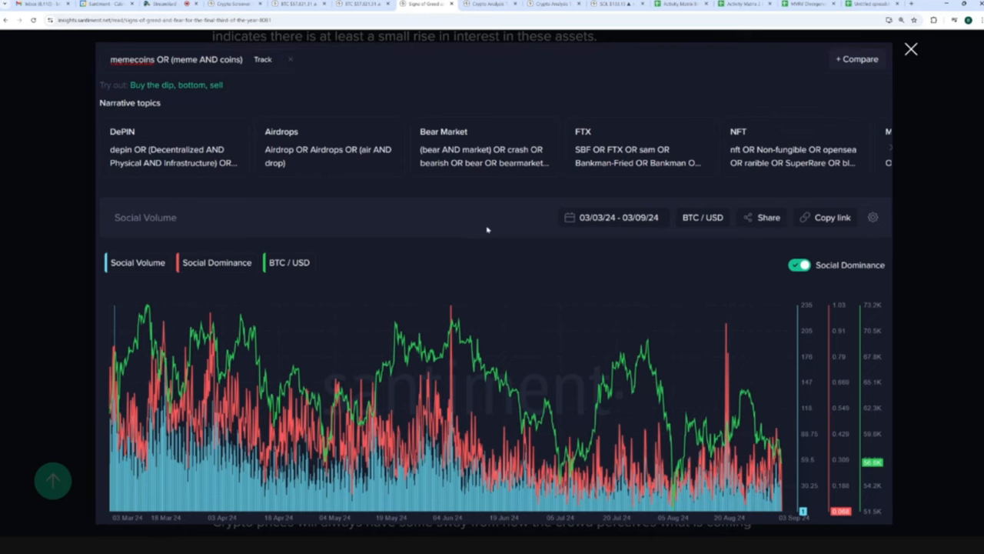
{"action": "mouse_move", "coordinate": [486, 227]}
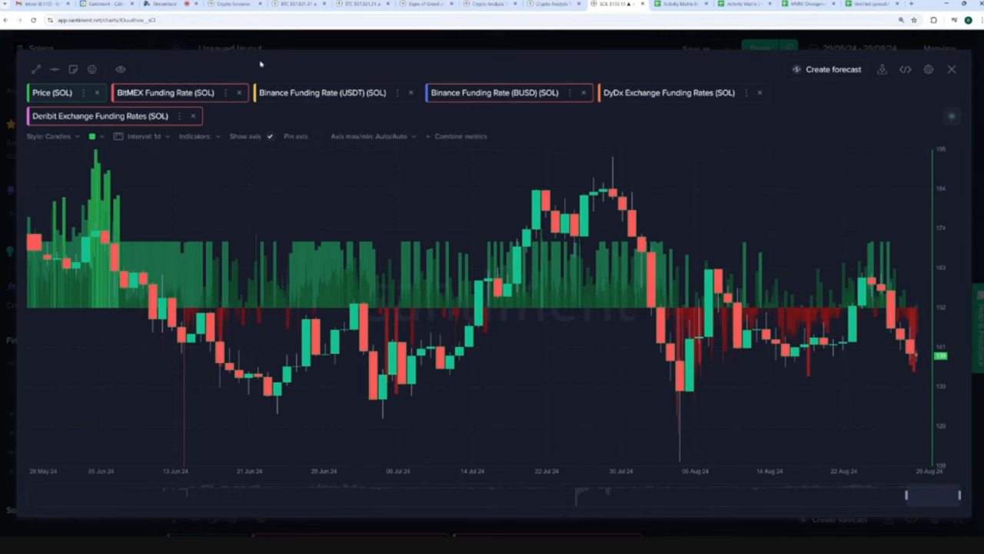
- Adjust a legend metric on the full-screen SOL funding-rate chart
{"action": "left_click", "coordinate": [321, 93]}
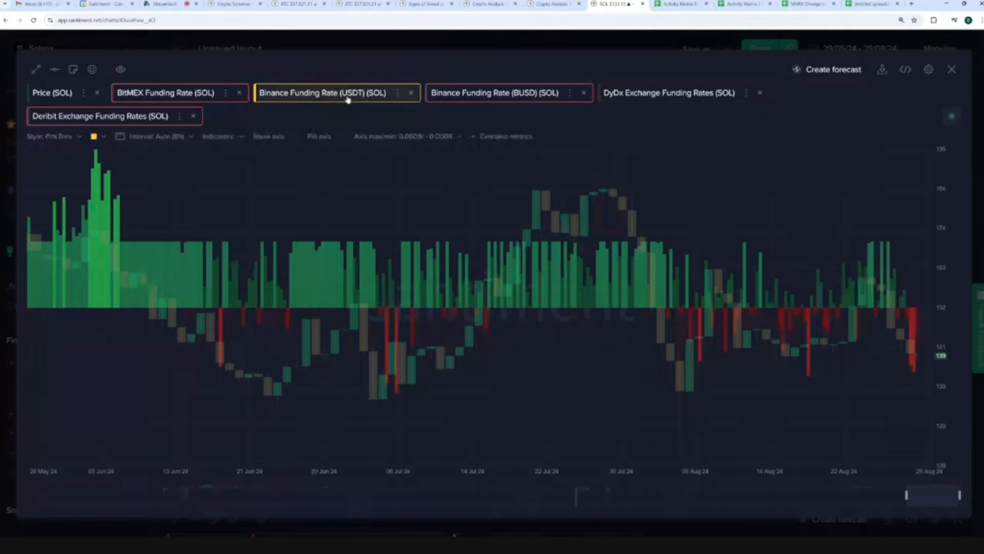
{"action": "mouse_move", "coordinate": [915, 369]}
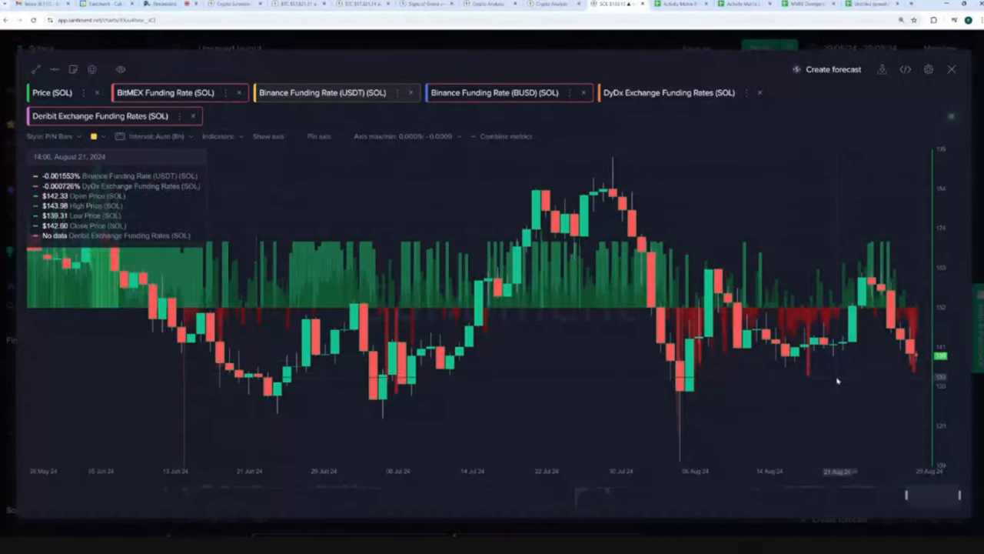
{"action": "mouse_move", "coordinate": [811, 380]}
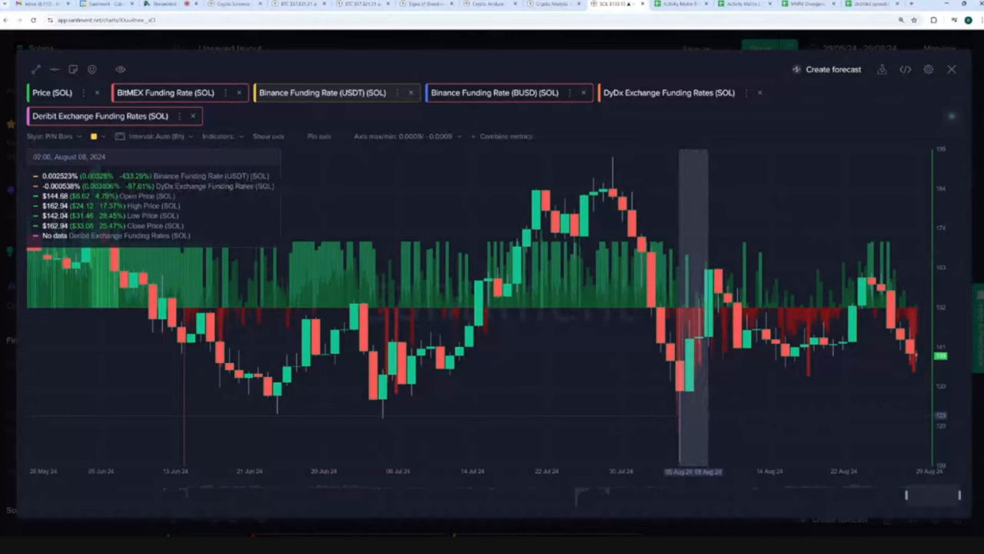
{"action": "mouse_move", "coordinate": [709, 417]}
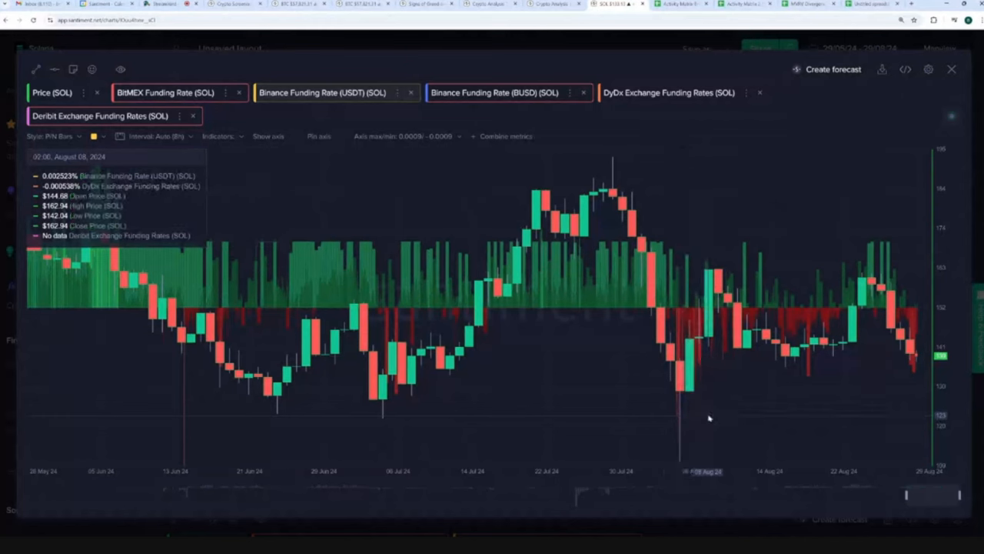
{"action": "mouse_move", "coordinate": [826, 386]}
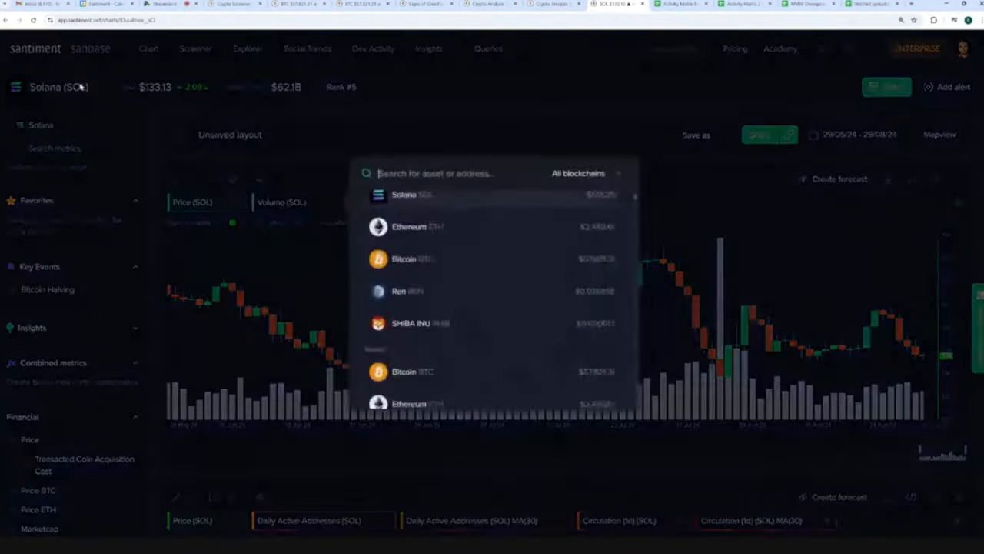
- Search 'xrp' and select XRP Ledger as the charted asset
{"action": "type", "text": "xrp"}
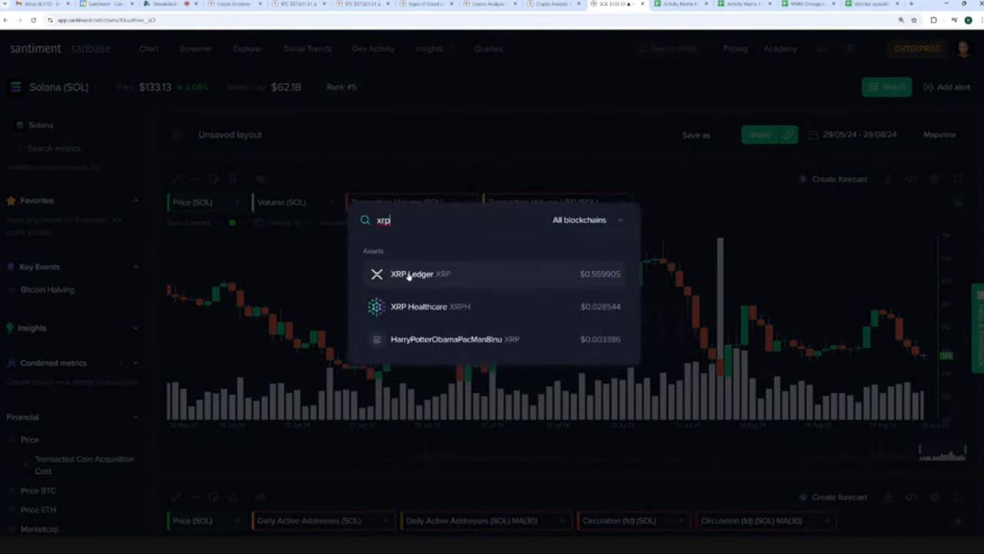
{"action": "left_click", "coordinate": [420, 274]}
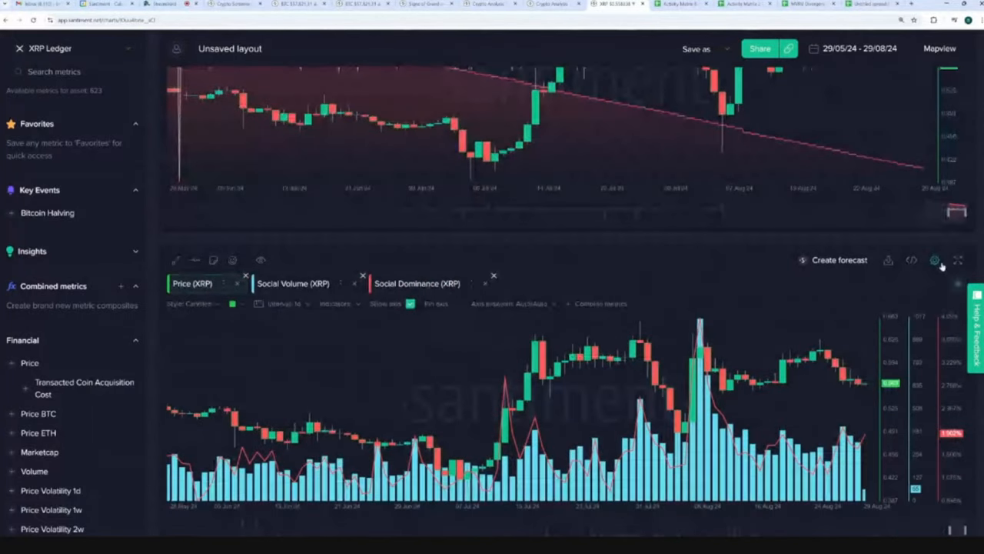
- Enlarge the XRP price and social chart, then draw a rising trend line across Social Volume
{"action": "left_click", "coordinate": [958, 259]}
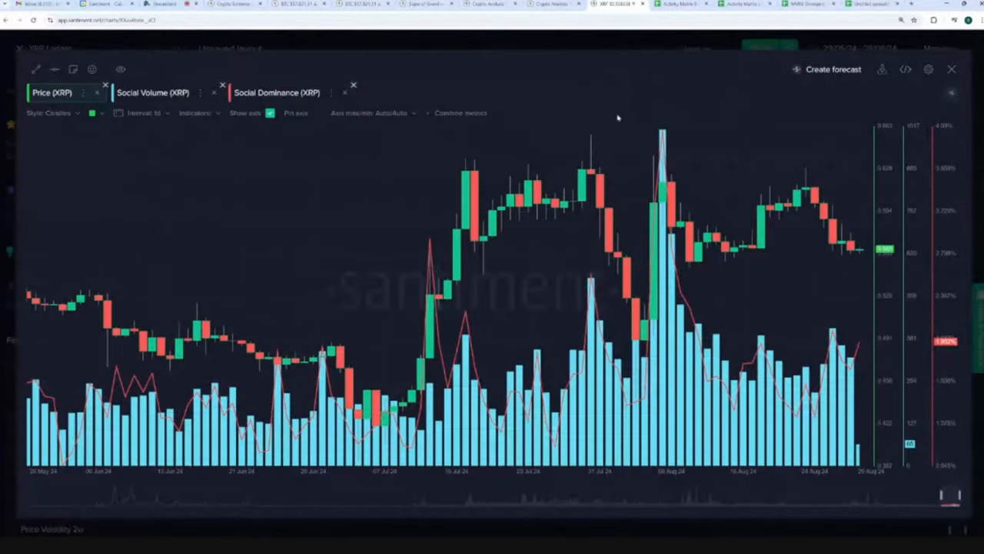
{"action": "mouse_move", "coordinate": [593, 123]}
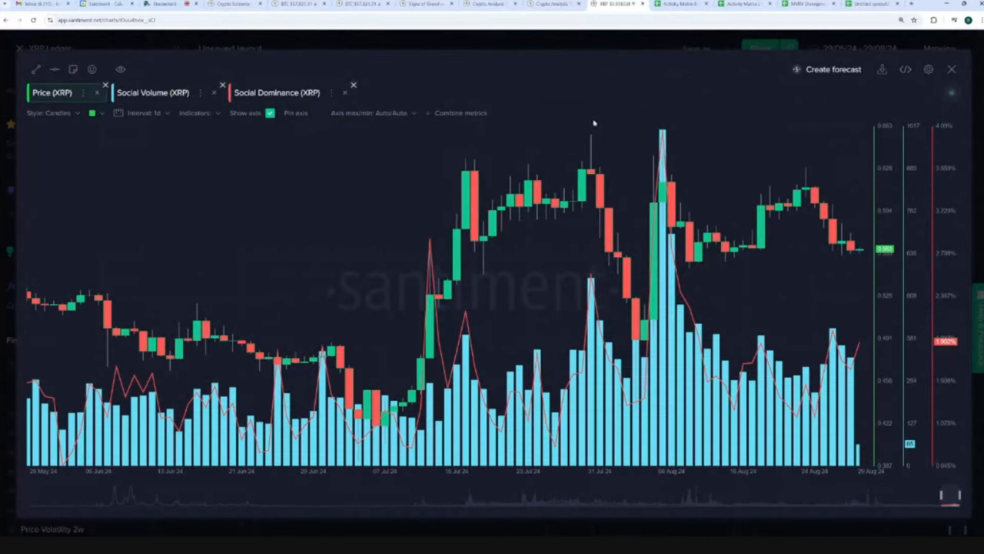
{"action": "mouse_move", "coordinate": [538, 118]}
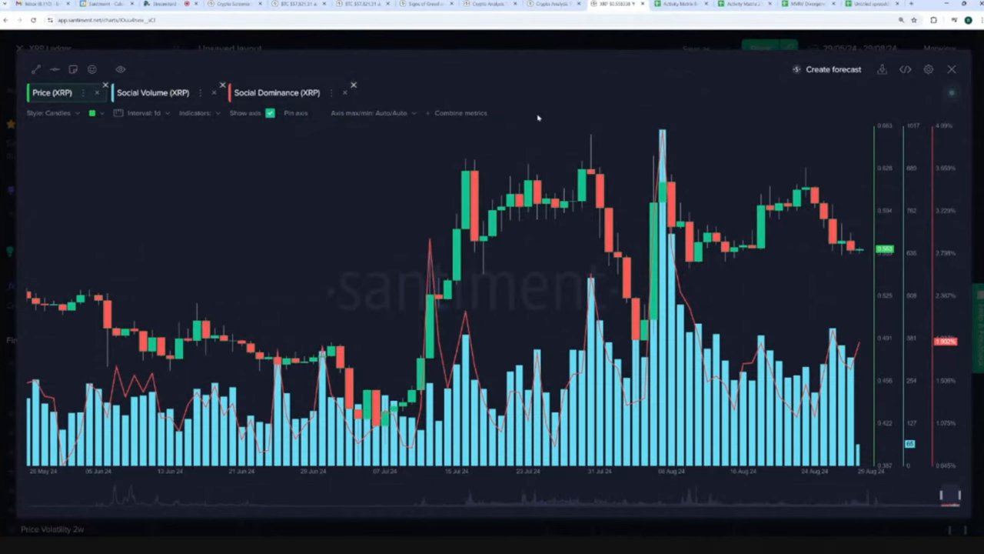
{"action": "left_click", "coordinate": [152, 92]}
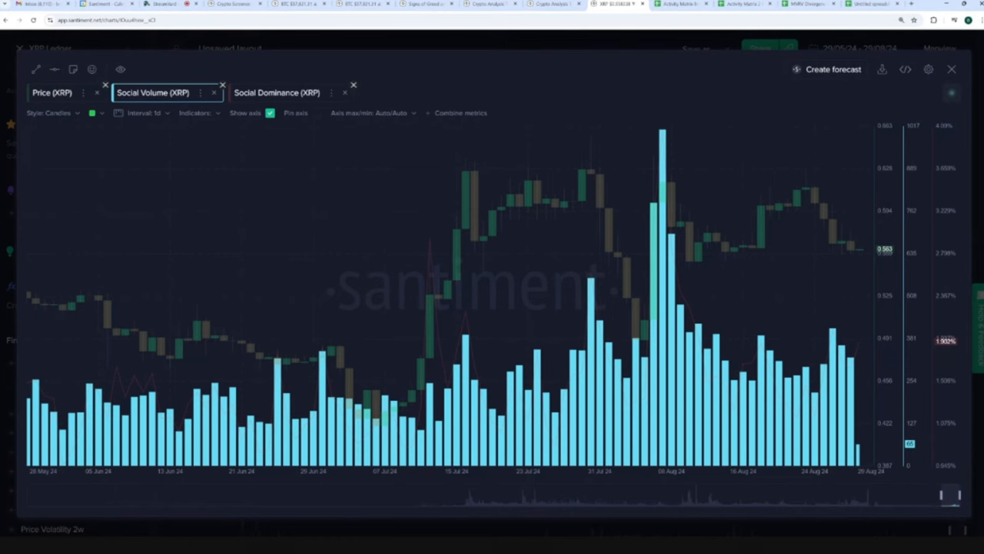
{"action": "left_click", "coordinate": [48, 113]}
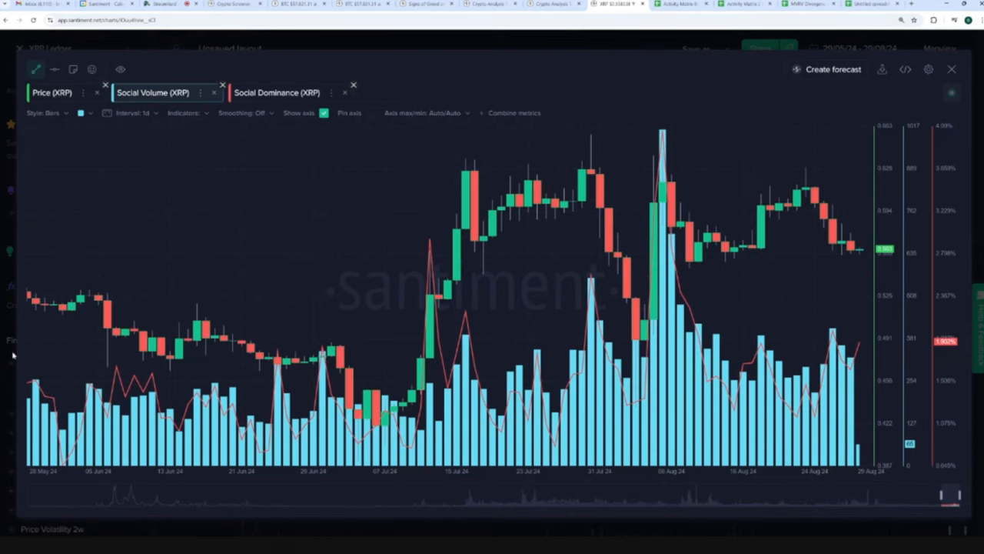
{"action": "left_click_drag", "start_coordinate": [29, 406], "coordinate": [848, 350]}
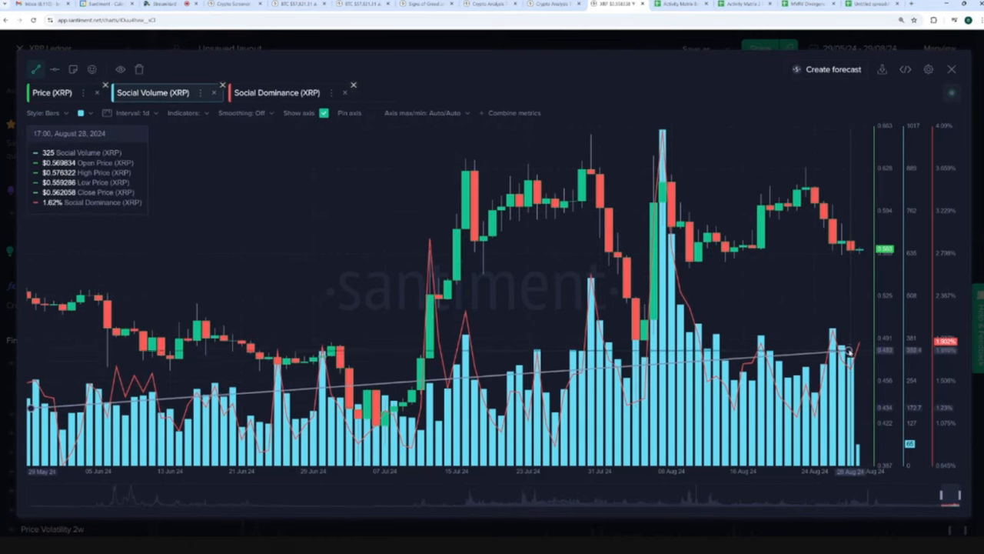
{"action": "mouse_move", "coordinate": [680, 349]}
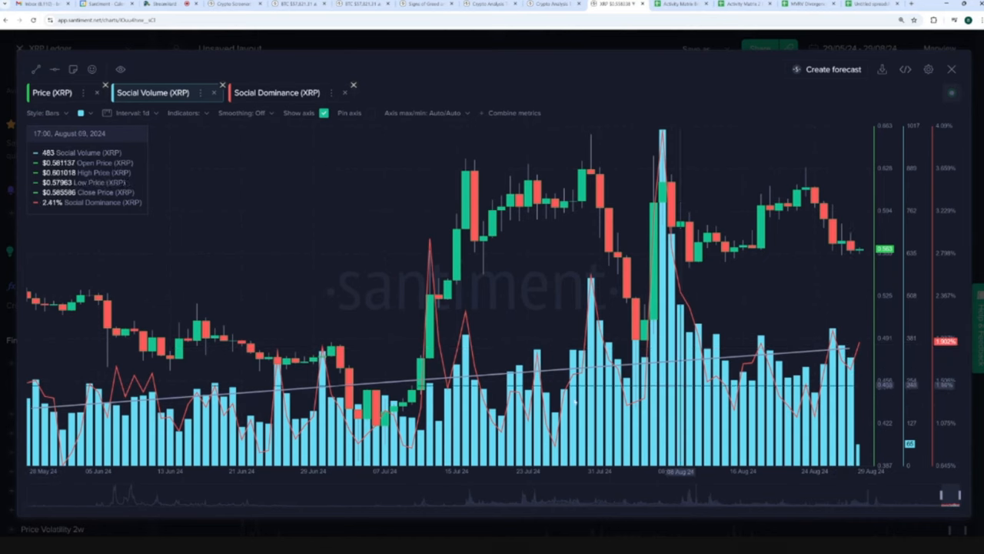
{"action": "mouse_move", "coordinate": [838, 336]}
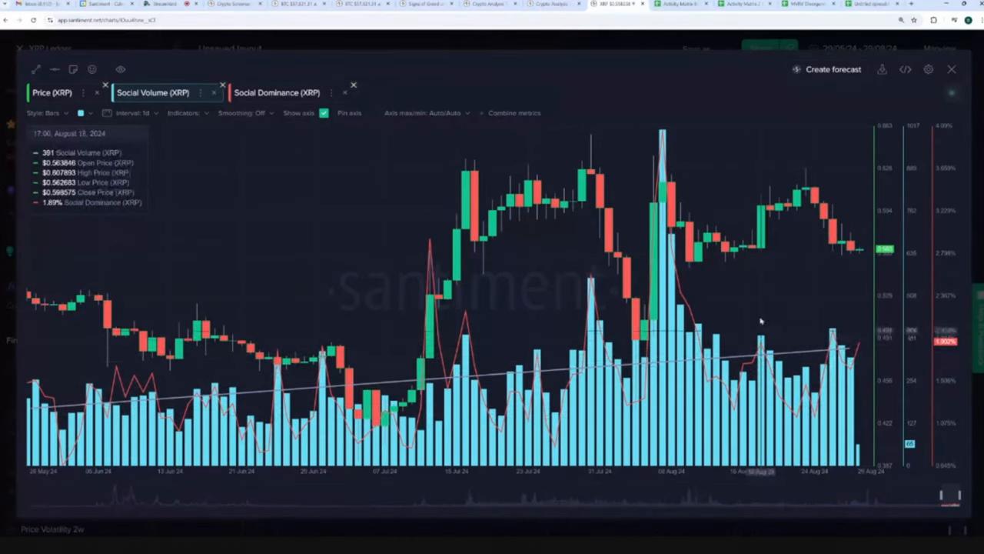
{"action": "mouse_move", "coordinate": [646, 331]}
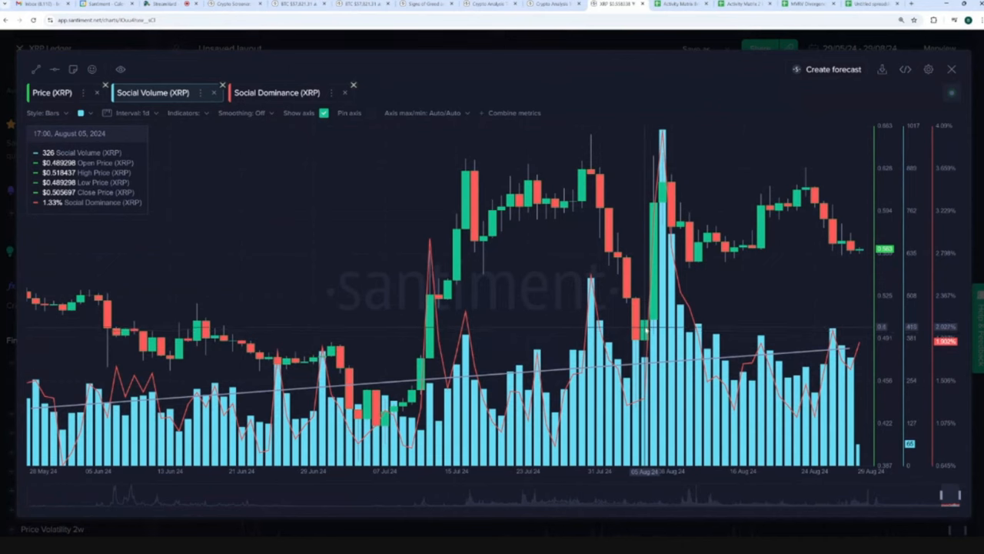
{"action": "mouse_move", "coordinate": [662, 173]}
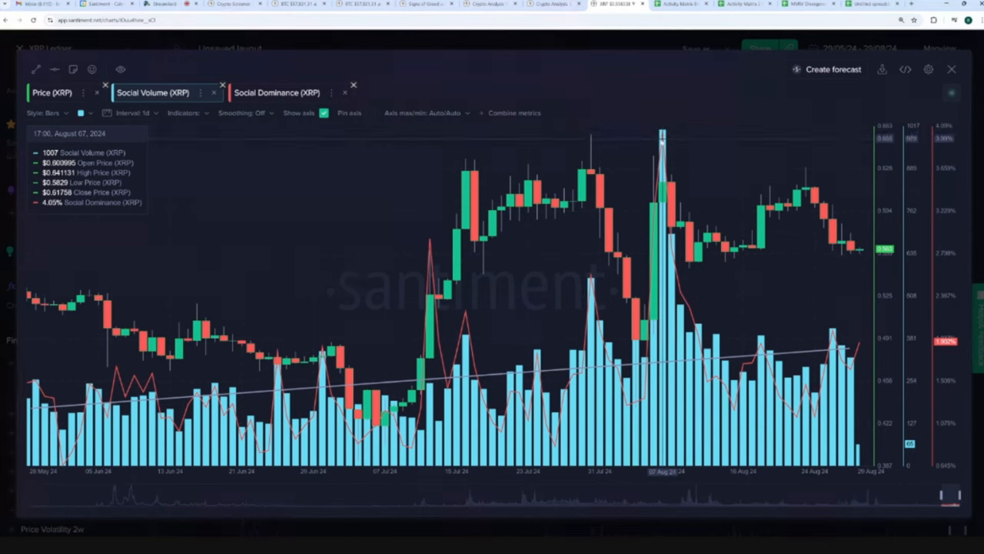
{"action": "mouse_move", "coordinate": [815, 285]}
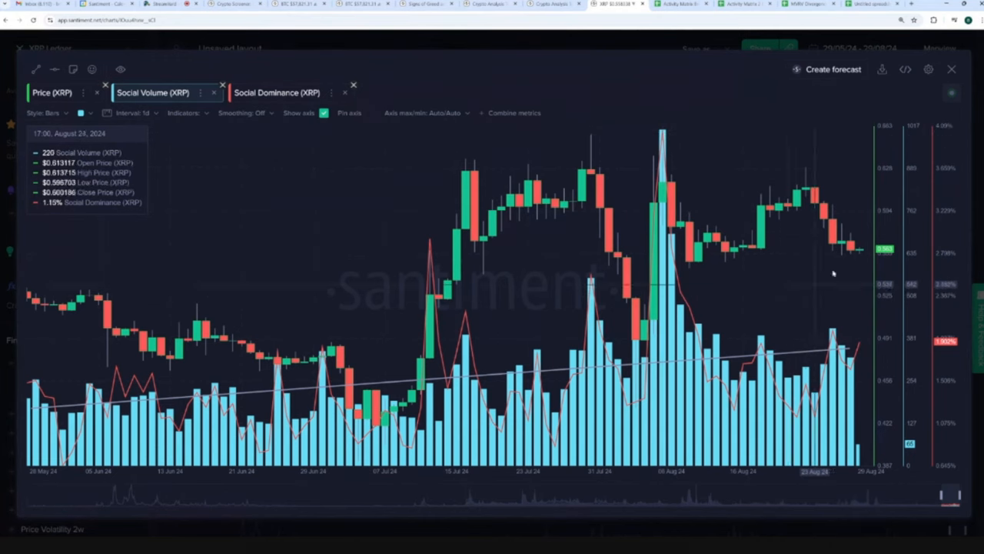
{"action": "mouse_move", "coordinate": [873, 266]}
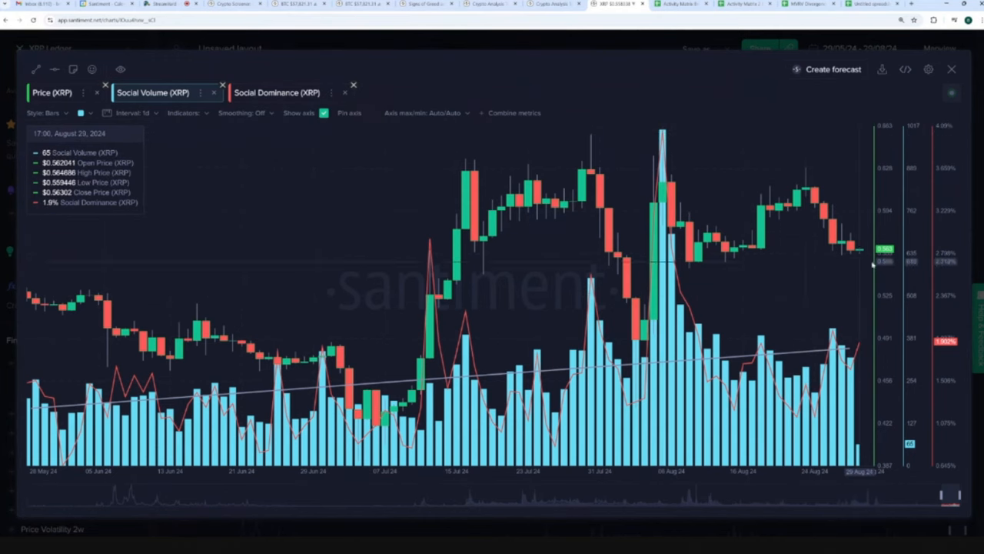
{"action": "mouse_move", "coordinate": [860, 293]}
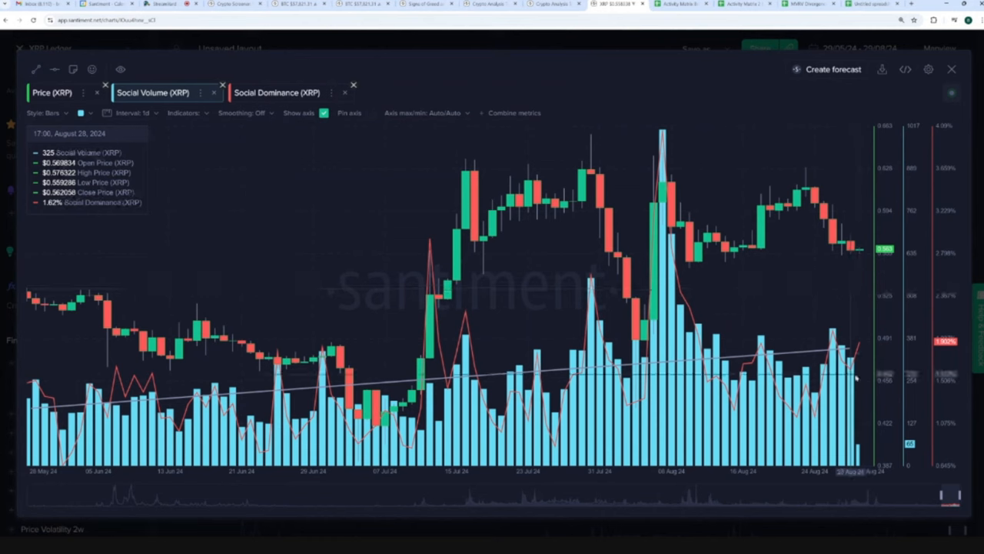
{"action": "mouse_move", "coordinate": [860, 375]}
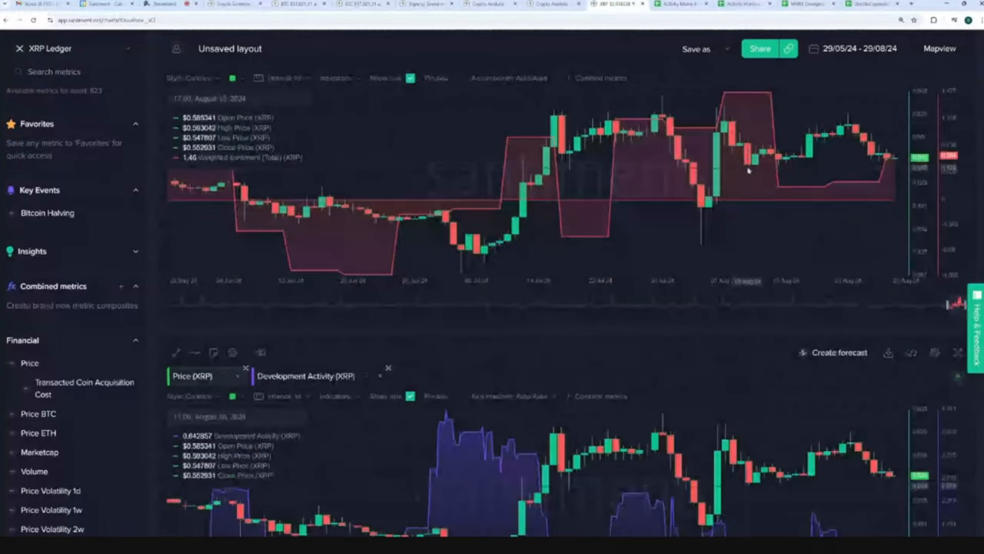
- Scroll down to the Price and Total Amount Of Holders (XRP) chart
{"action": "scroll", "scroll_direction": "down", "scroll_amount": 3}
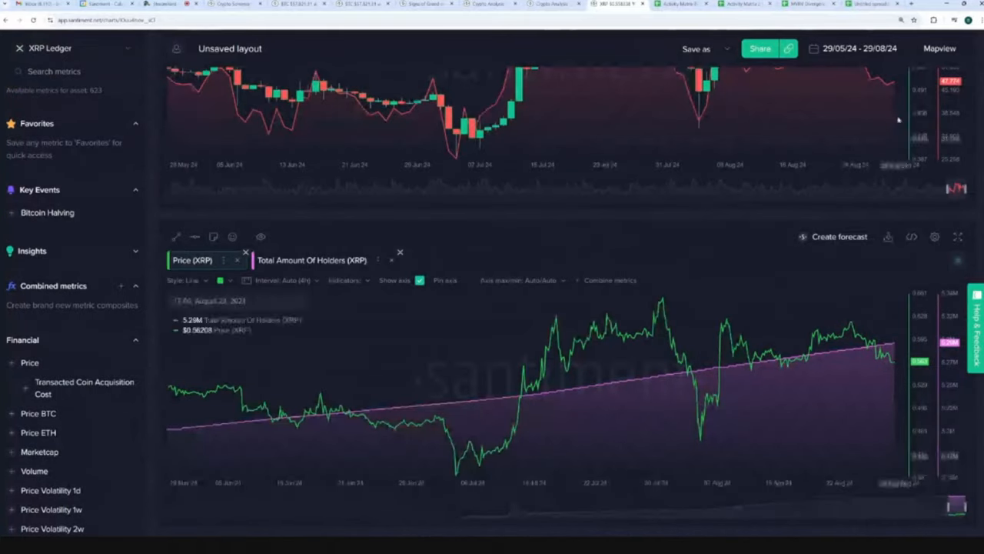
- Set the date range to Last year and enlarge the price and total holders chart
{"action": "left_click", "coordinate": [853, 49]}
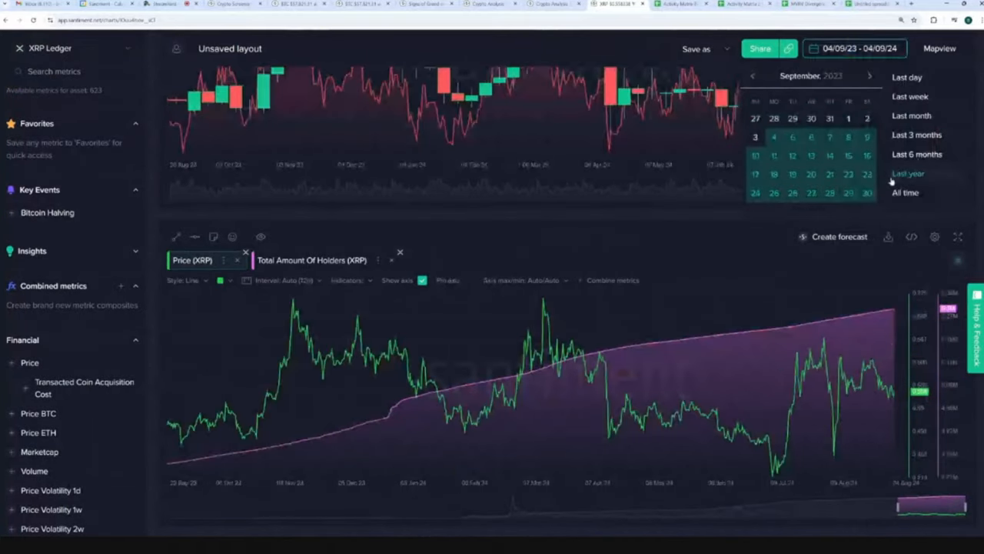
{"action": "left_click", "coordinate": [957, 236]}
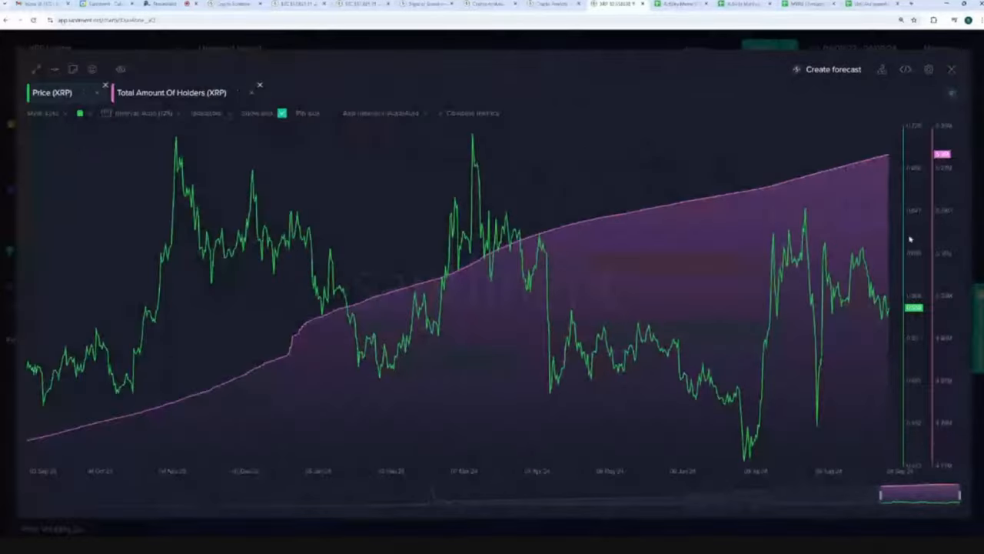
{"action": "mouse_move", "coordinate": [292, 350]}
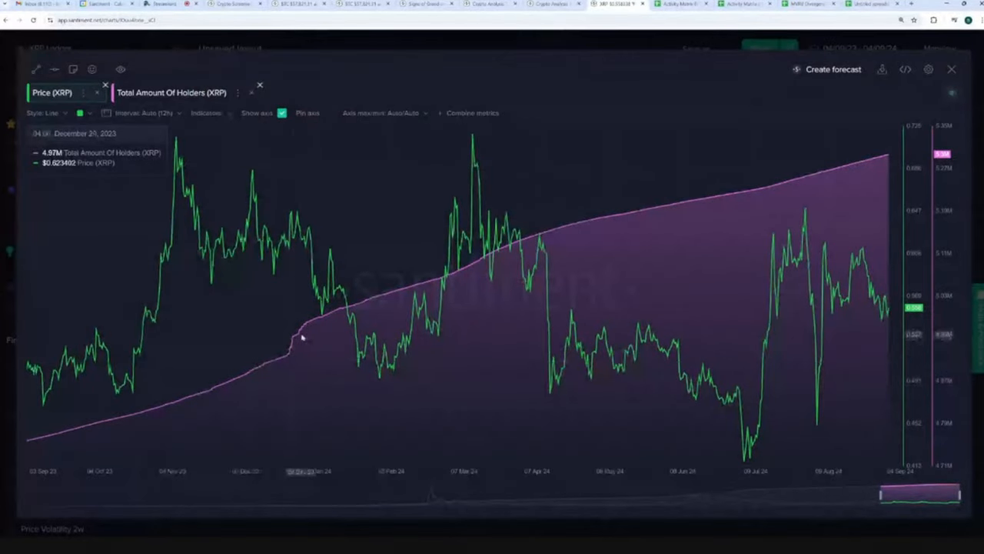
{"action": "mouse_move", "coordinate": [311, 334]}
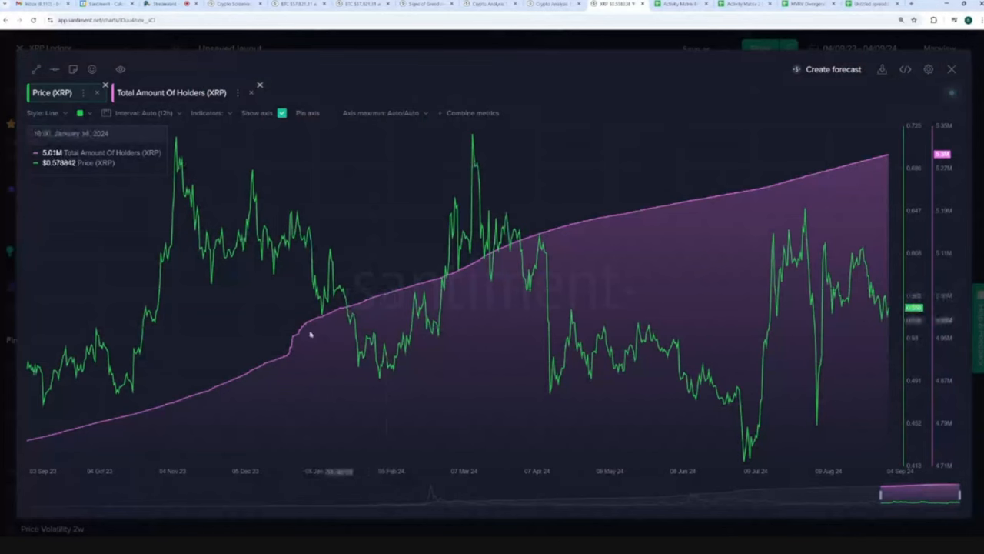
{"action": "mouse_move", "coordinate": [29, 424]}
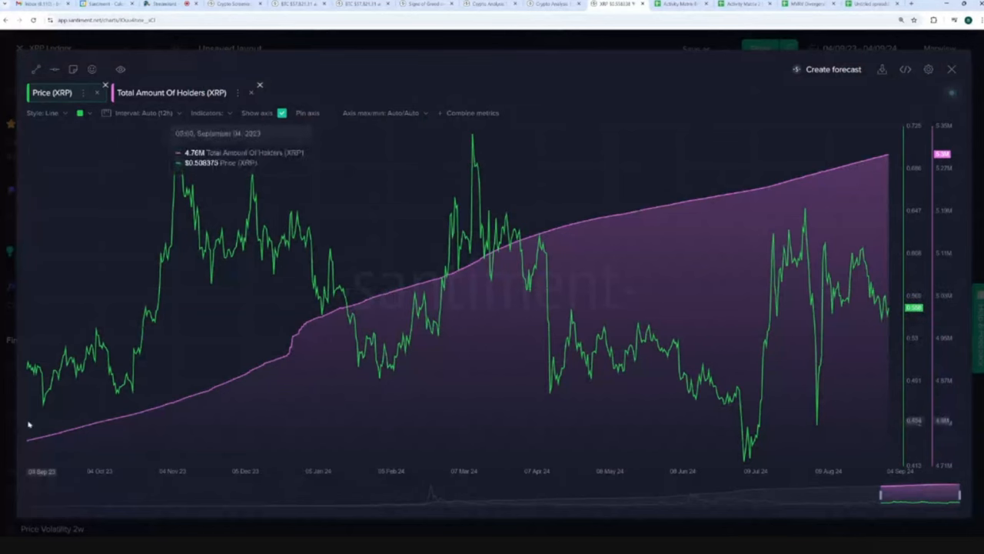
{"action": "mouse_move", "coordinate": [880, 281]}
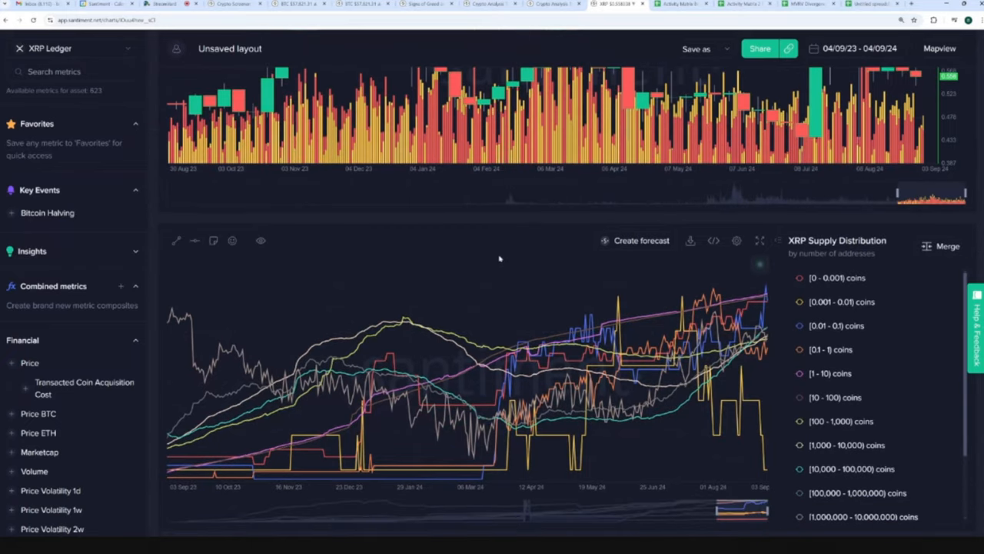
{"action": "mouse_move", "coordinate": [471, 243]}
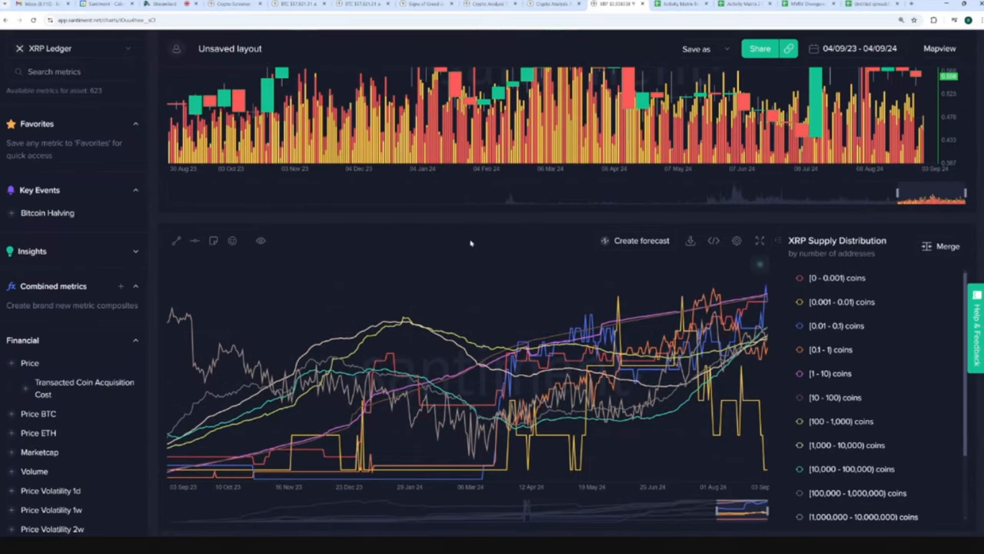
{"action": "mouse_move", "coordinate": [515, 209]}
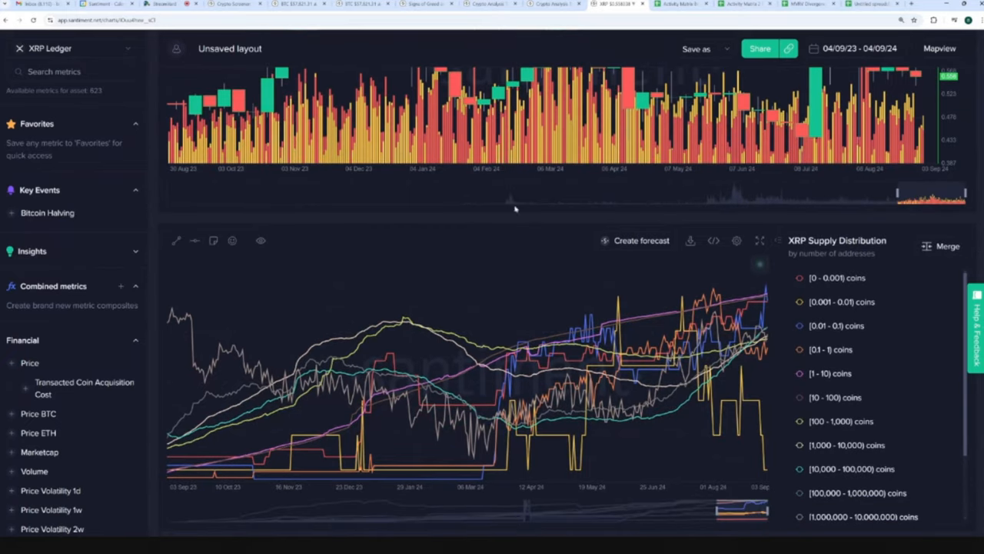
- Tick the largest holder tiers from 100,000 coins upward and confirm the merge
{"action": "scroll", "scroll_direction": "down", "scroll_amount": 3}
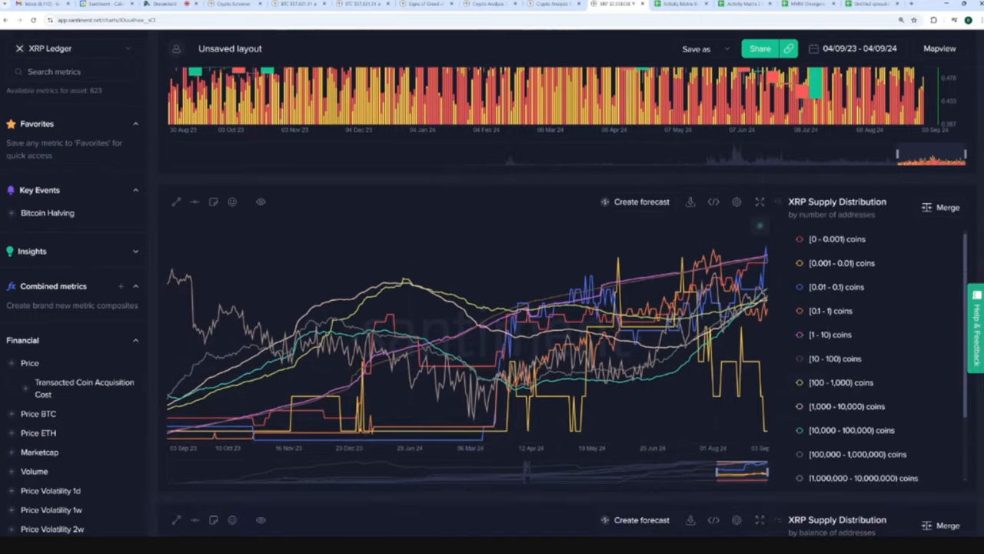
{"action": "scroll", "scroll_direction": "down", "scroll_amount": 3}
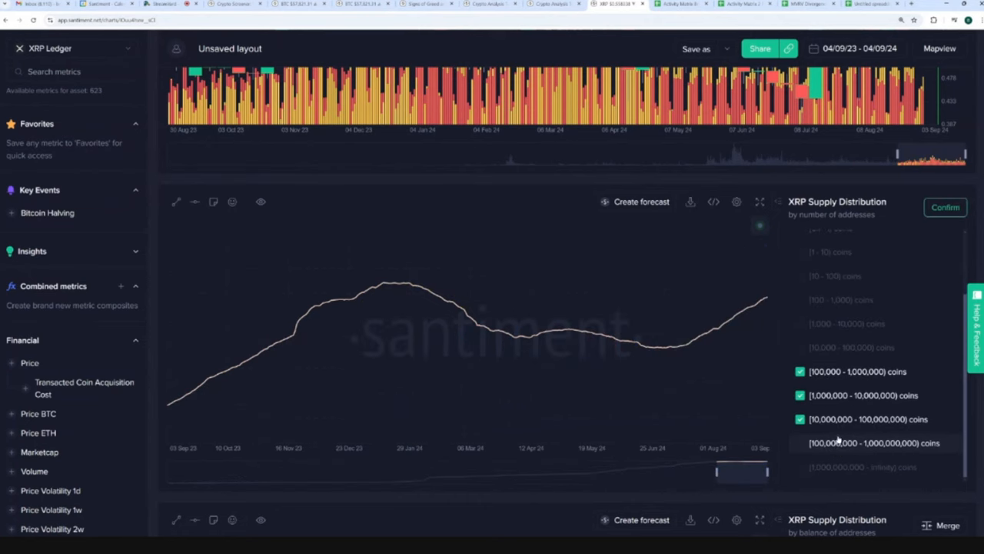
{"action": "left_click", "coordinate": [799, 467]}
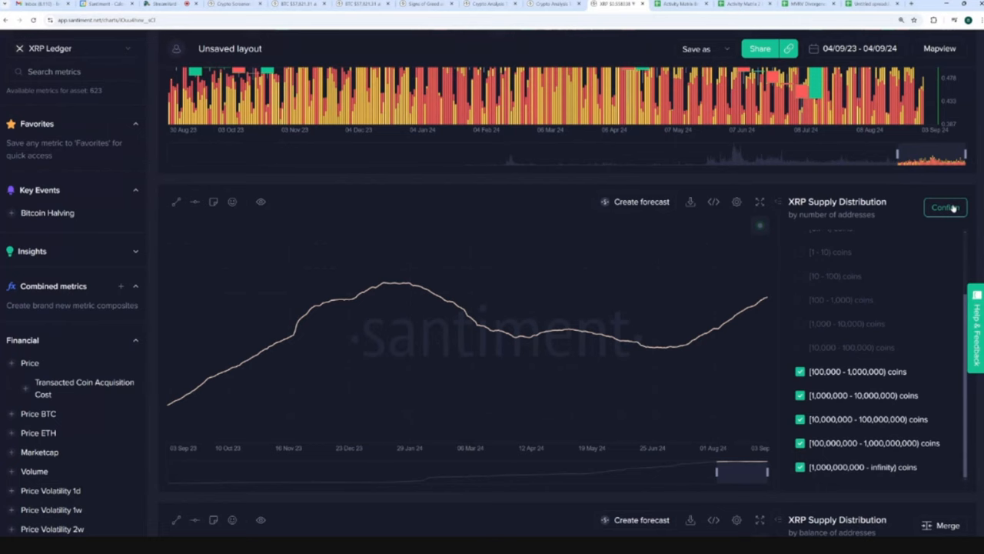
{"action": "left_click", "coordinate": [945, 208]}
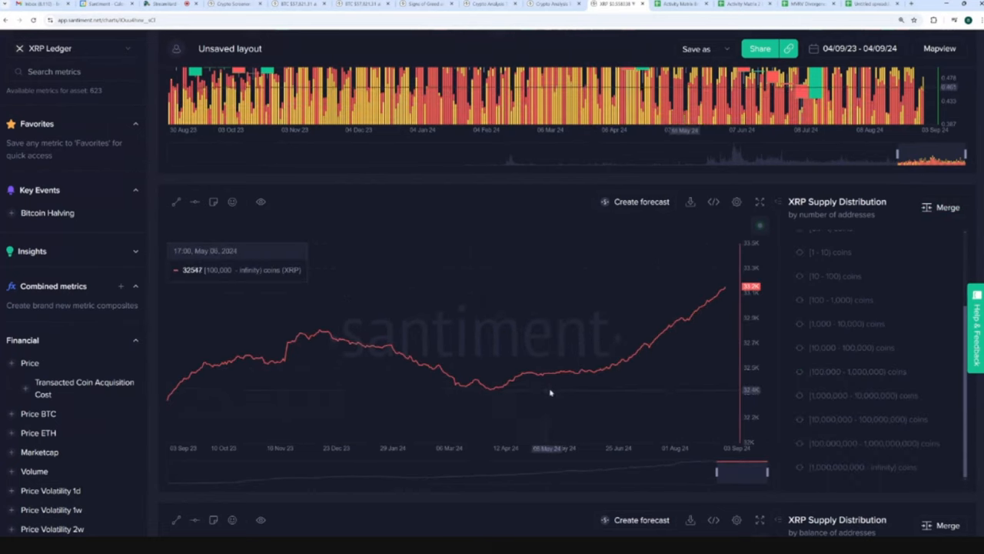
{"action": "mouse_move", "coordinate": [467, 416]}
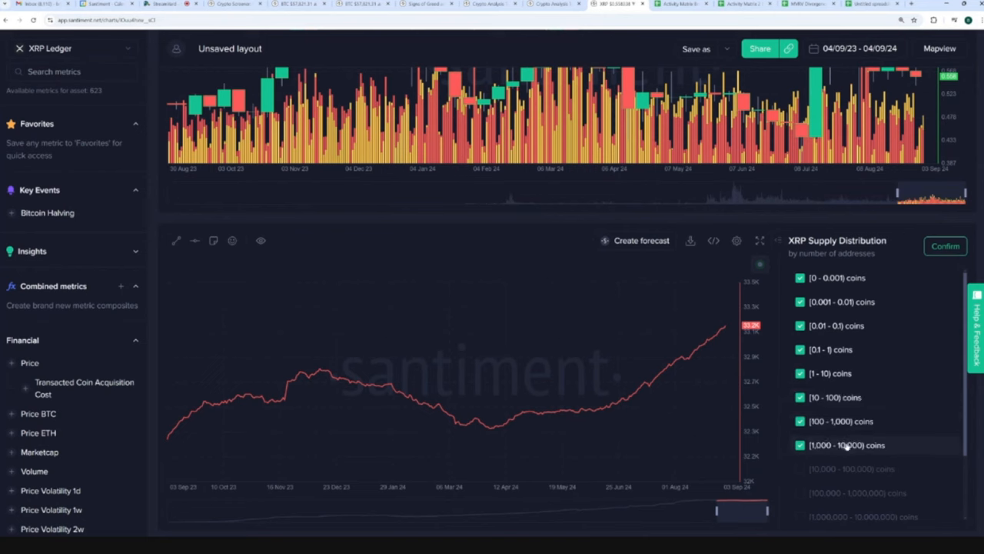
- Confirm merging the 0–100,000 tiers and search 'pr' in the metrics sidebar
{"action": "left_click", "coordinate": [945, 246]}
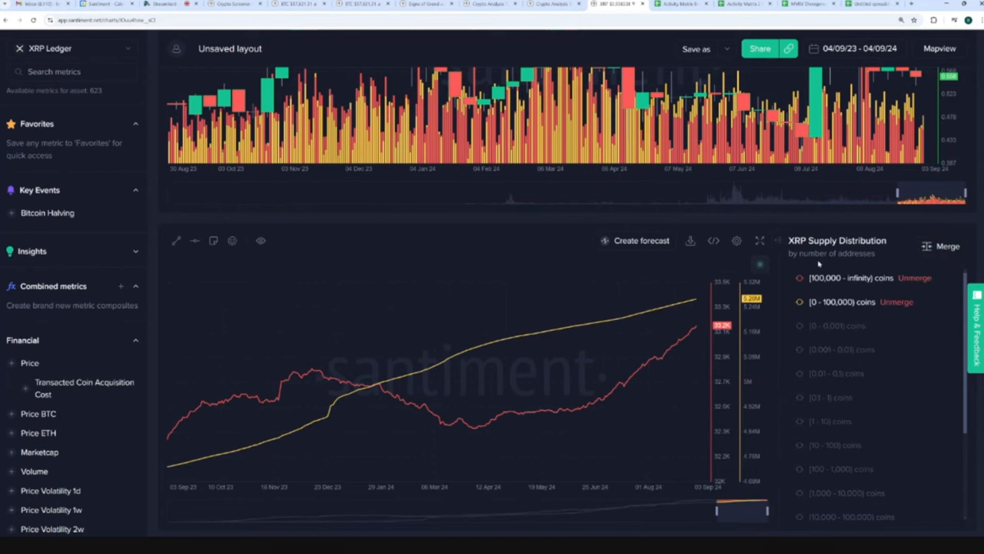
{"action": "type", "text": "price"}
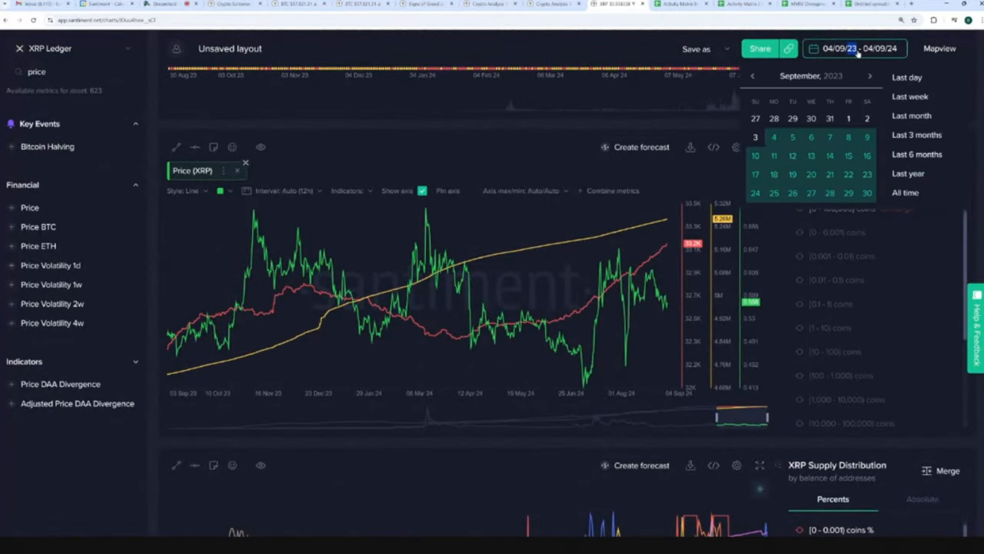
- Widen the date range to start in September 2020
{"action": "left_click", "coordinate": [905, 192]}
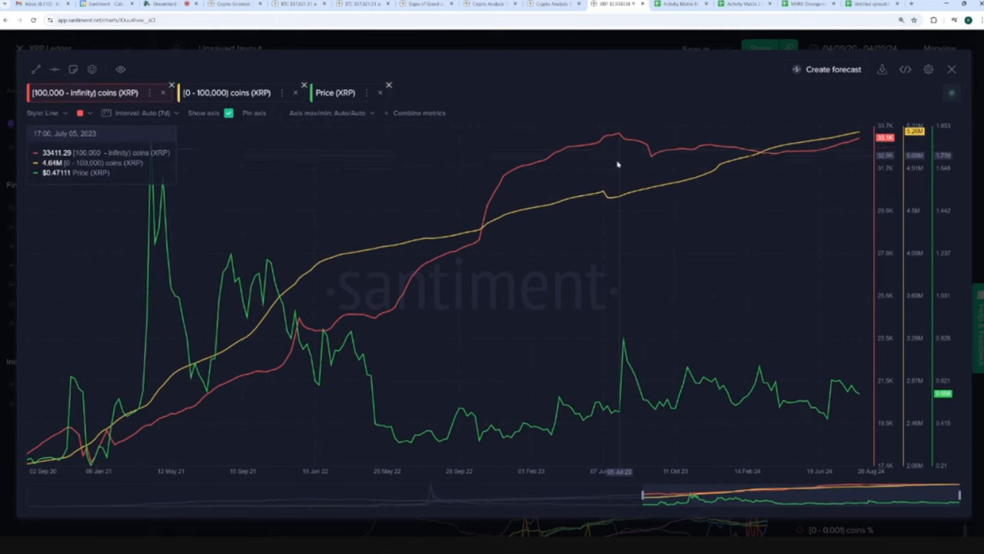
{"action": "mouse_move", "coordinate": [621, 163]}
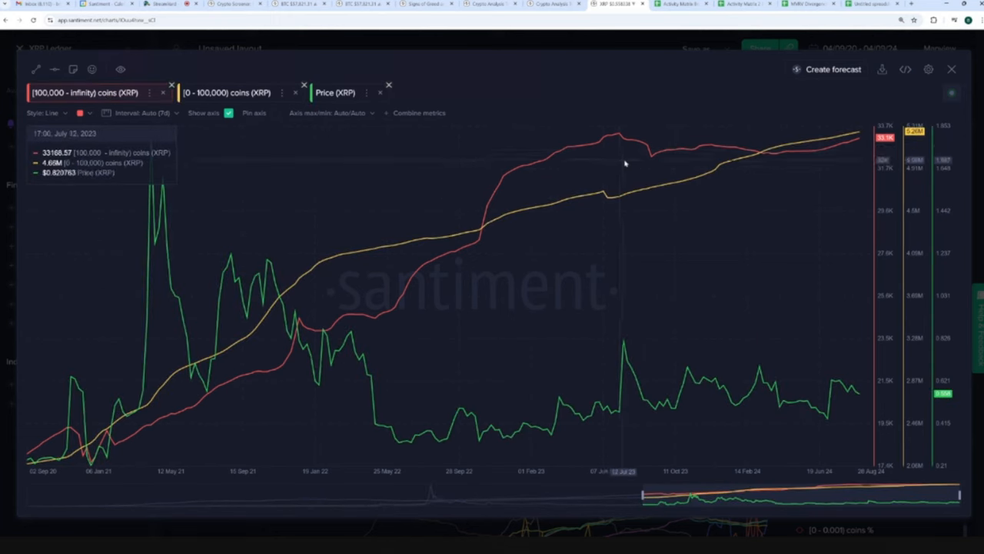
{"action": "mouse_move", "coordinate": [627, 352]}
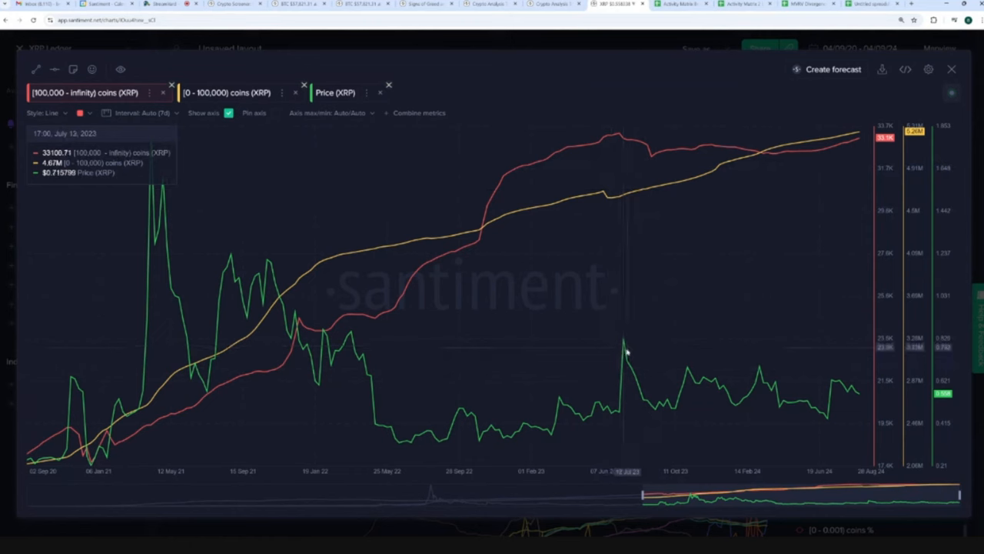
{"action": "mouse_move", "coordinate": [625, 353]}
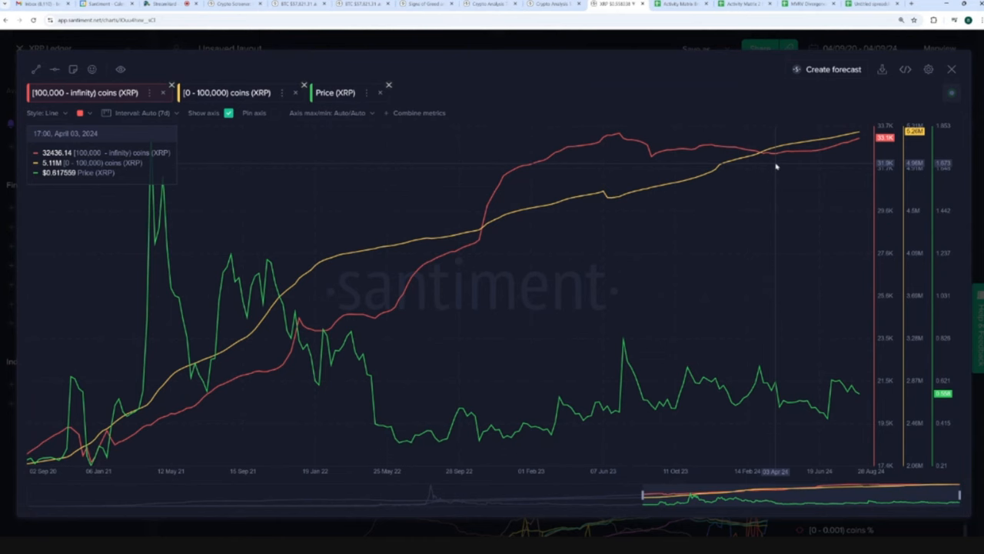
{"action": "mouse_move", "coordinate": [822, 156]}
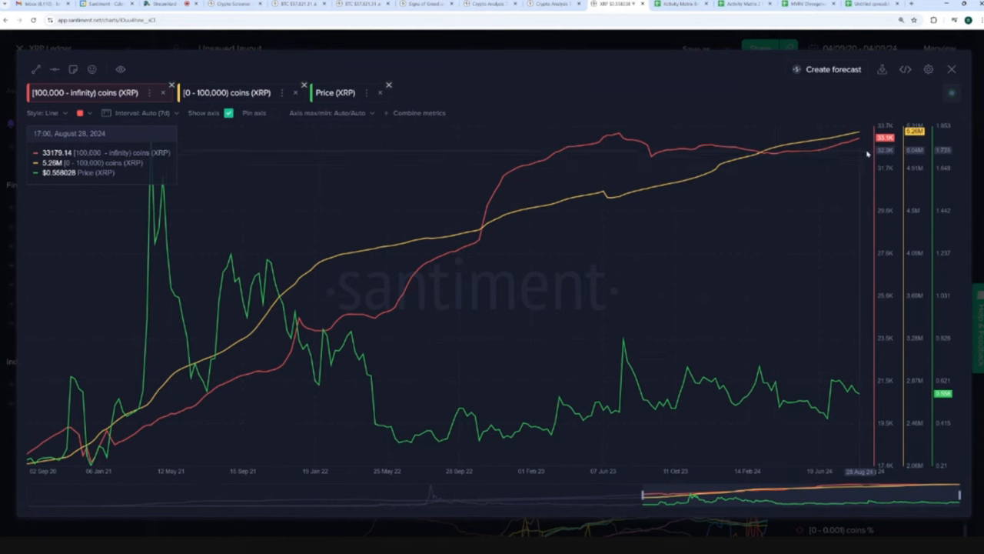
{"action": "mouse_move", "coordinate": [643, 85]}
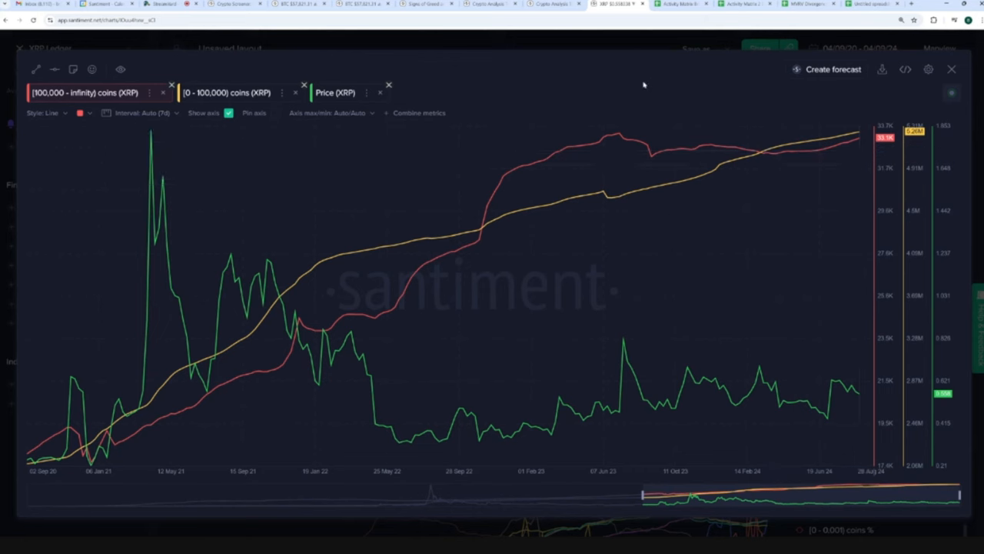
{"action": "mouse_move", "coordinate": [640, 86]}
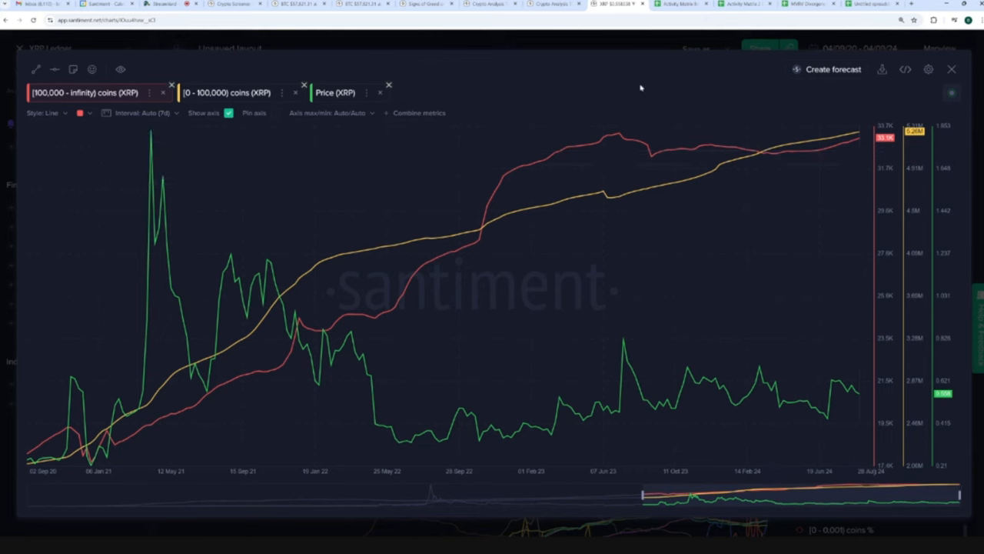
{"action": "mouse_move", "coordinate": [642, 87]}
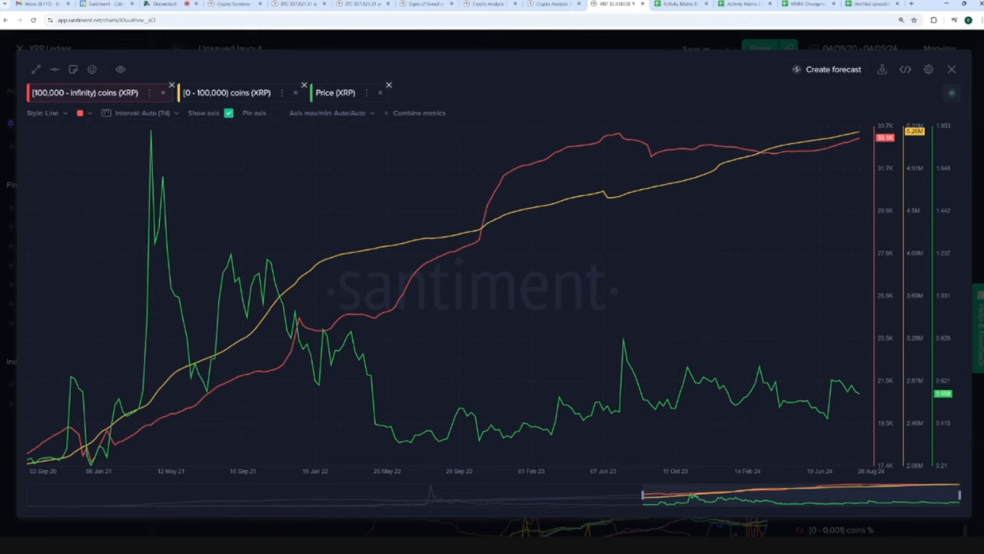
{"action": "mouse_move", "coordinate": [774, 167]}
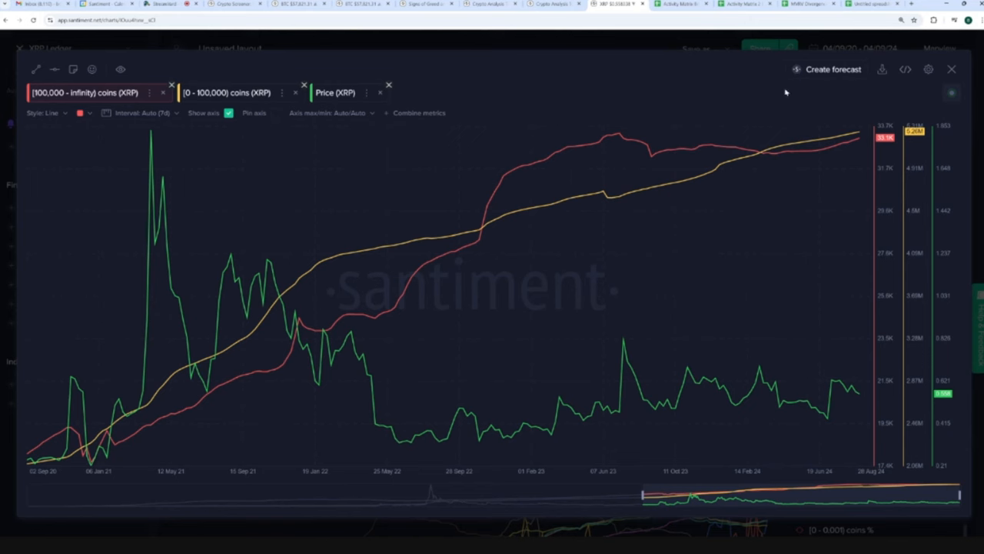
{"action": "mouse_move", "coordinate": [751, 93]}
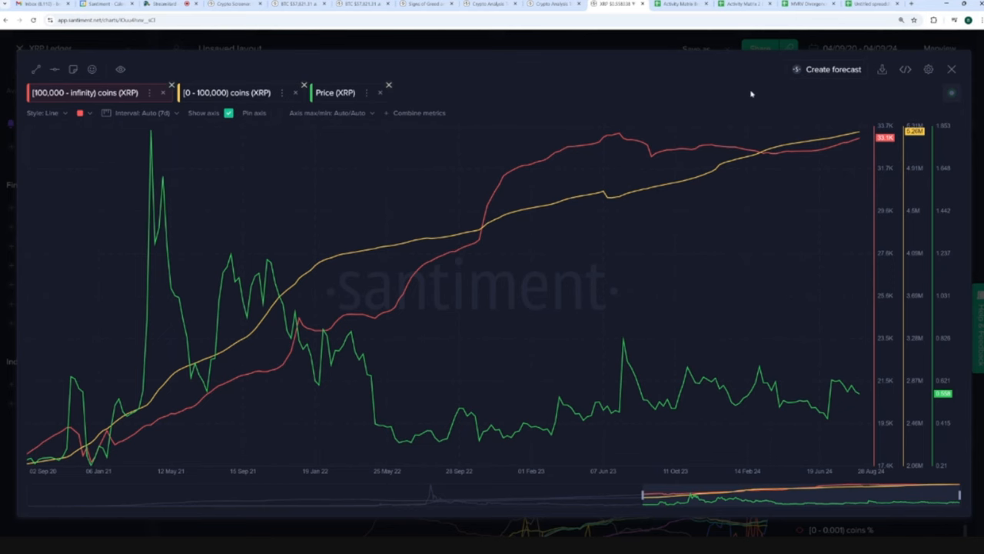